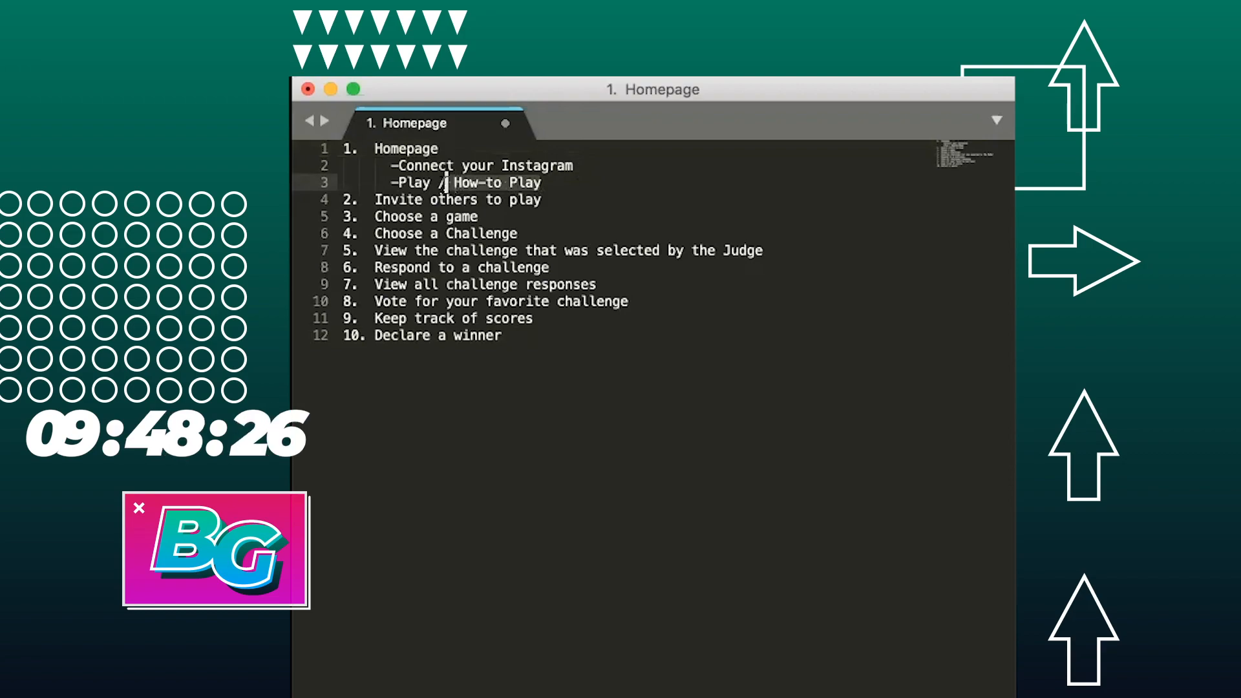
Step: Remove ' / How-to Play' from the Play item and begin an 'input:' line under Connect your Instagram
key(Backspace)
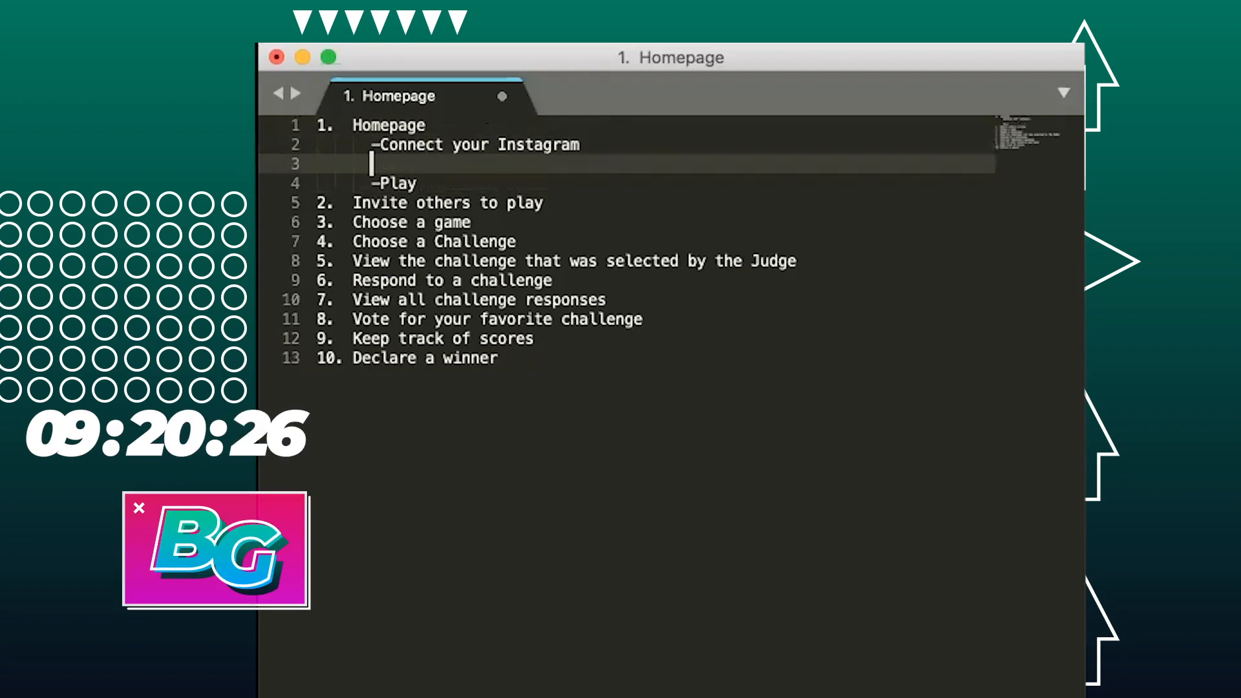
text(input:)
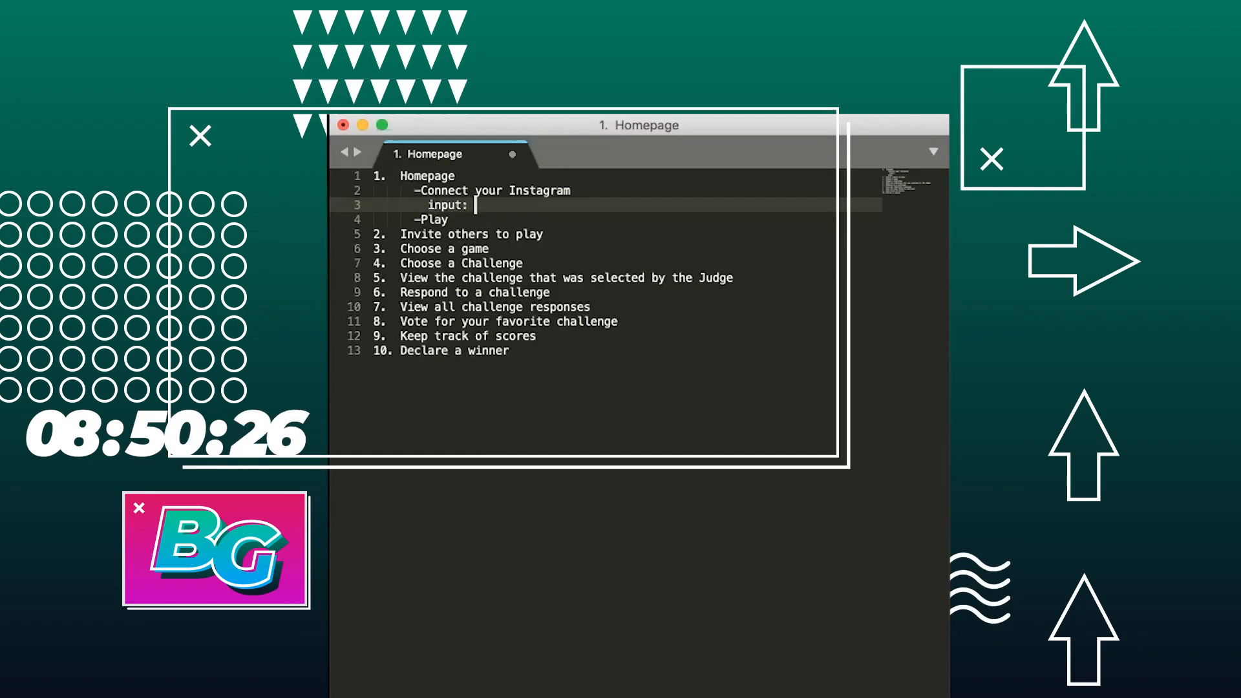
Step: Write 'input: PhoneID, Instagram auth window -> IGID' and 'output: mt_userId' under Connect your Instagram
text(Poh)
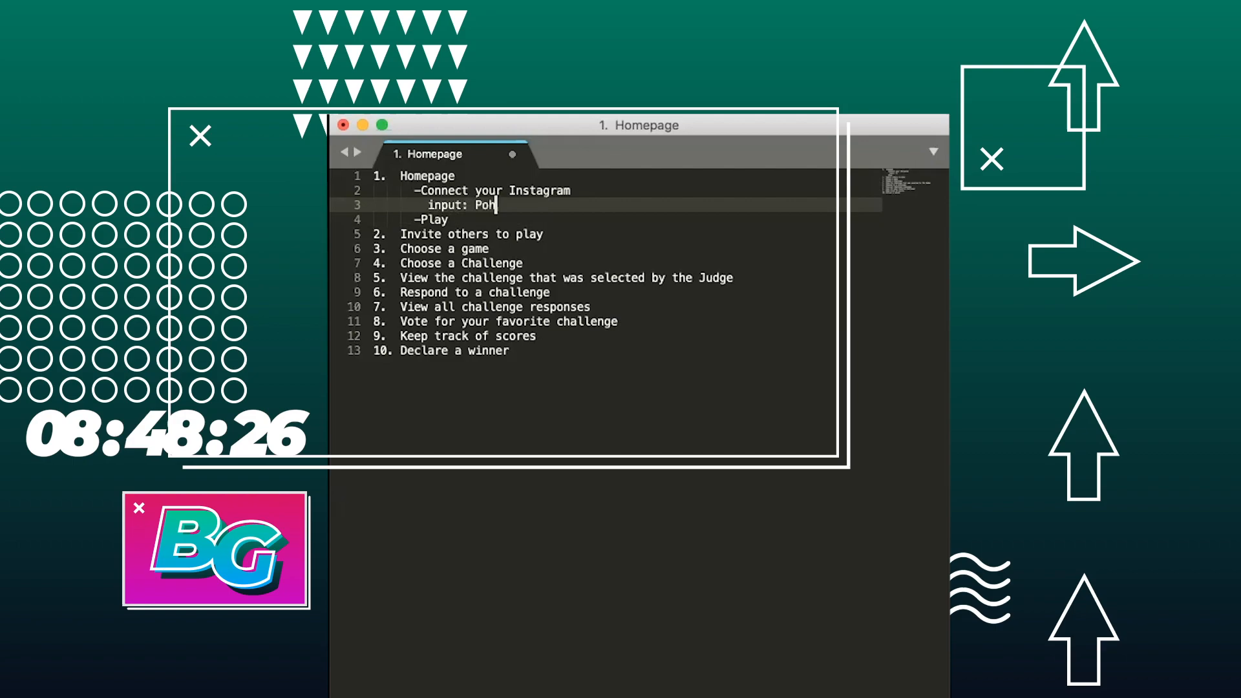
text(honeID,)
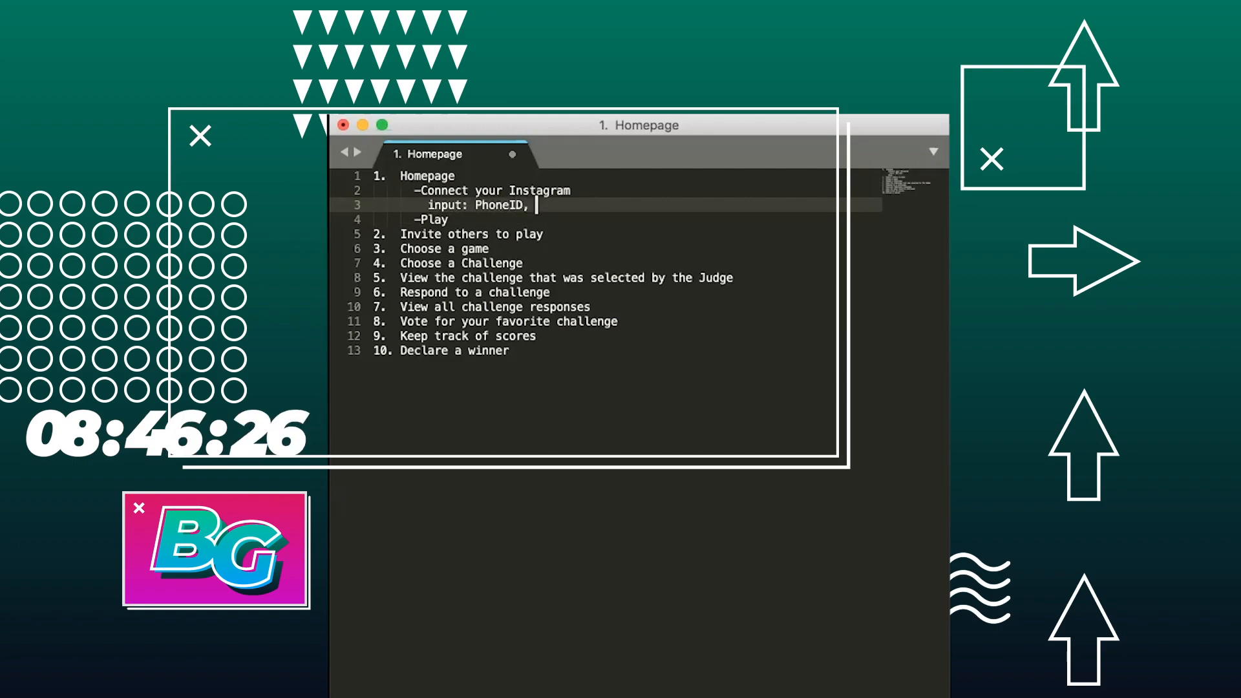
text(Instagram auth window)
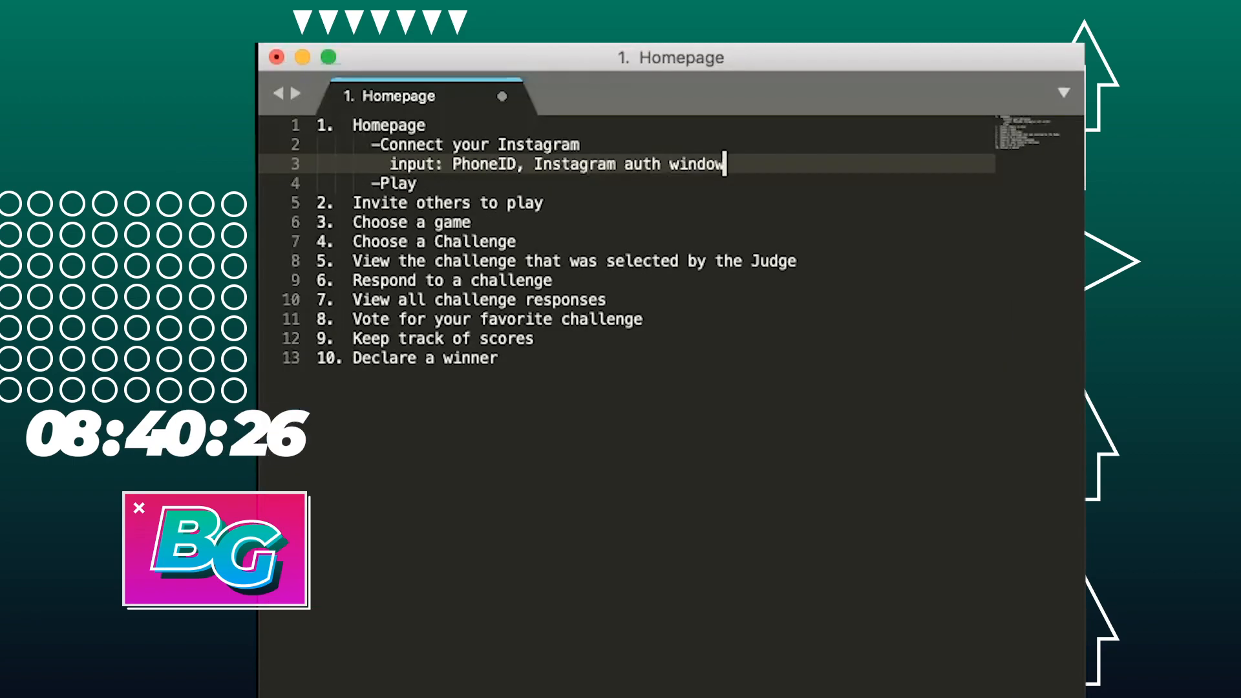
text(-> I)
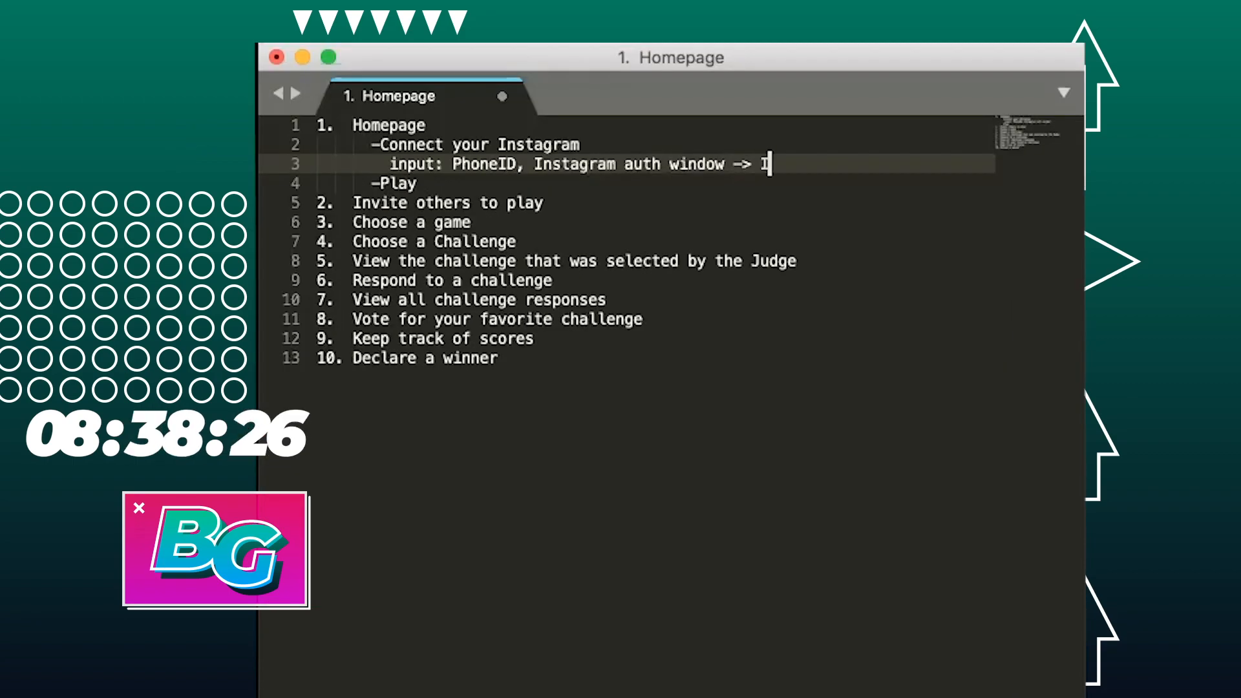
text(GID)
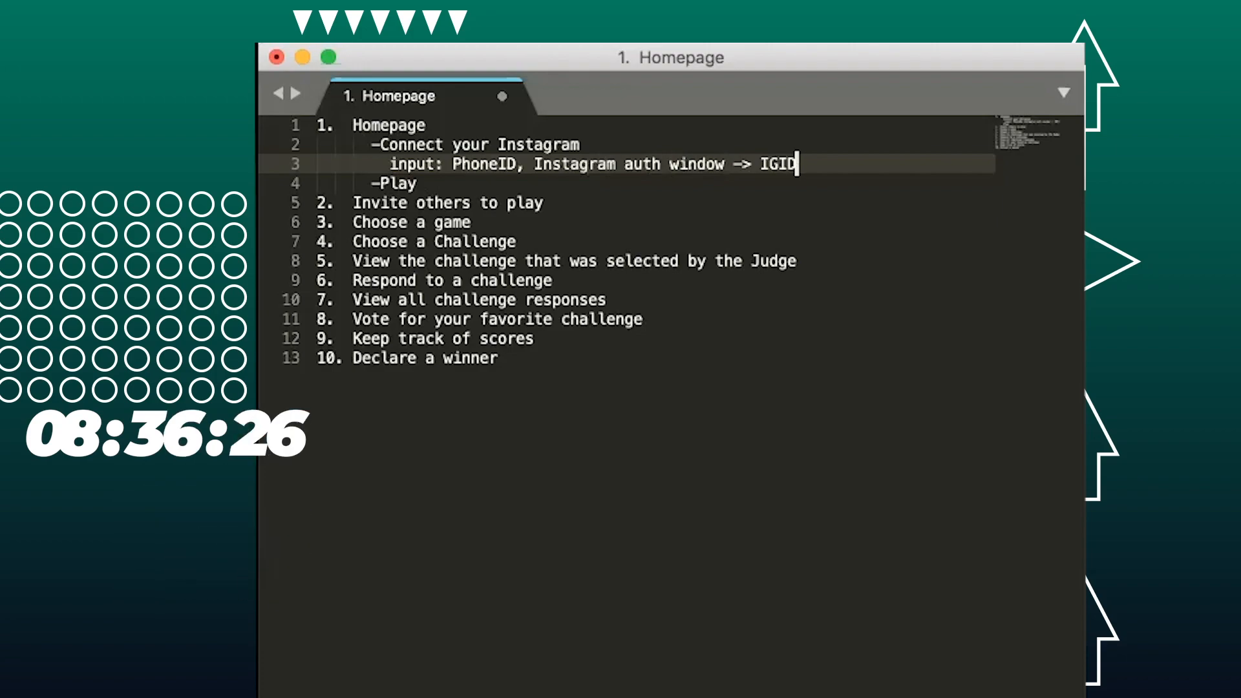
text(,)
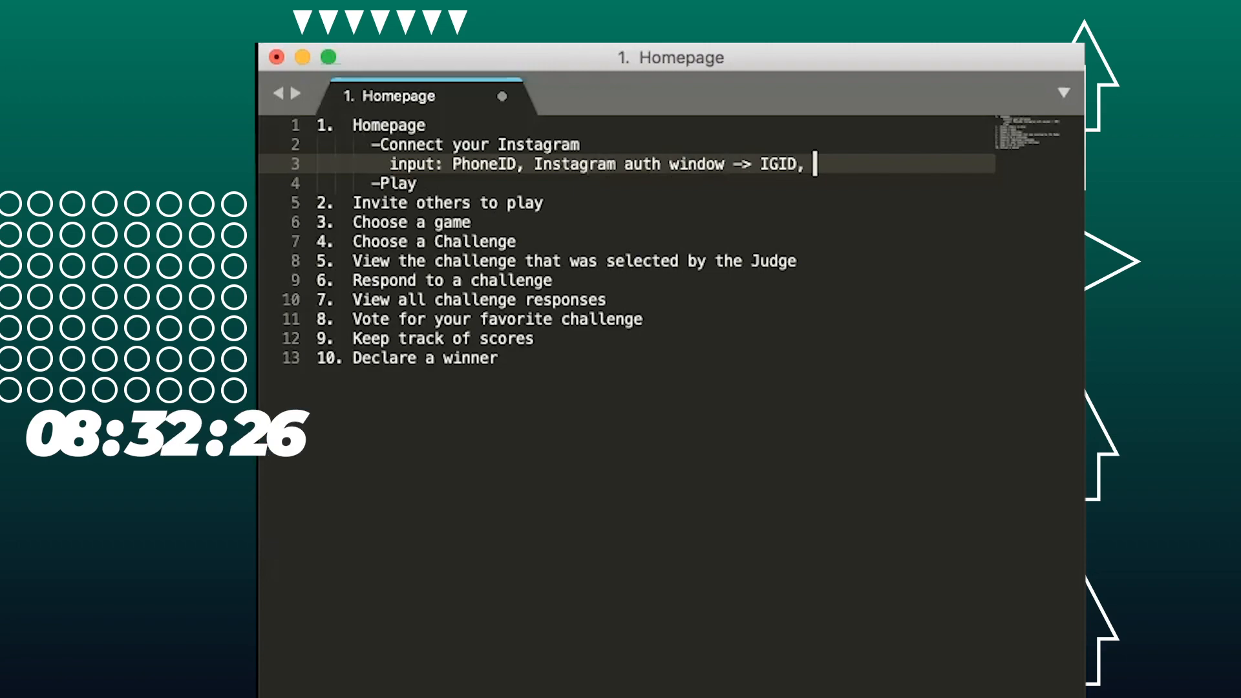
text(output: m)
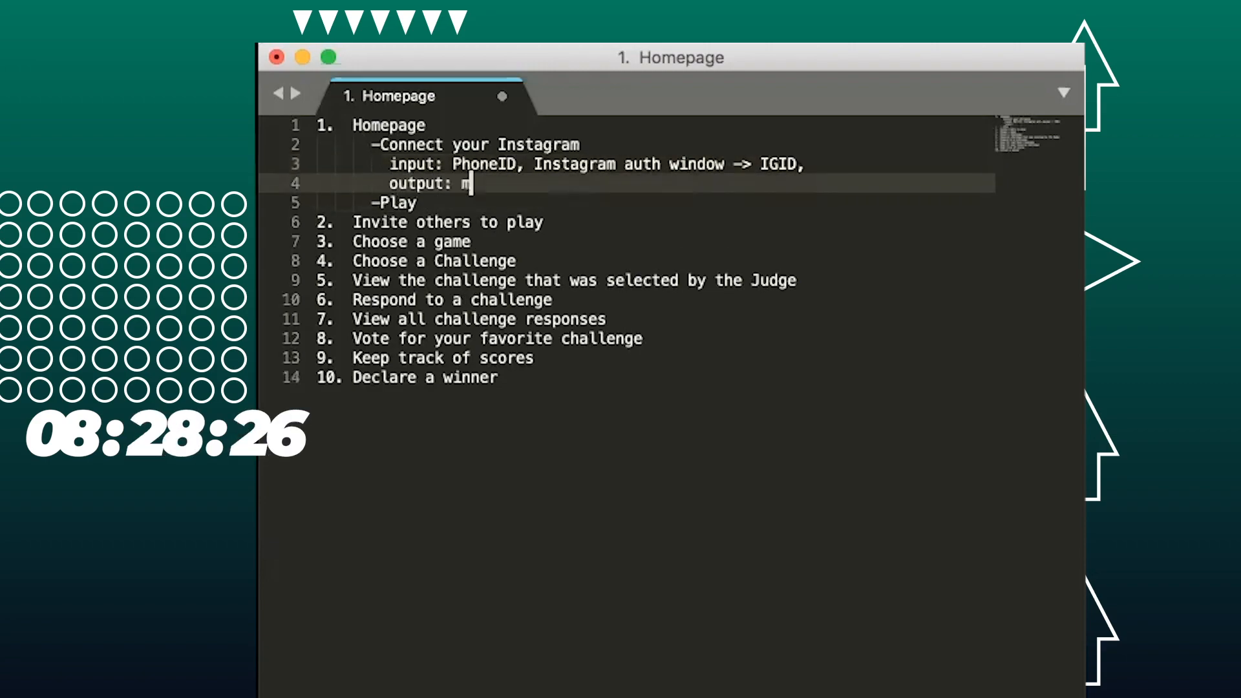
text(t_userId)
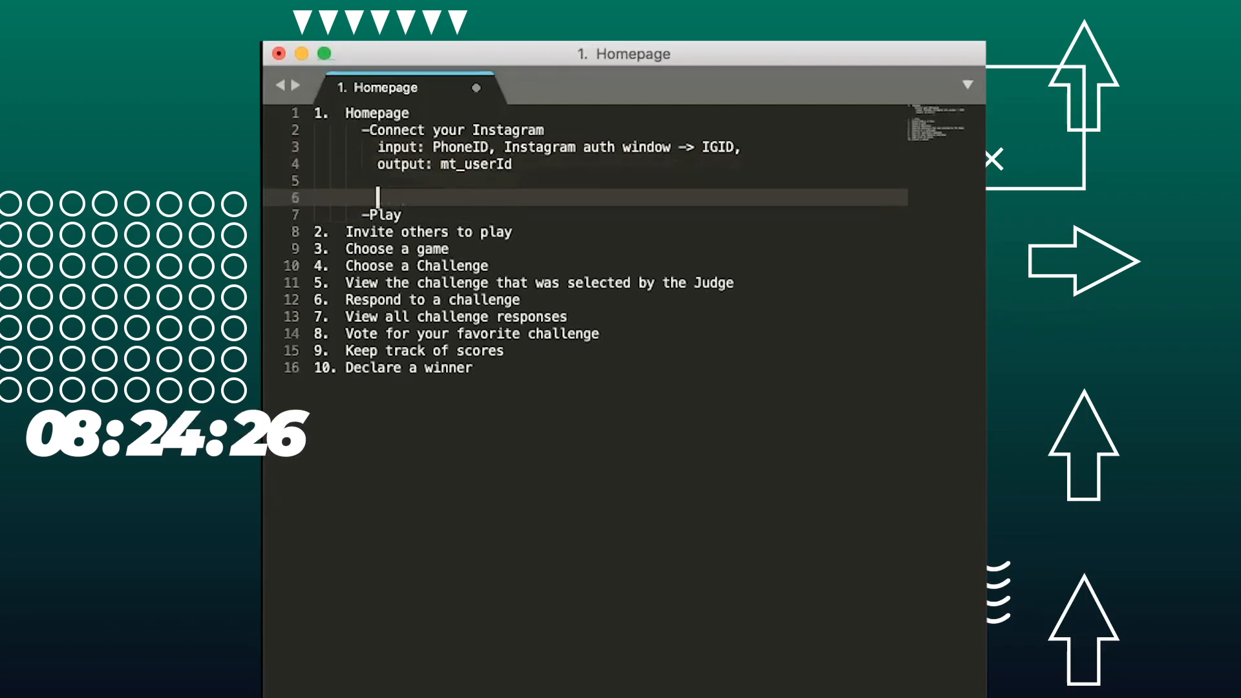
Step: Add a 'returning user:' block with the line 'input: MT_user_id'
text(returning user:)
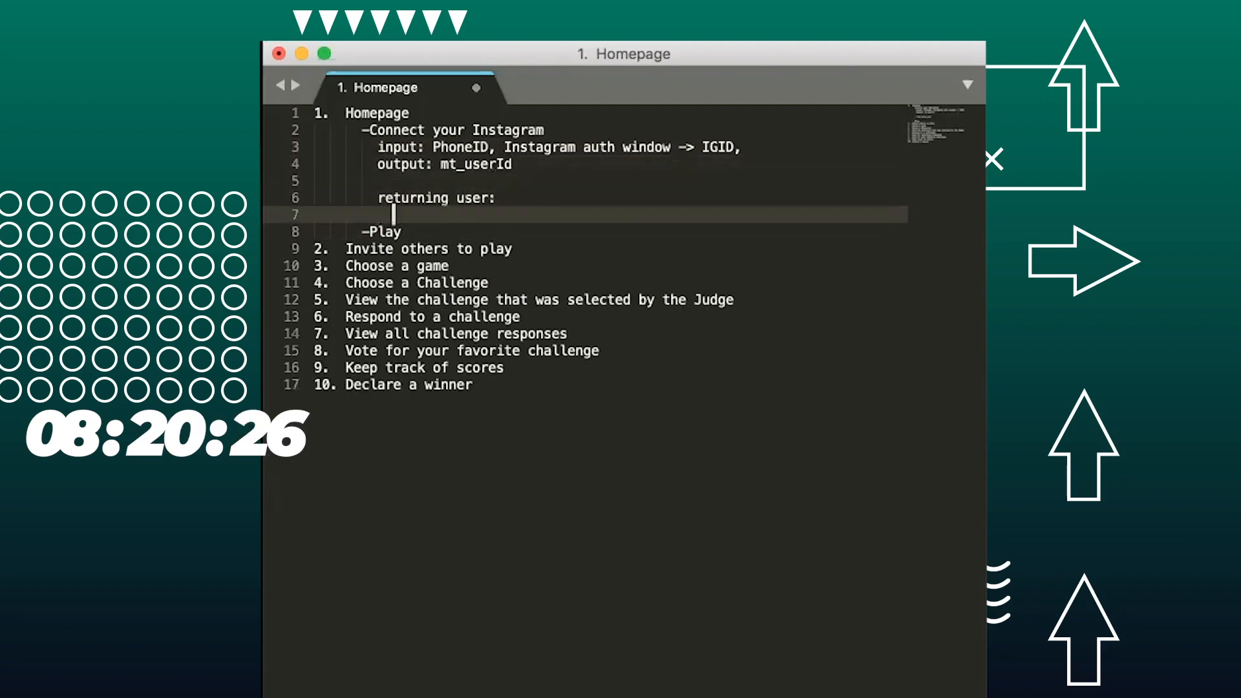
text(input:)
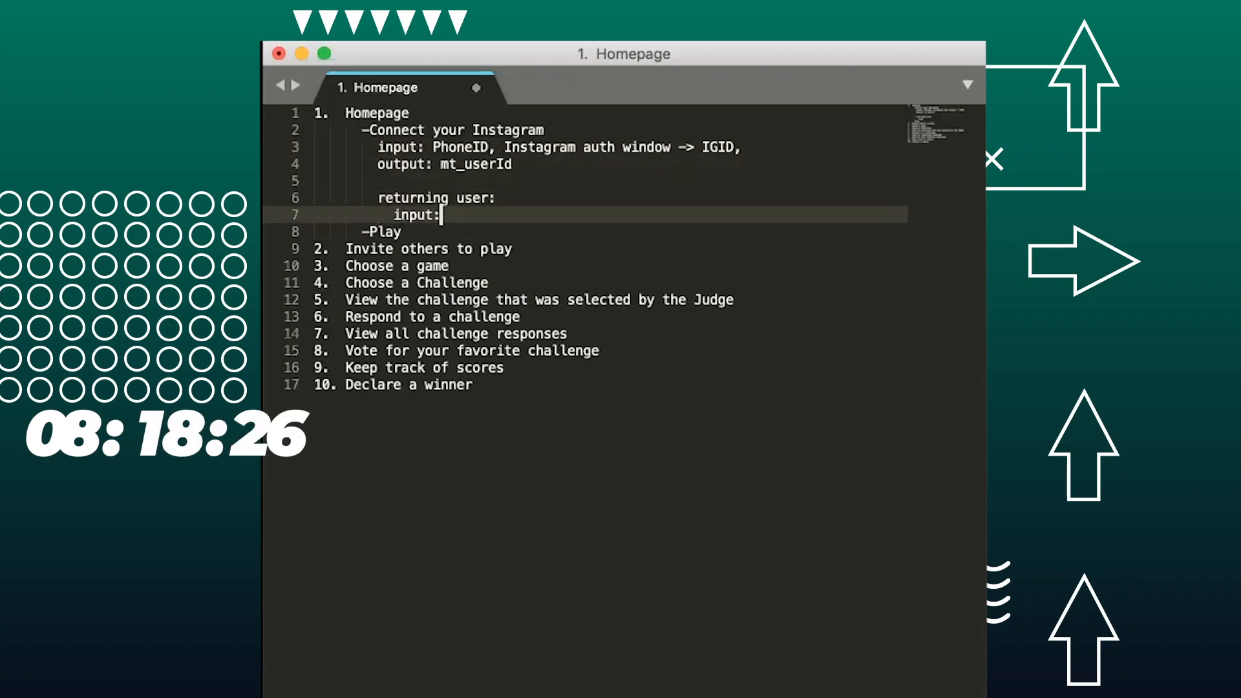
text(MT_)
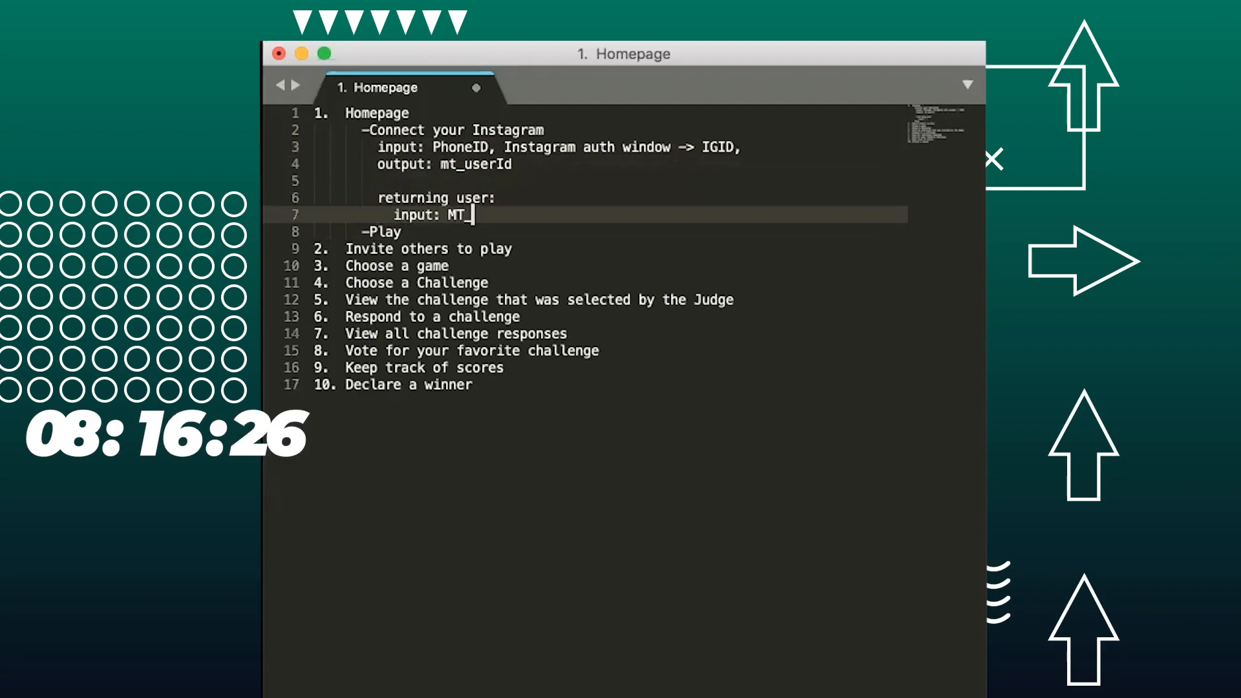
text(user_id)
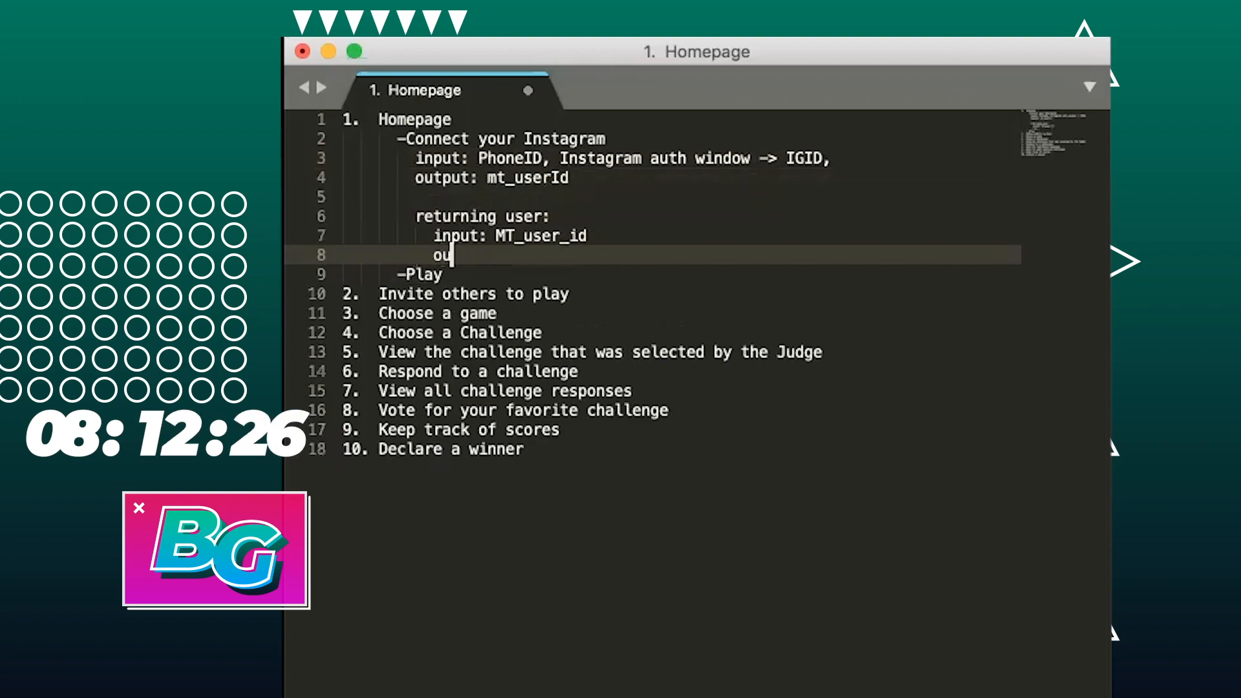
Step: Add the output line describing games {gameid: []} mapping gameId to user ids
text(tput)
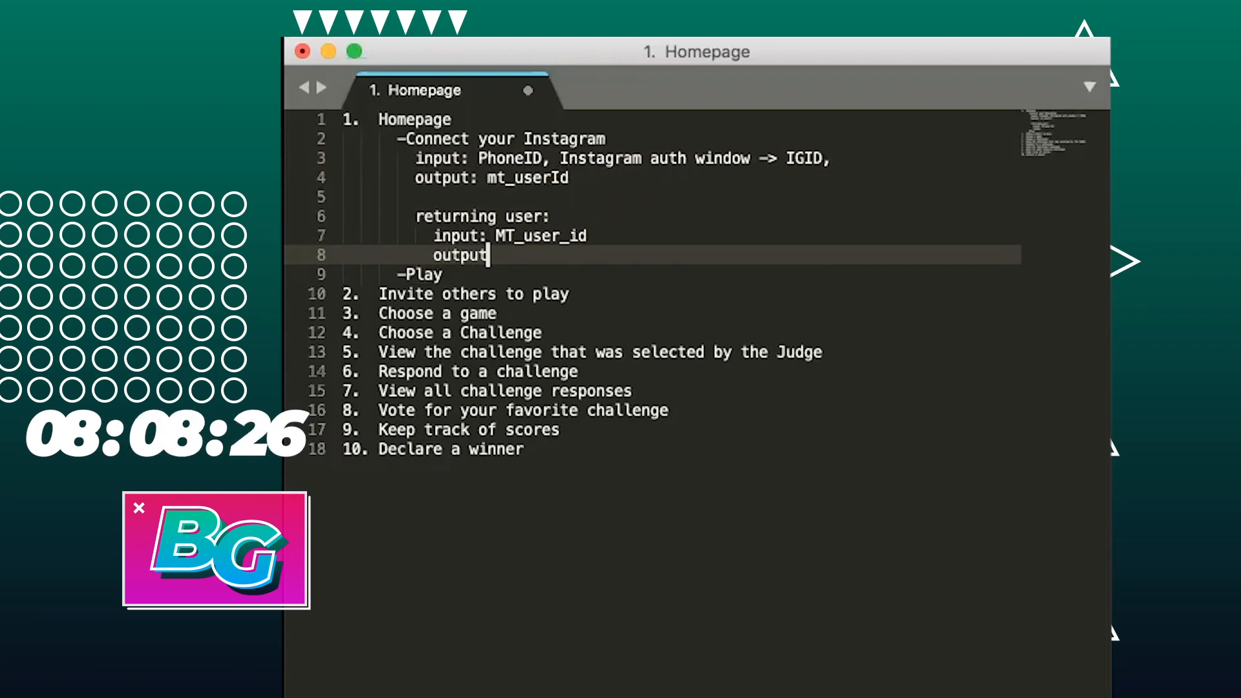
text(:)
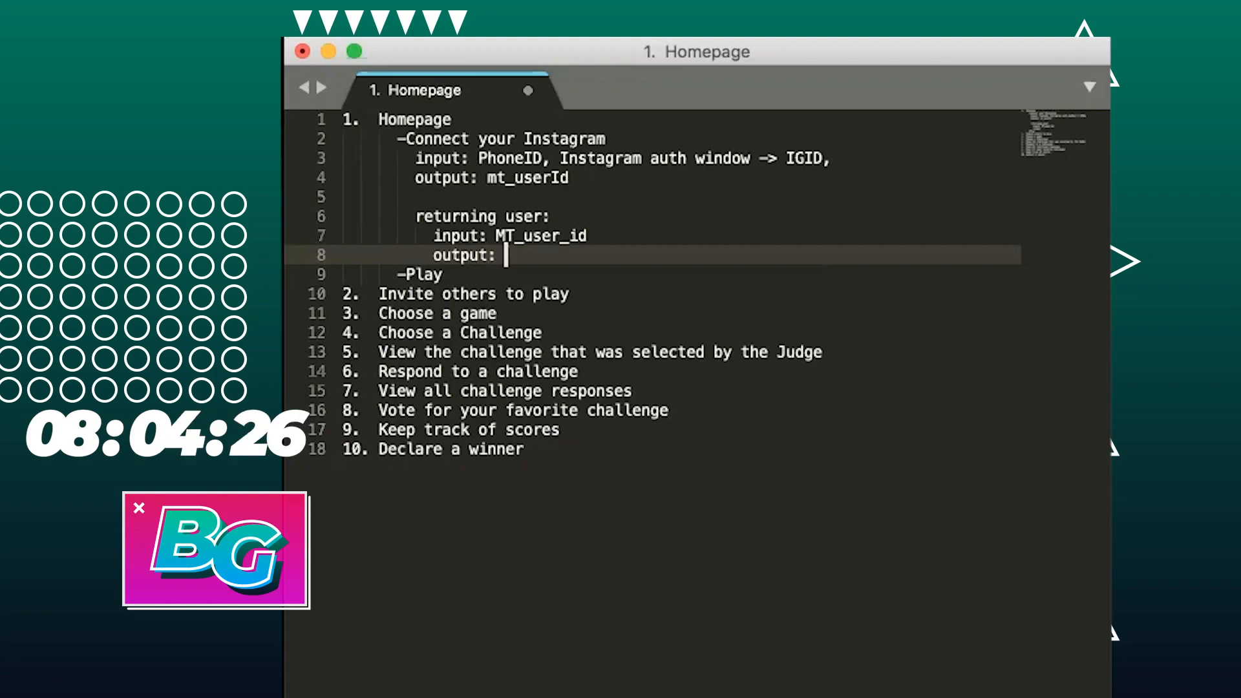
text(games:)
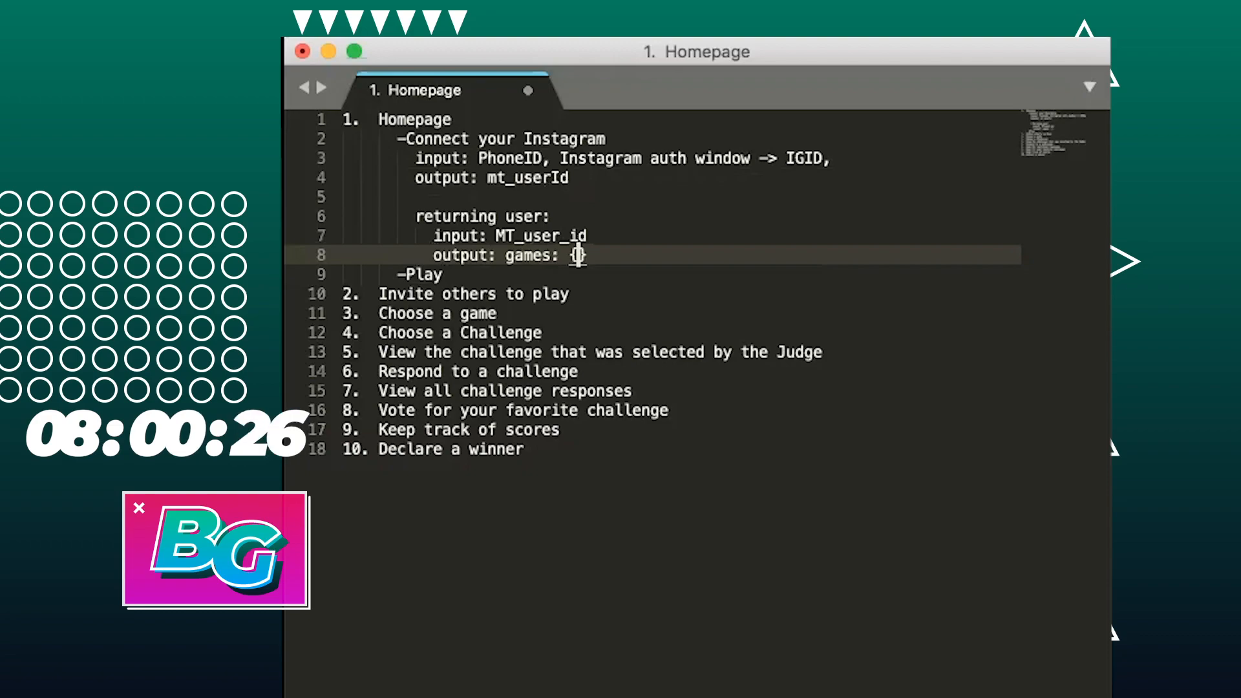
text({})
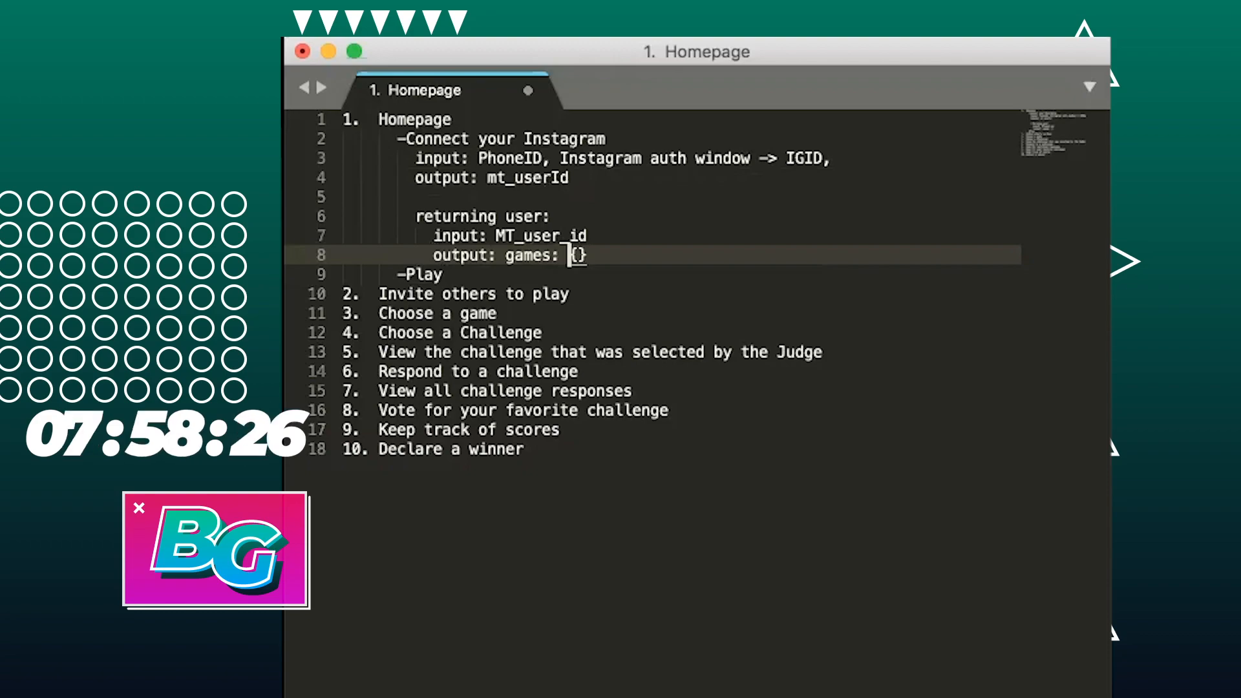
text({gameid)
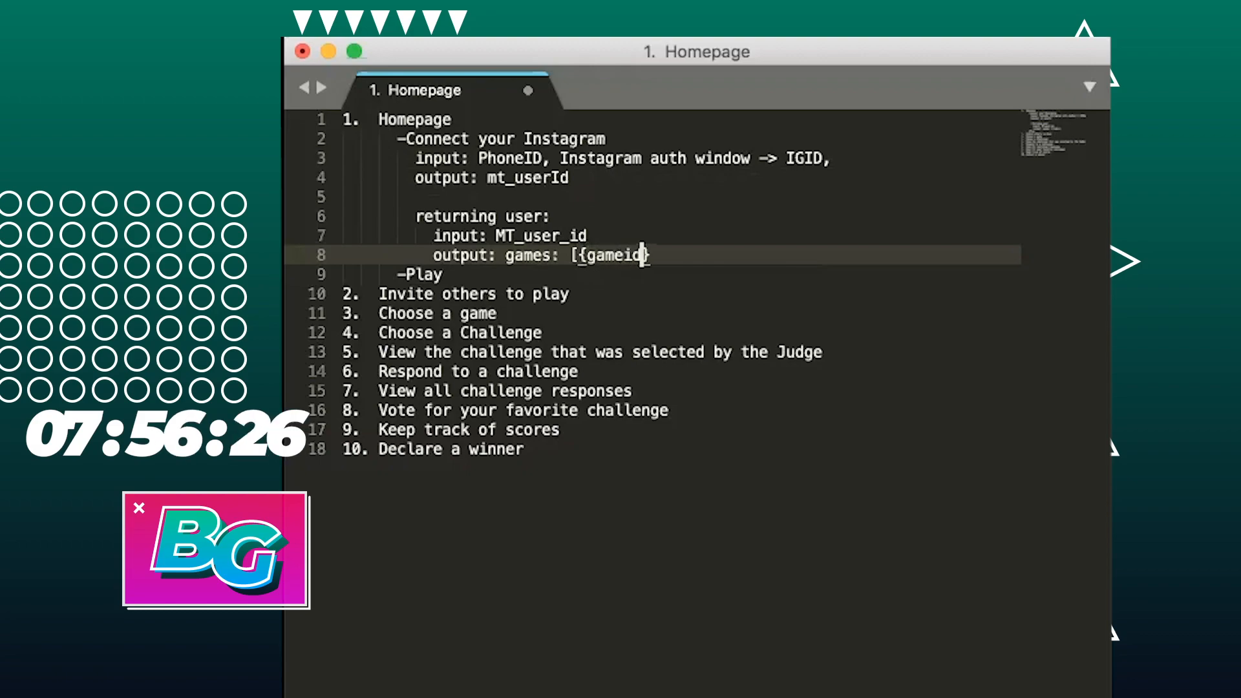
text(: [])
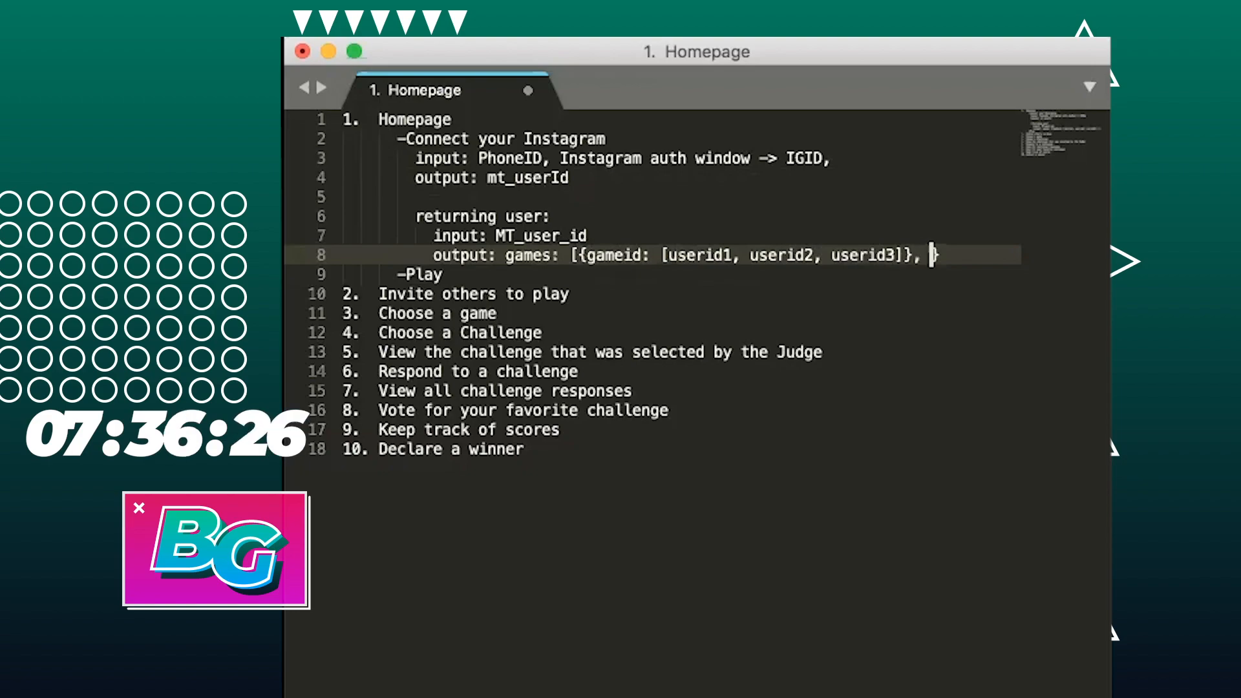
text({})
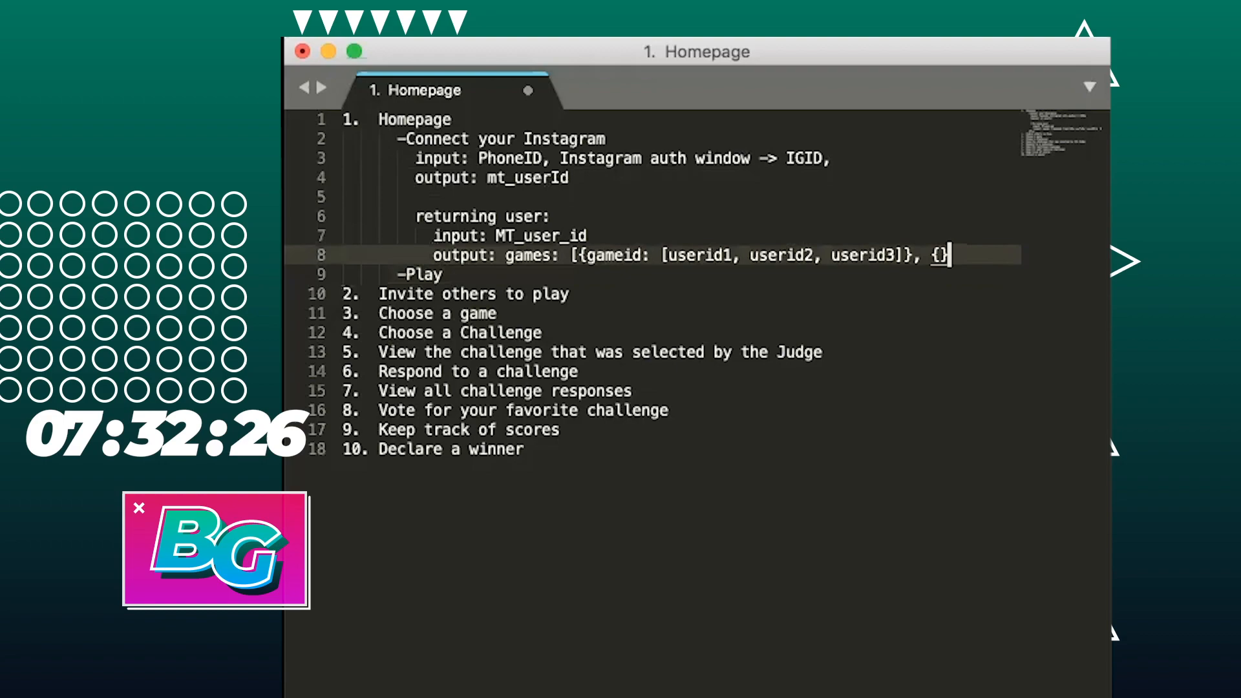
text(gameId:...)
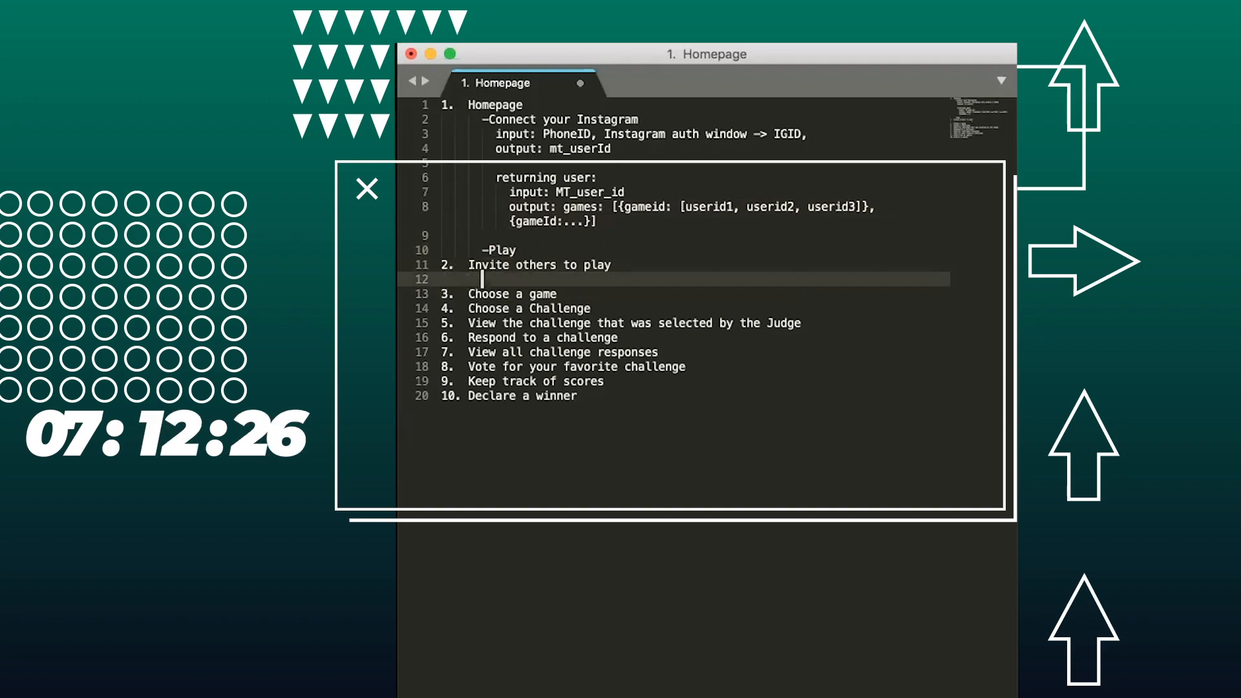
text(deliver link to gameplay: htt)
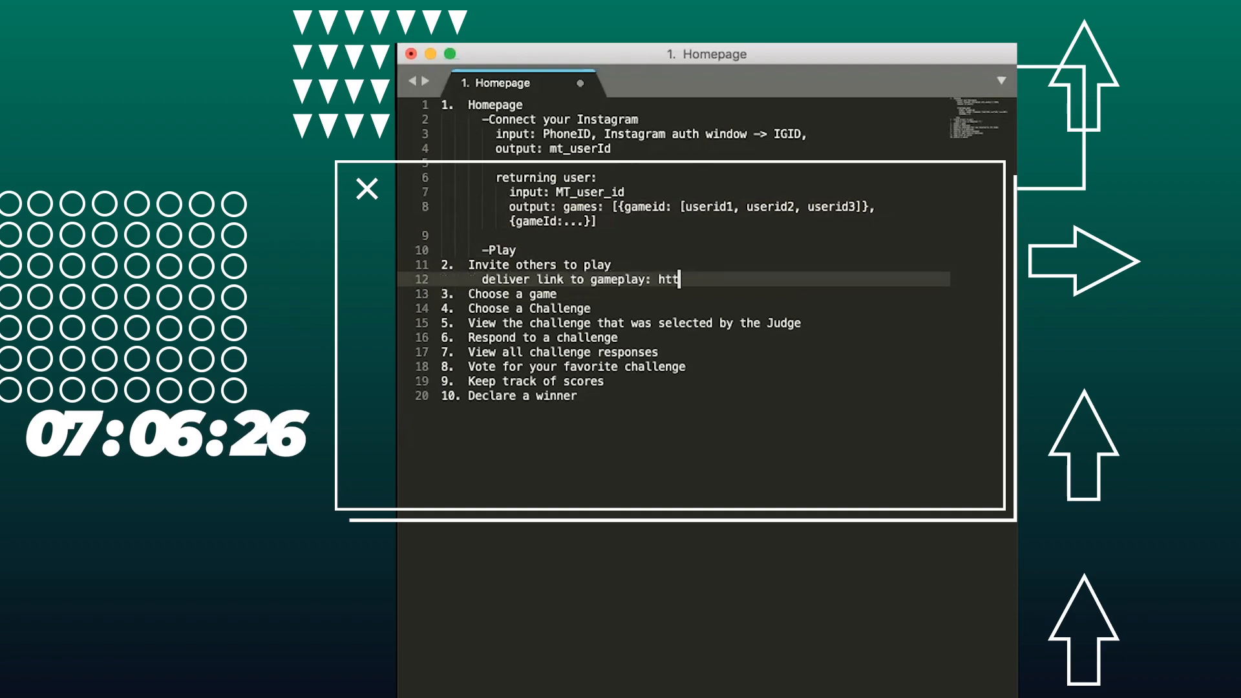
text(p://memetag.io/gam)
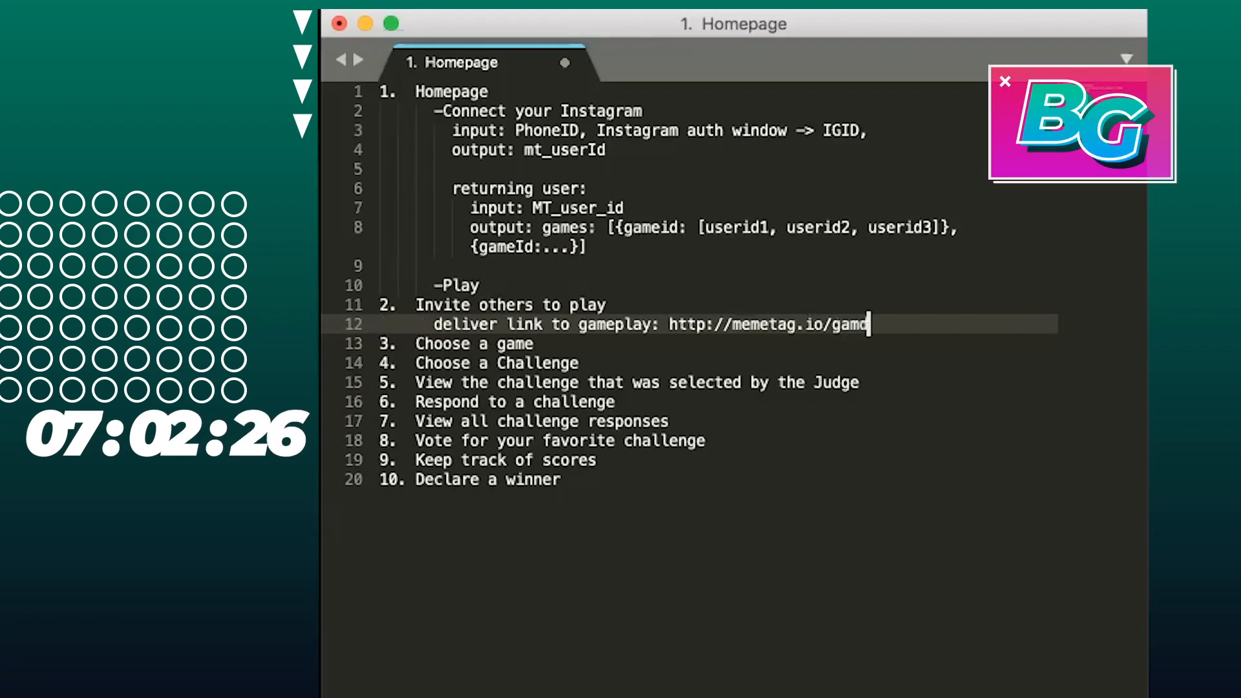
text(eid)
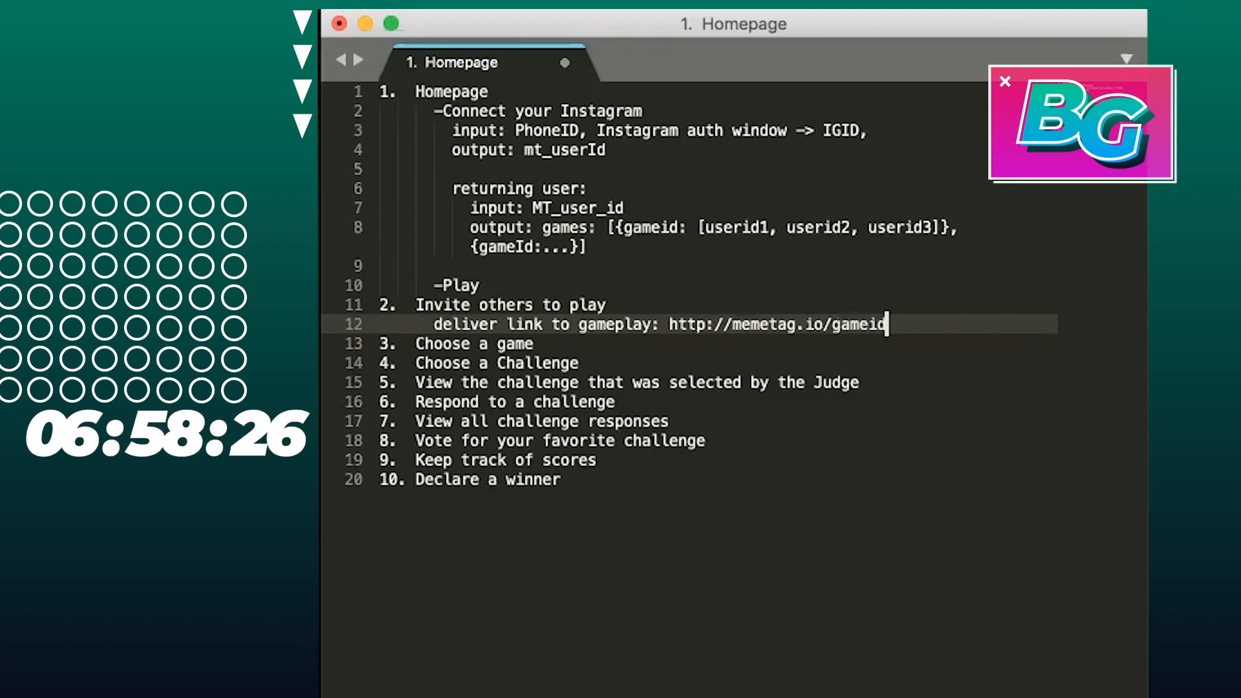
text(signup/)
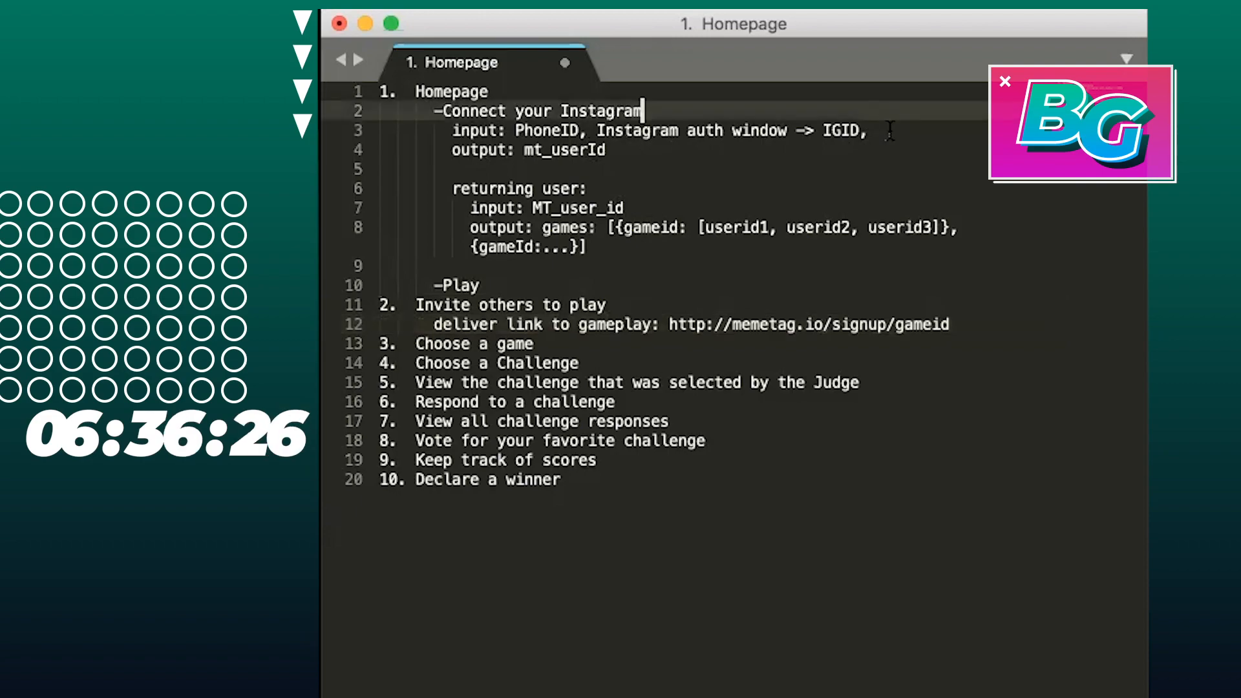
text(, gameId)
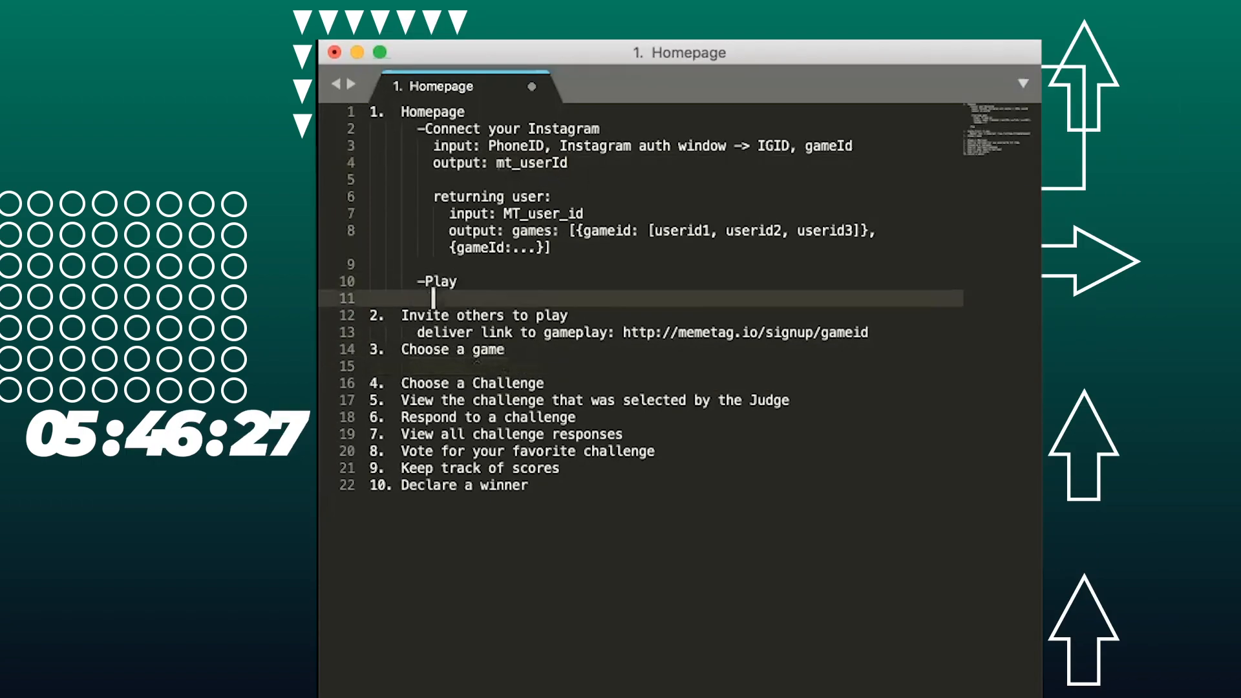
Step: Under Choose a game, note it triggers the play function, add 'input: gameId' and a starts-new-set note
text(triggers p)
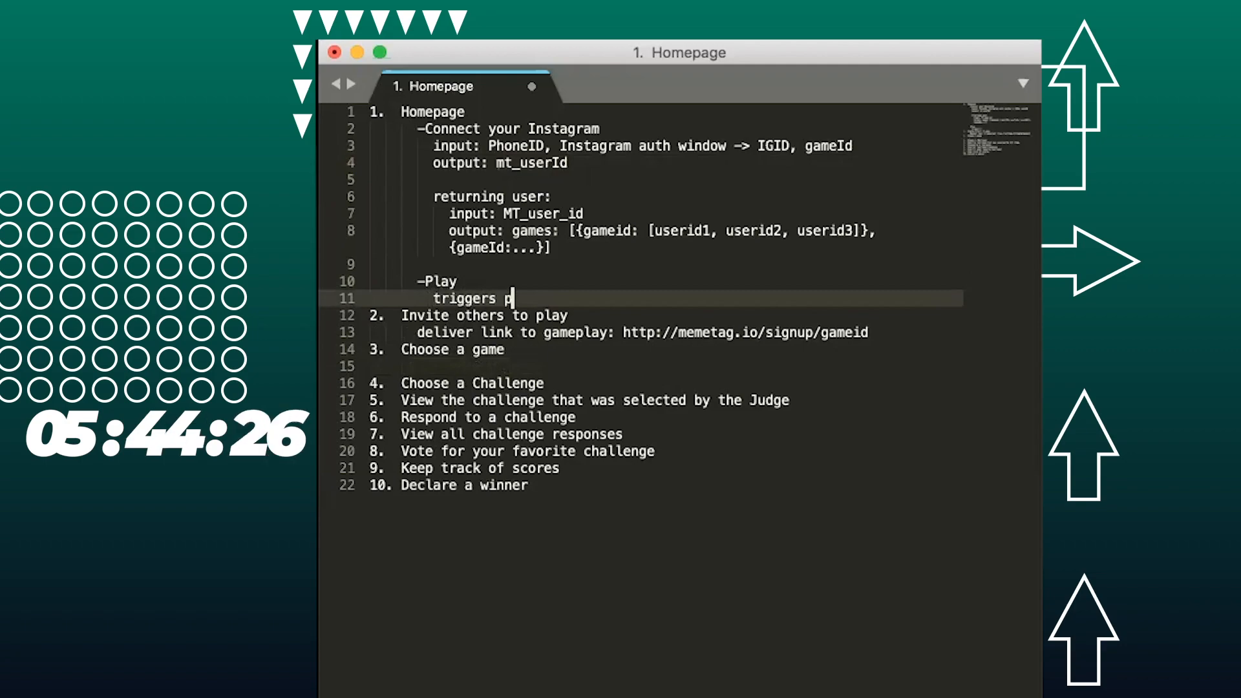
text(he play function)
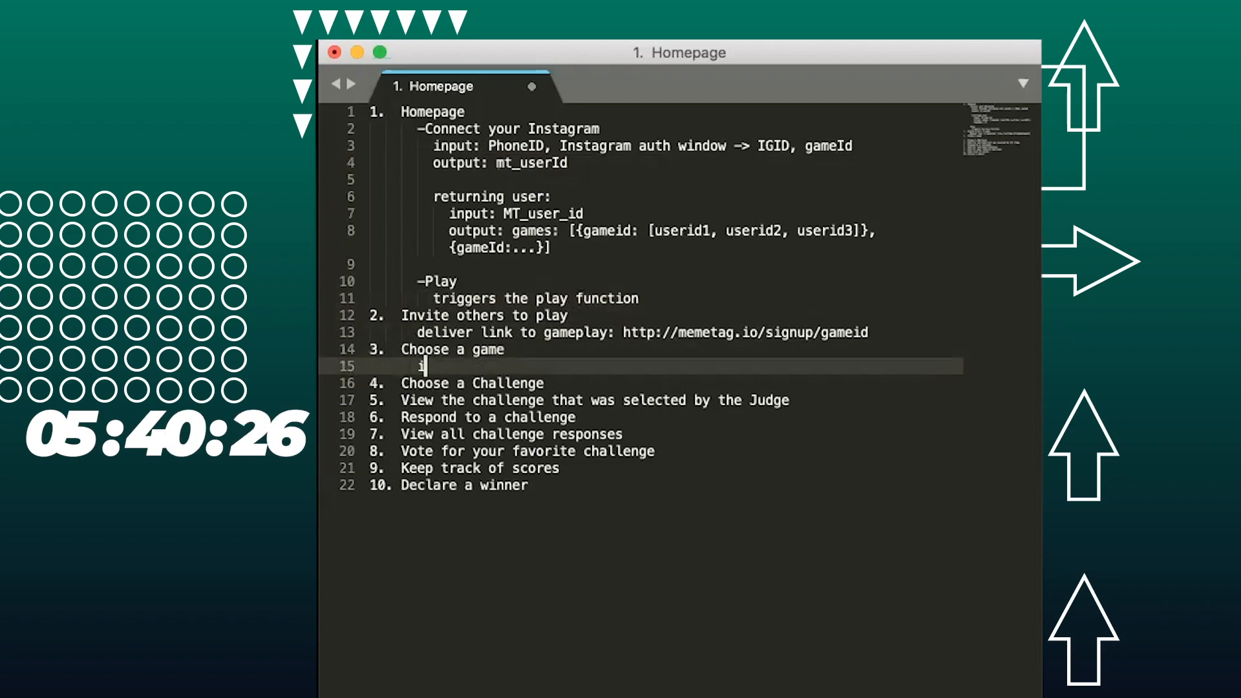
text(input: game)
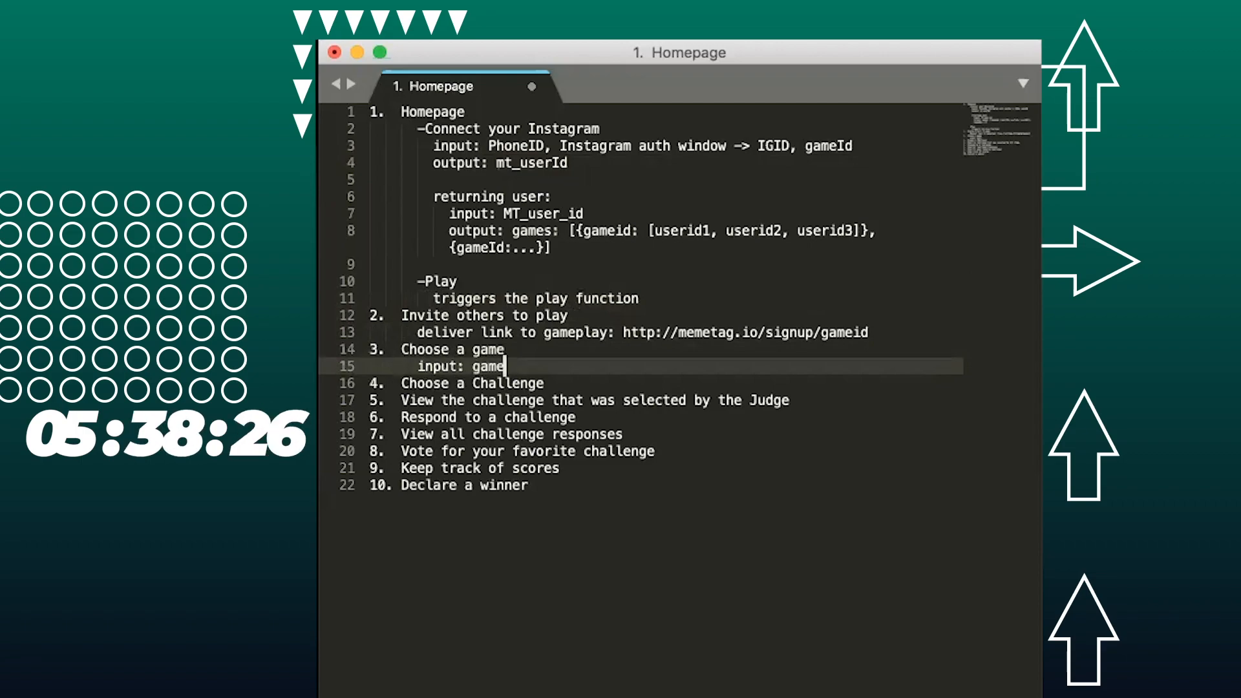
text(Id,)
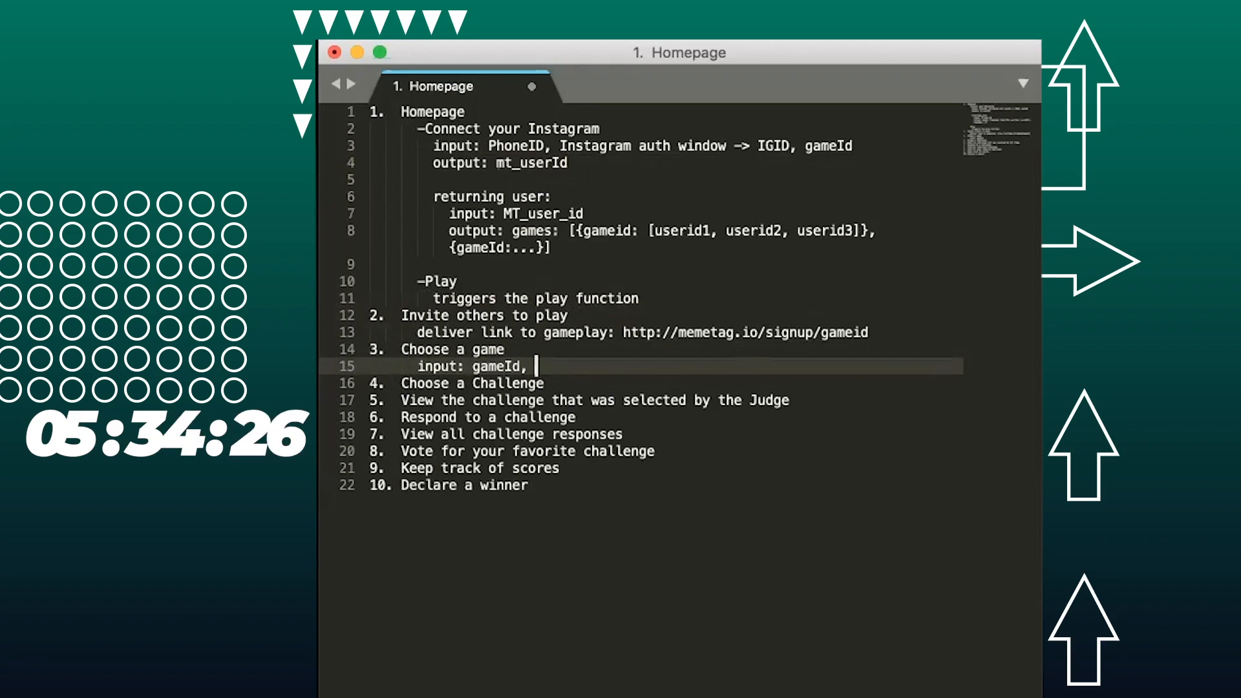
text(starts)
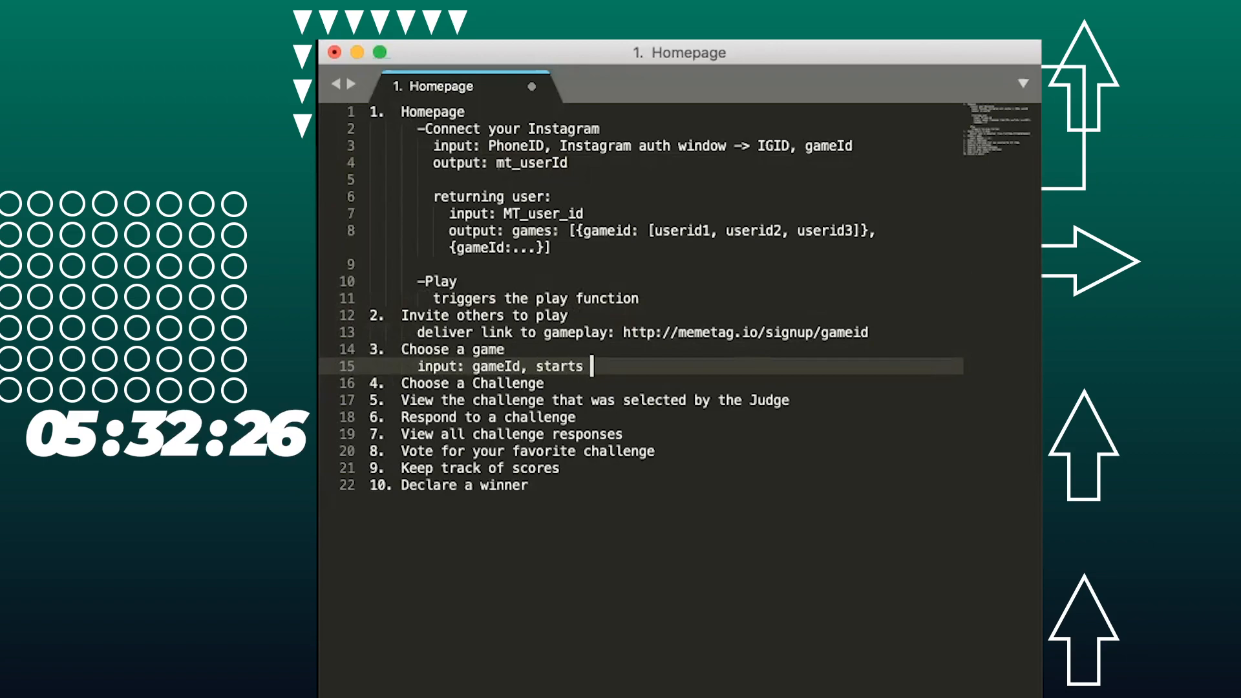
text(new st)
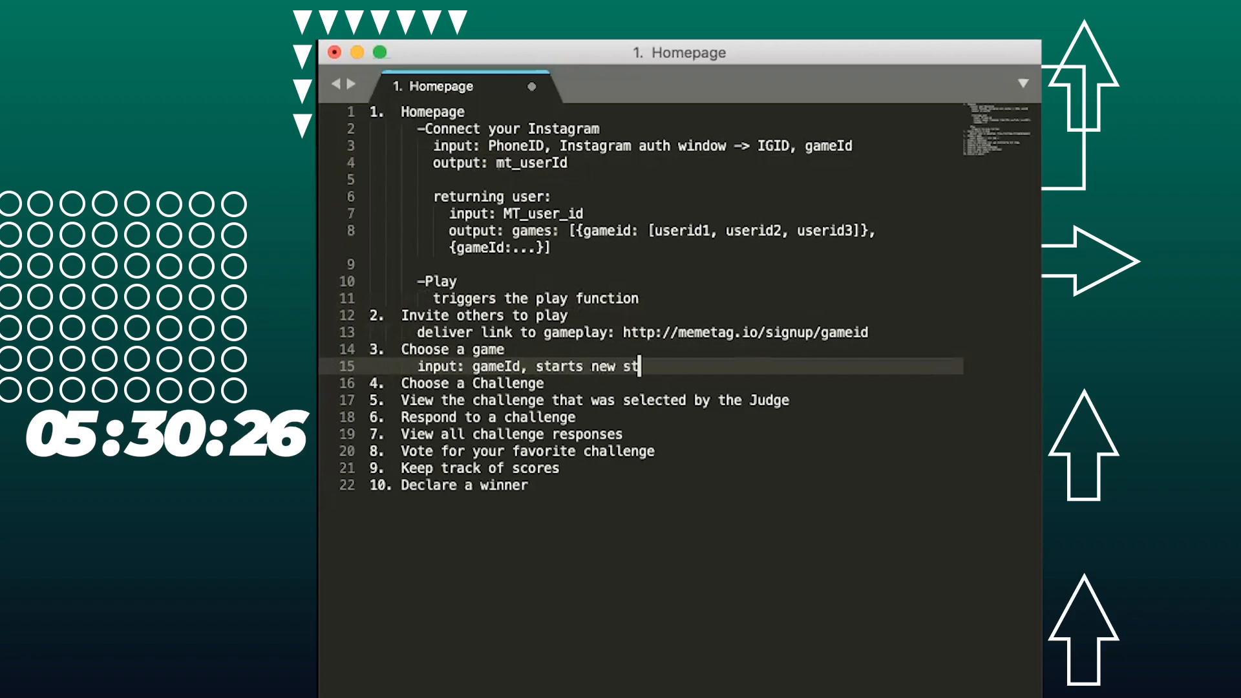
text(et of rounds)
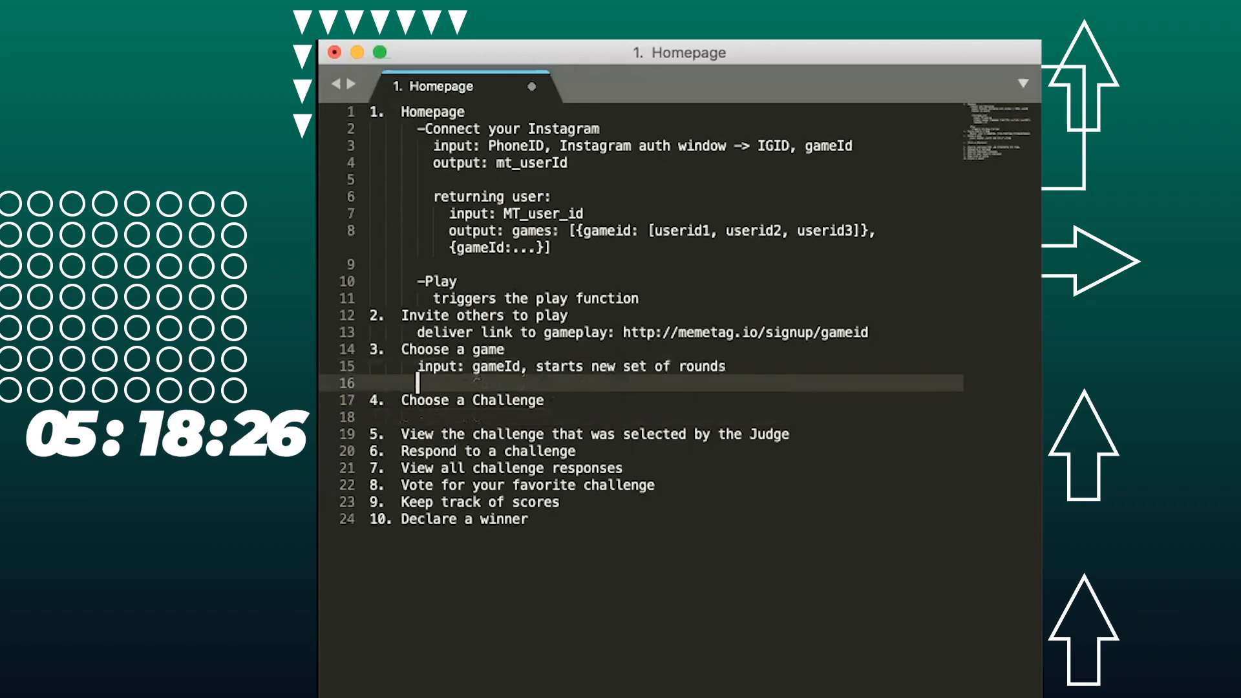
Step: Add 'output: roundId, challenges[]', then remove the starts-new-set note and the userIds input
text(output: rou)
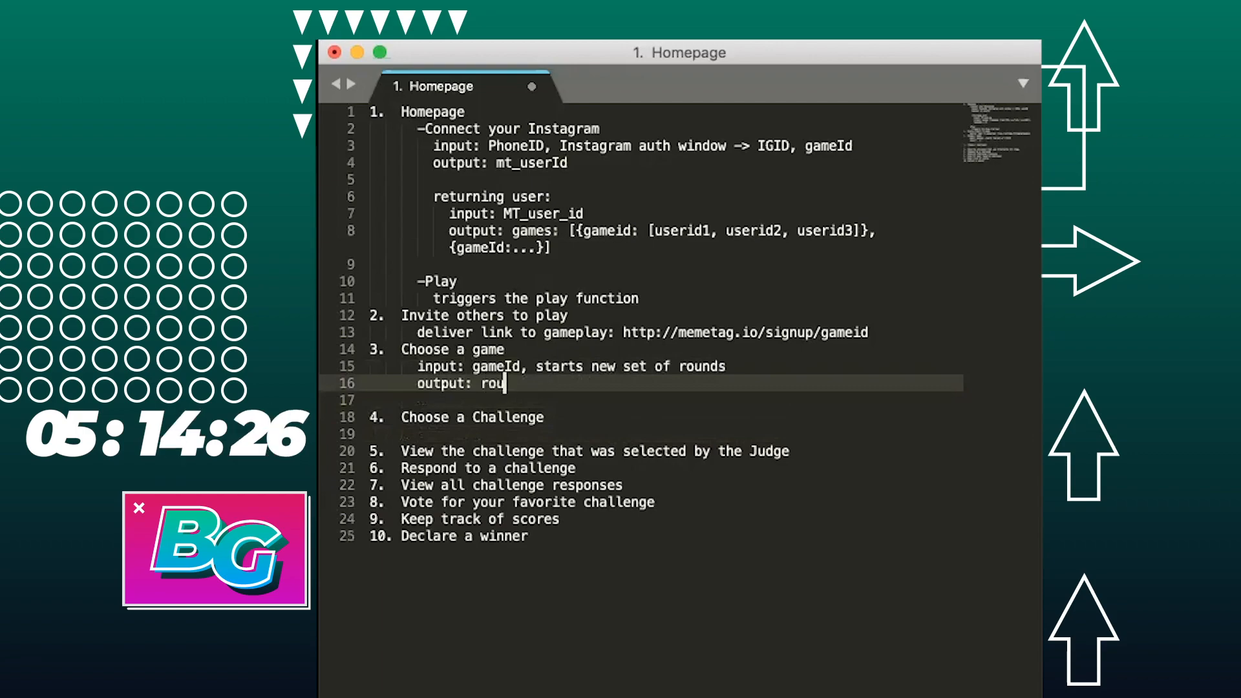
text(ndId)
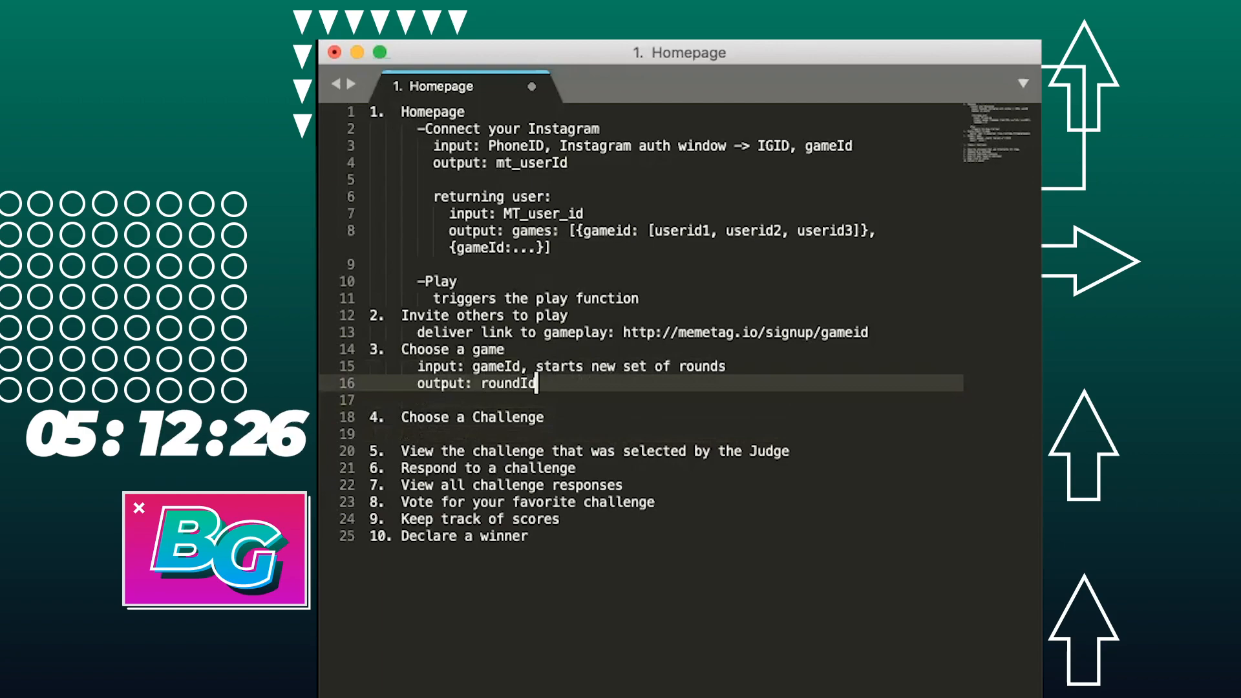
text(, {})
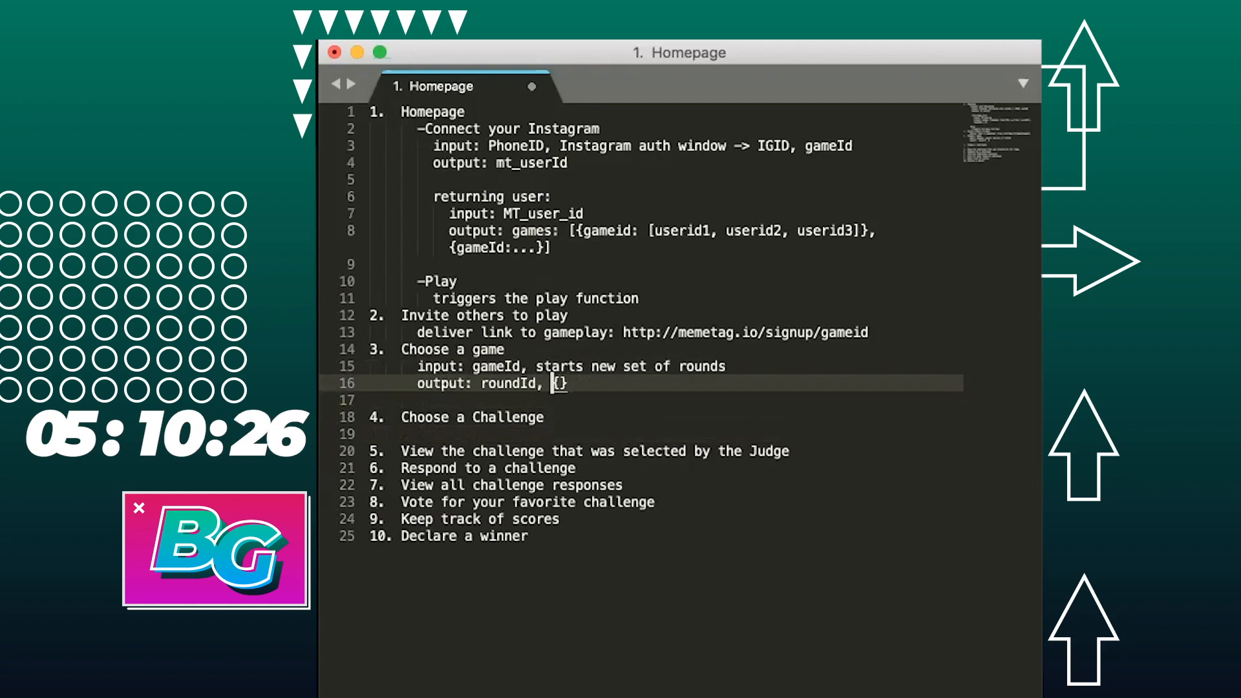
text(challenges[)
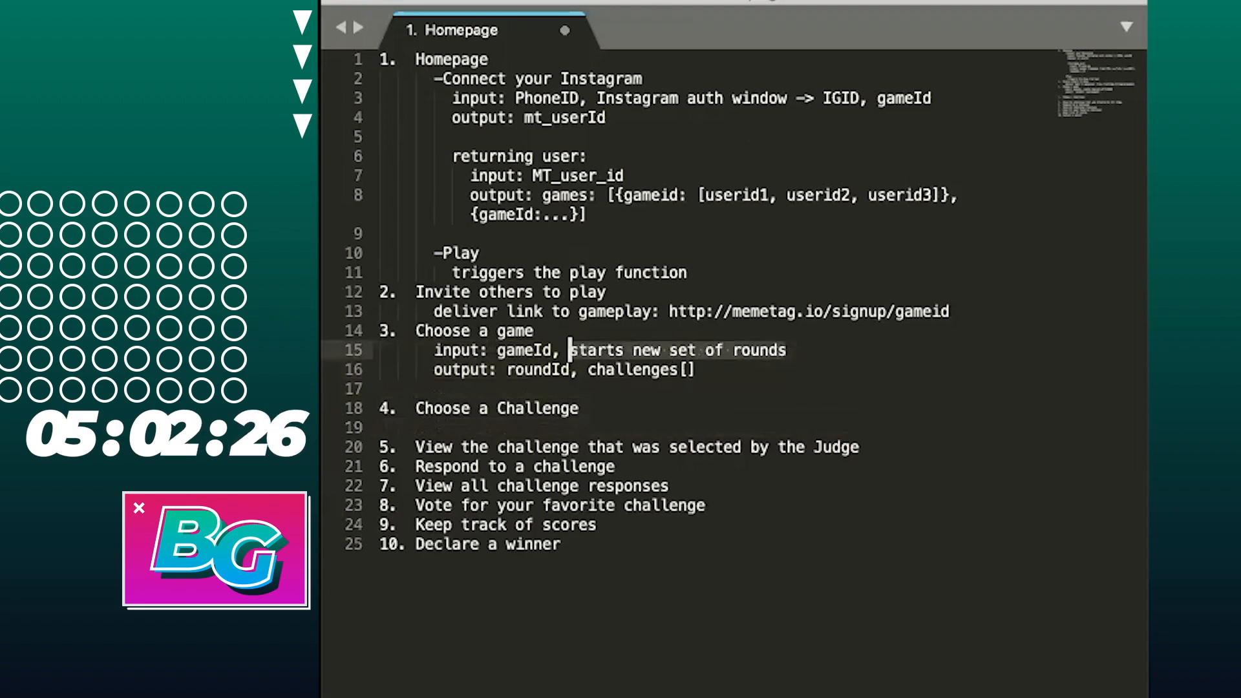
key(BackSpace)
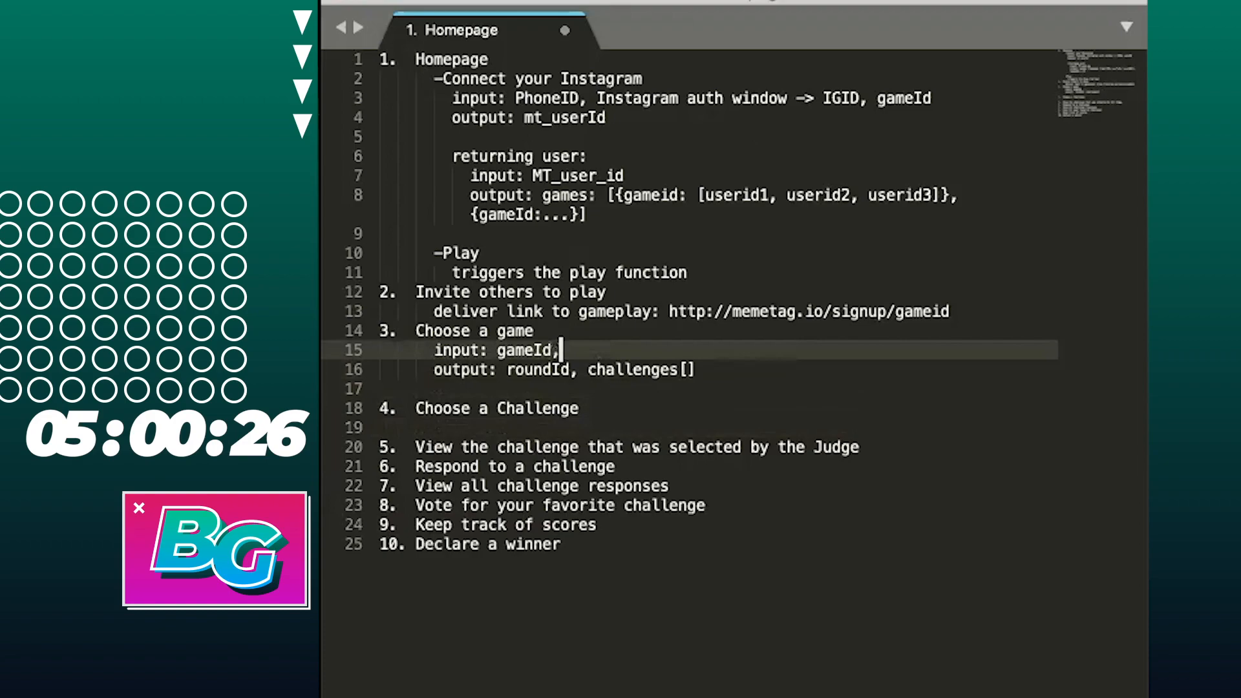
text(userI)
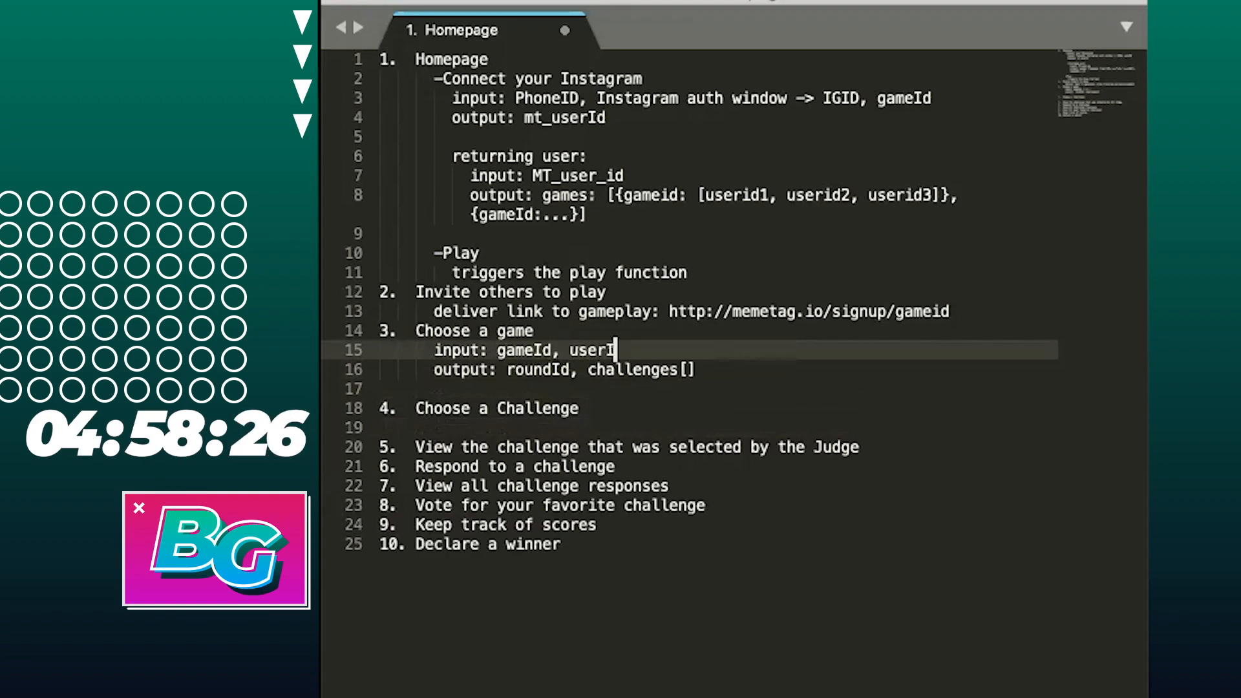
text(ds)
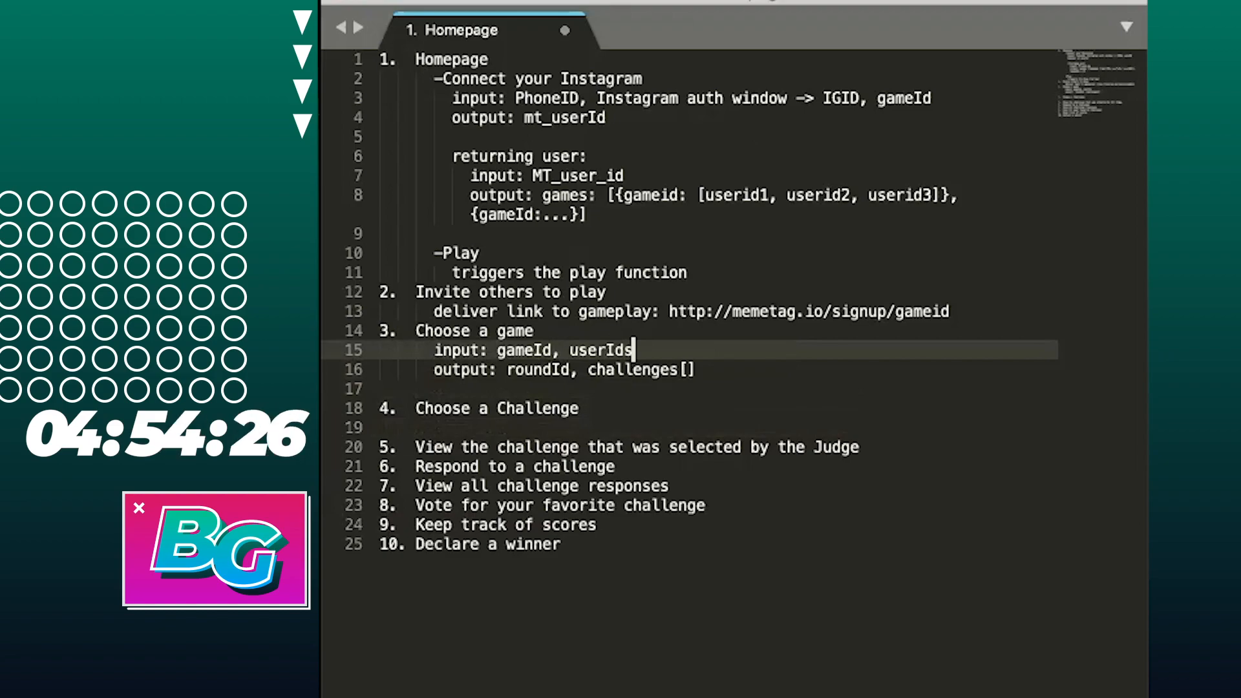
key(Backspace)
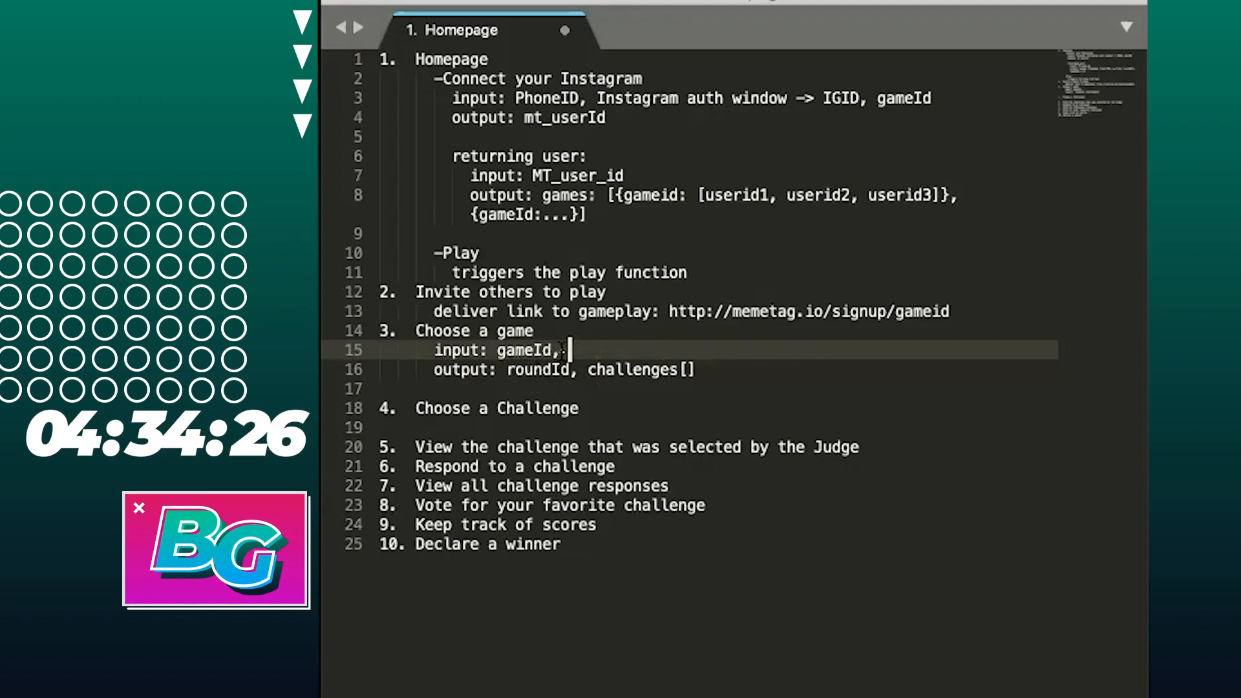
Step: Insert 'round metadata' after roundId in the output and open a blank line under Choose a Challenge
double_click(526, 351)
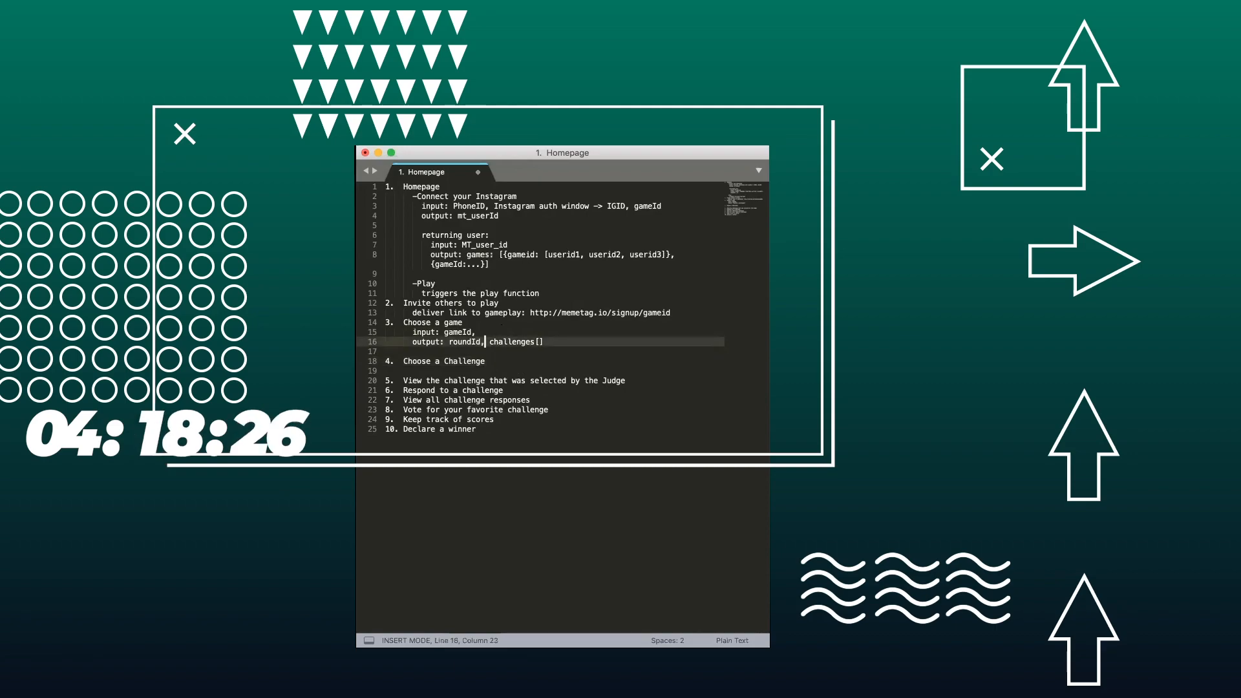
text(metadata,)
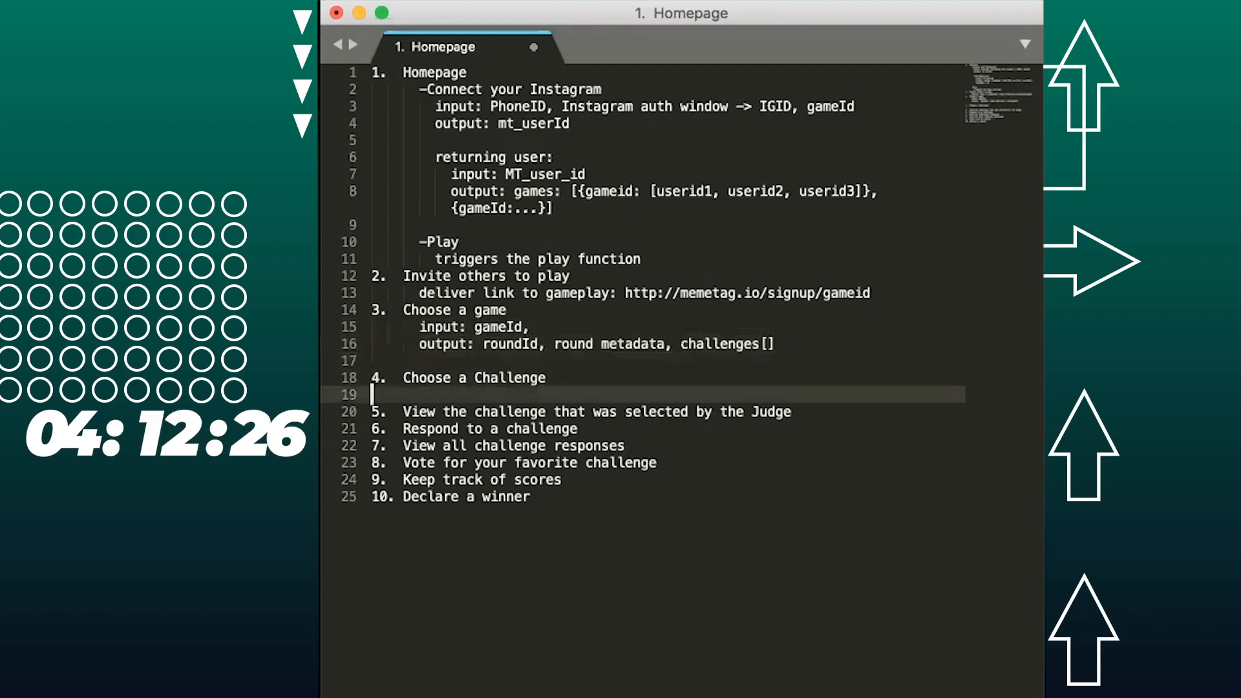
key(enter)
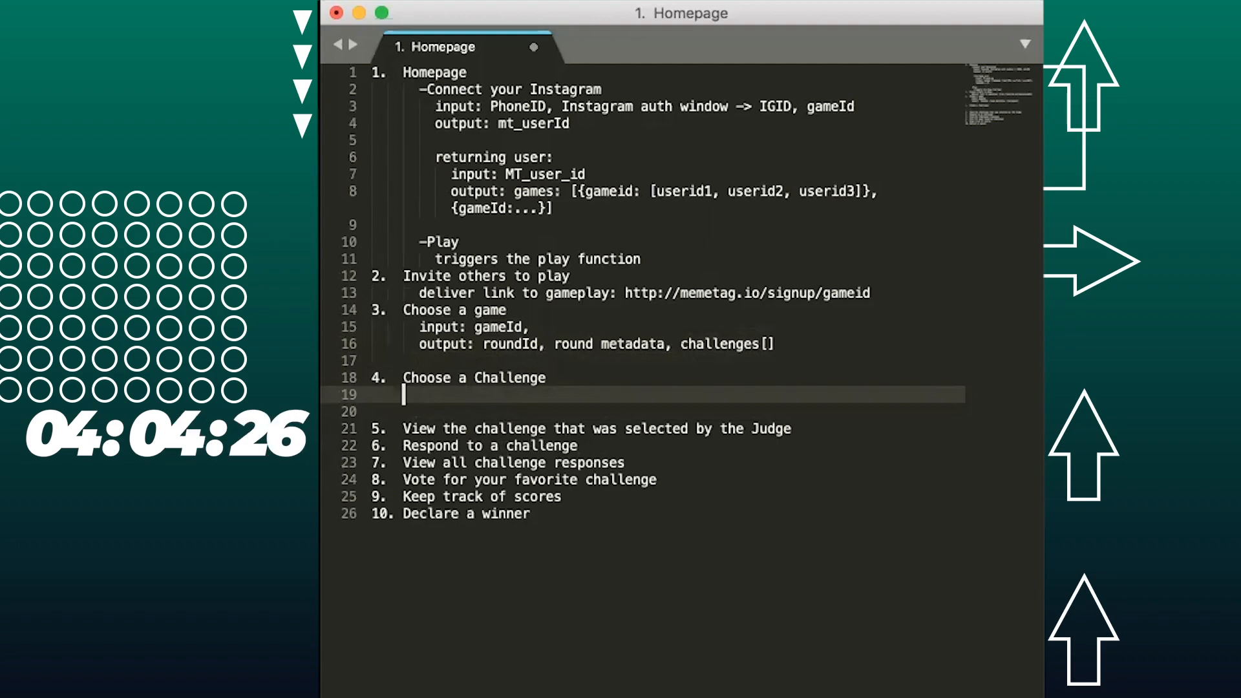
Step: Write 'input: challengeId, gameId' and 'output: responseId' under Choose a Challenge
text(input:)
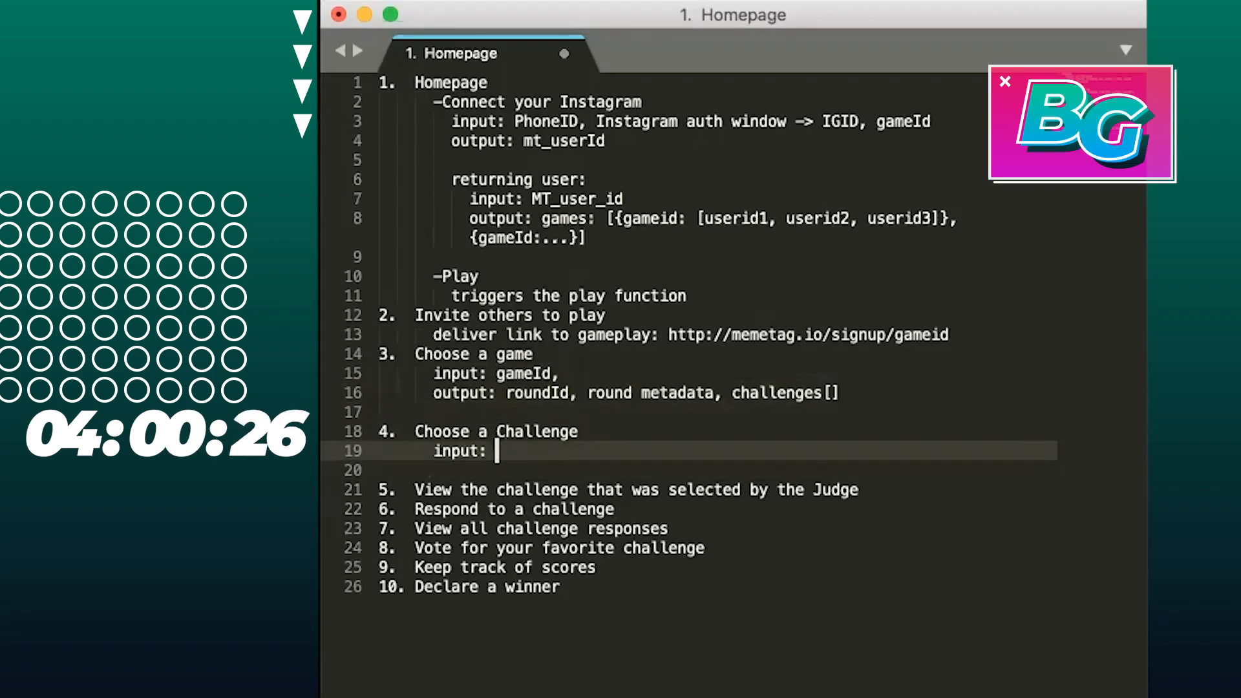
text(challengeId, gam)
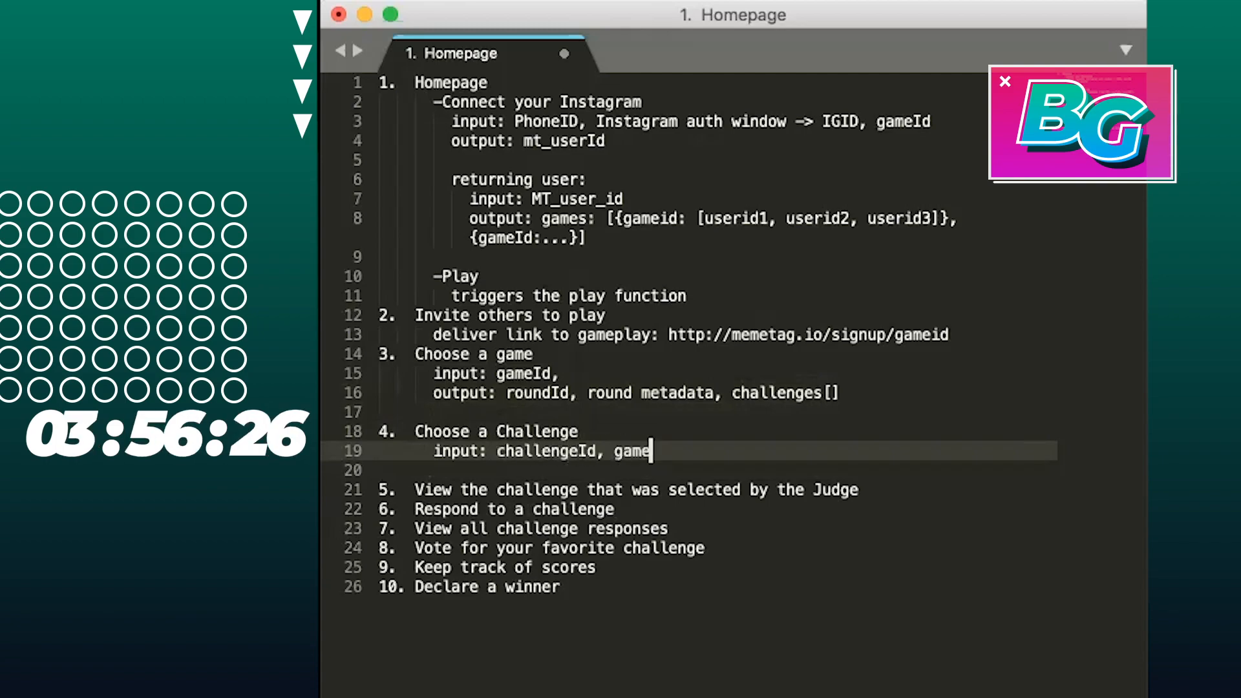
text(eId)
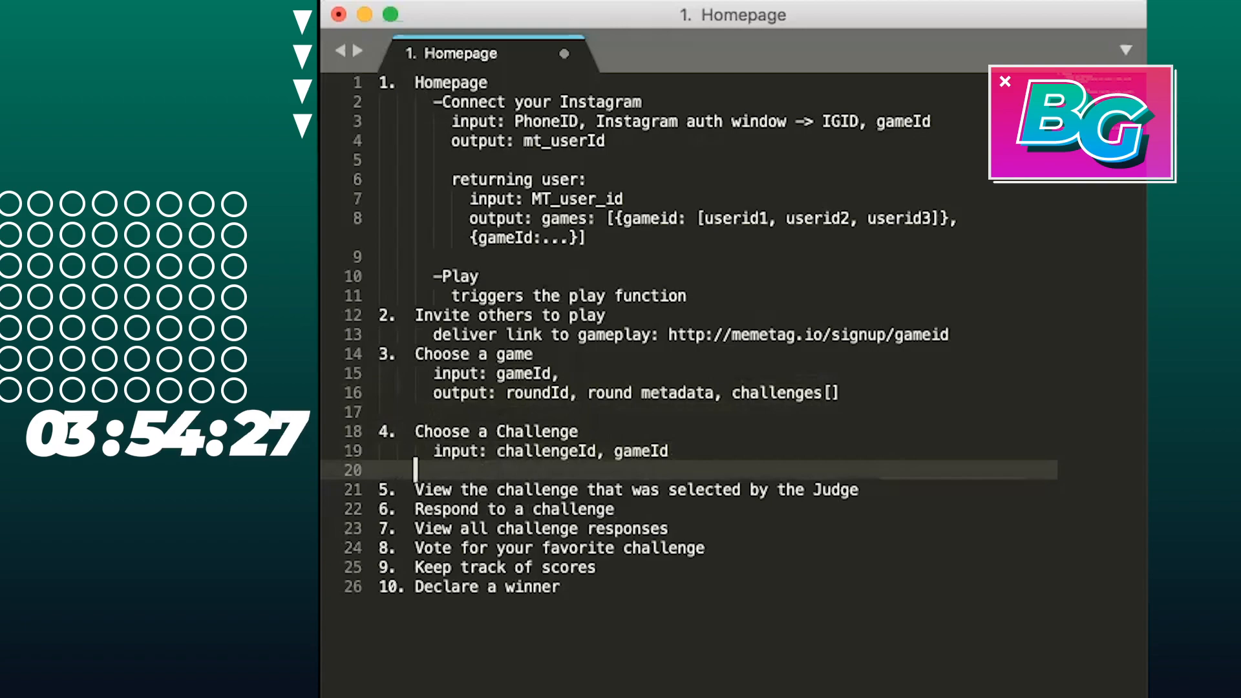
text(output:)
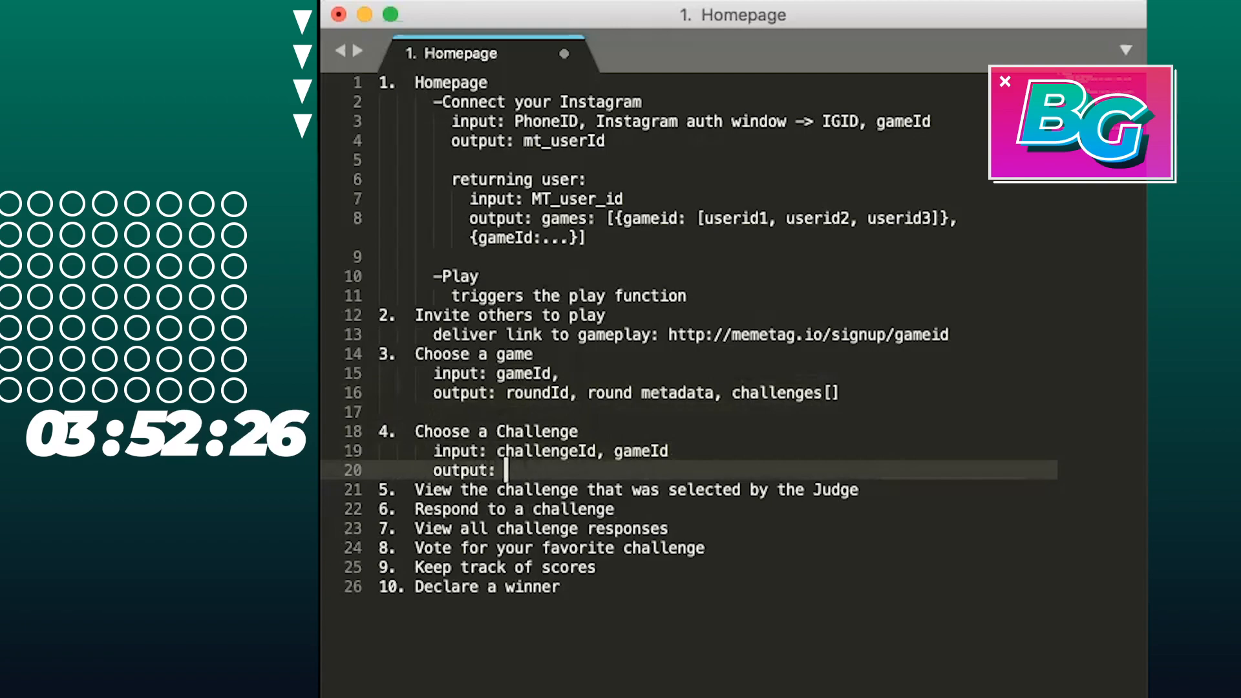
text(response)
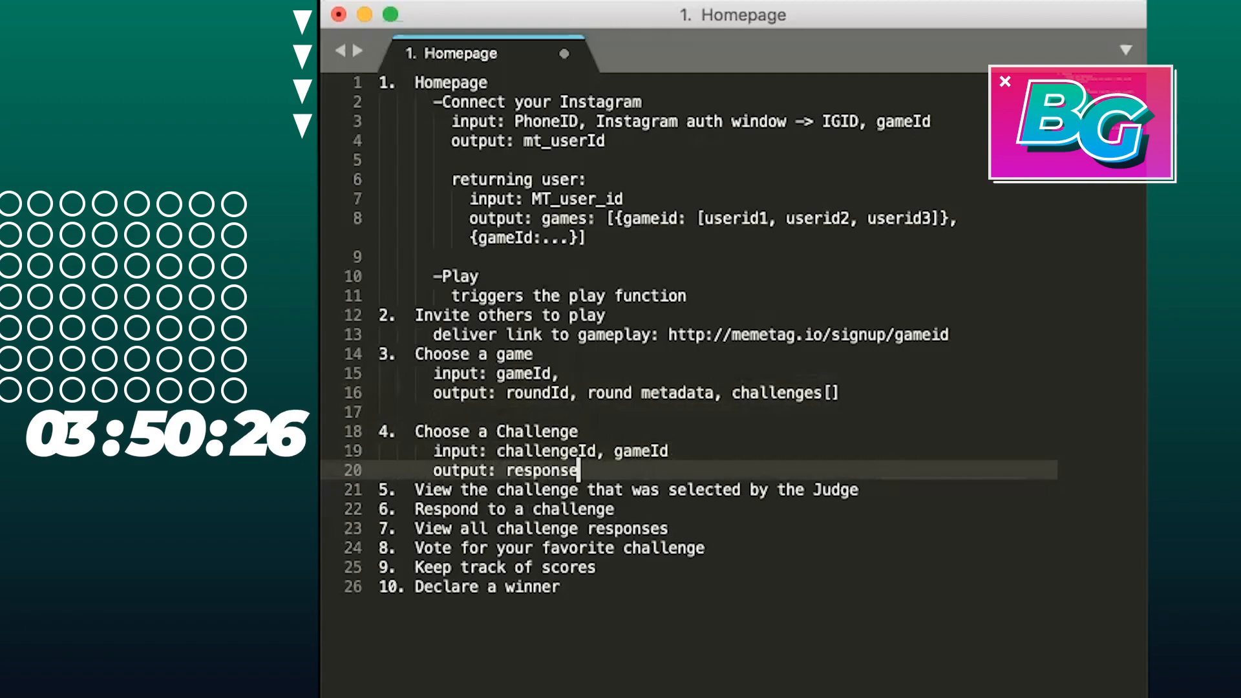
text(Id)
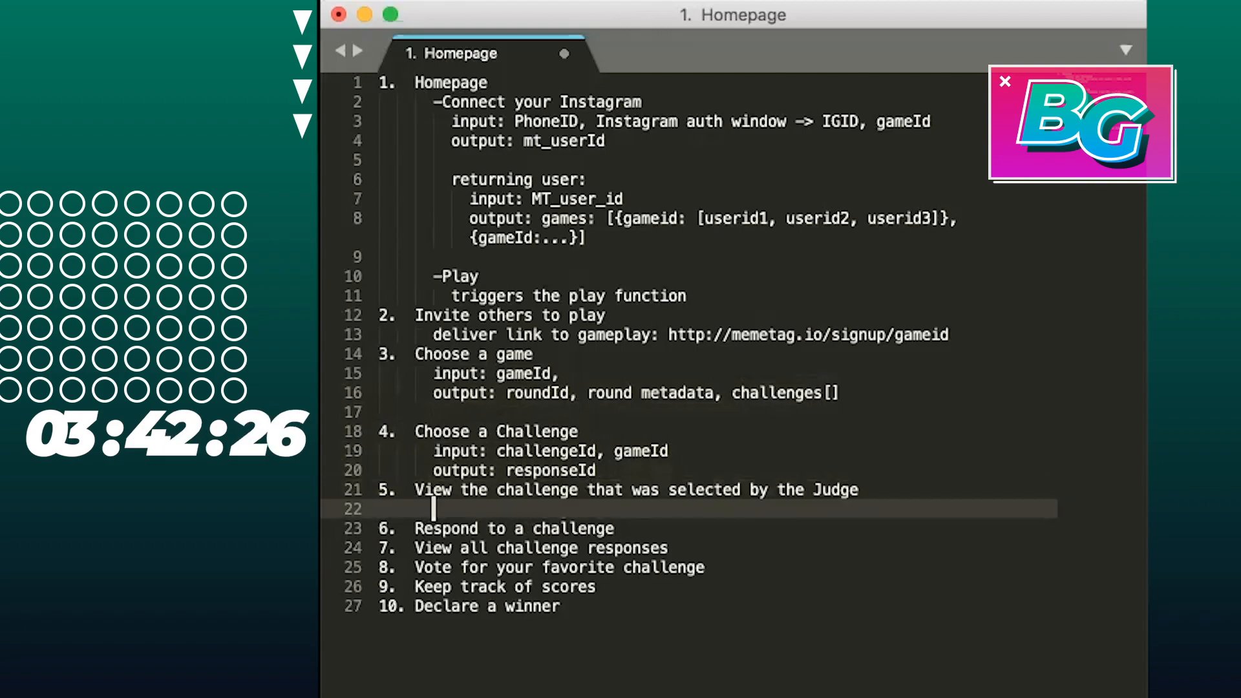
Step: Write 'input: responseId, challengeId' and start the output line under View the challenge
text(input)
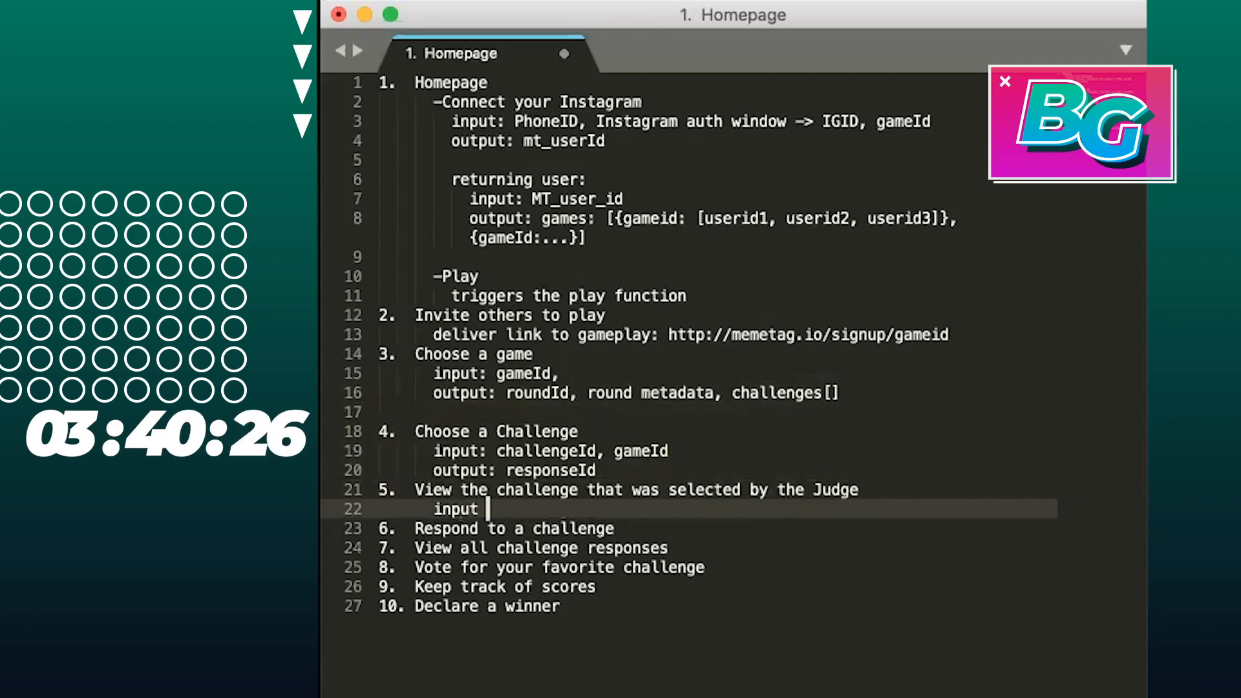
text(:)
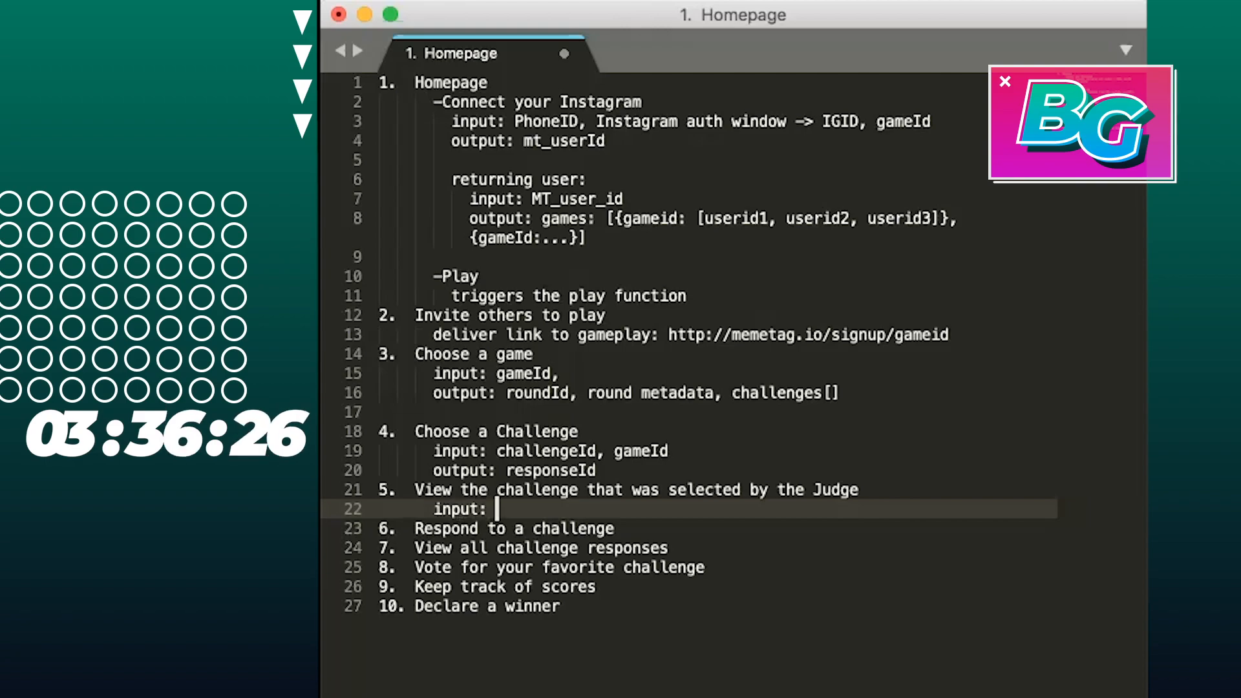
text(challenge)
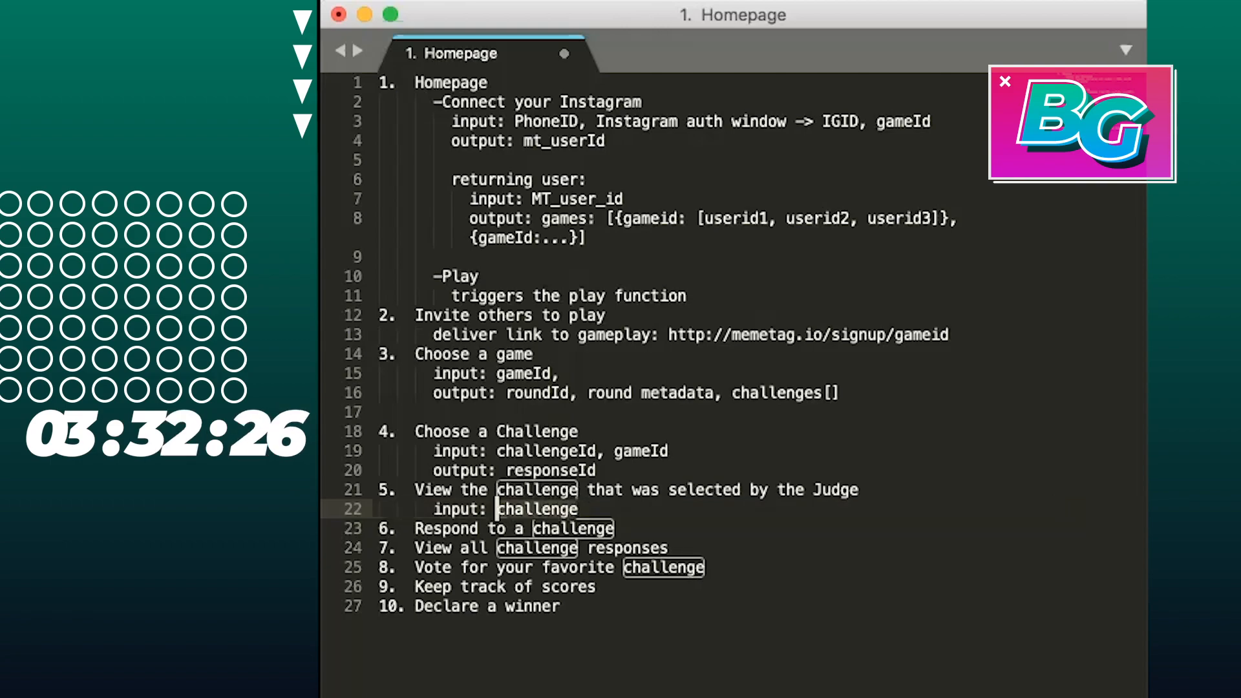
text(responseId)
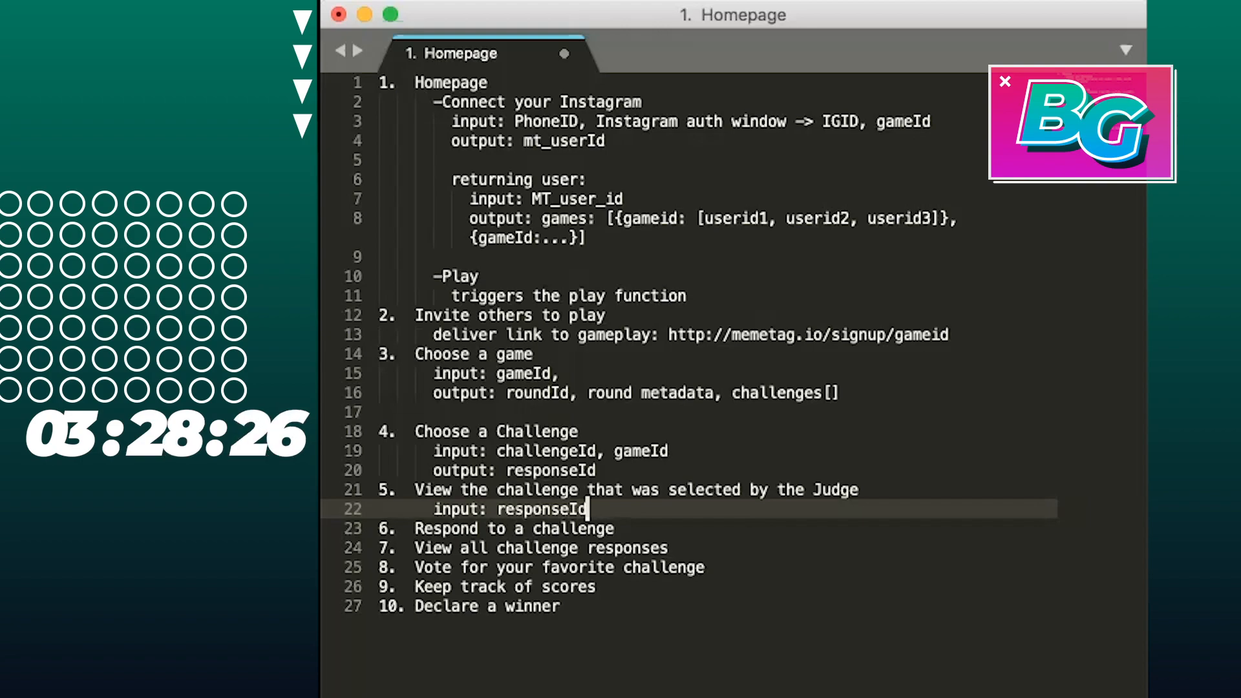
text(output:)
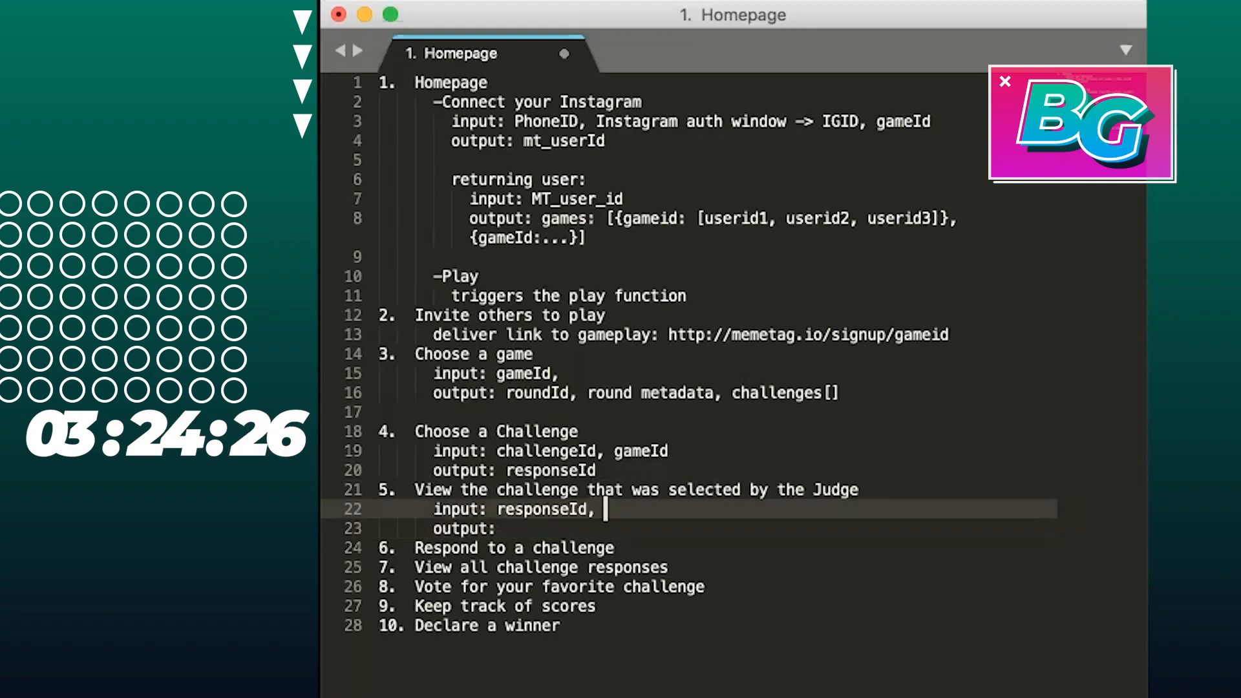
text(chall)
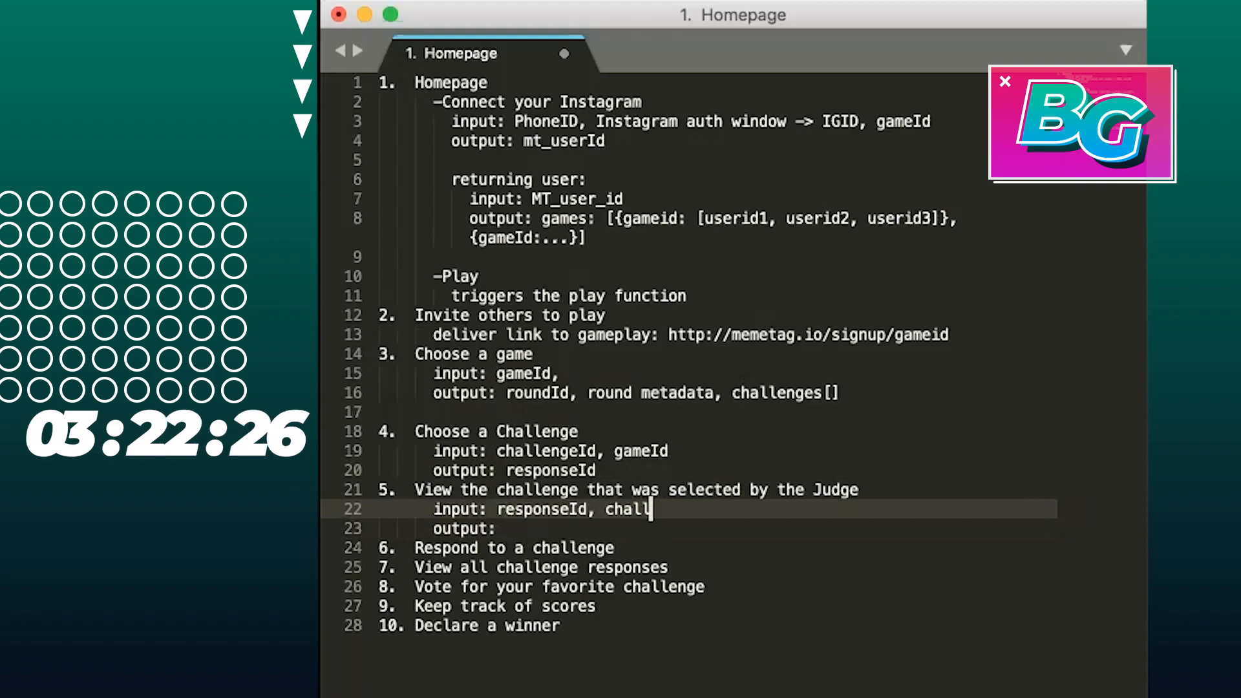
text(engeId [)
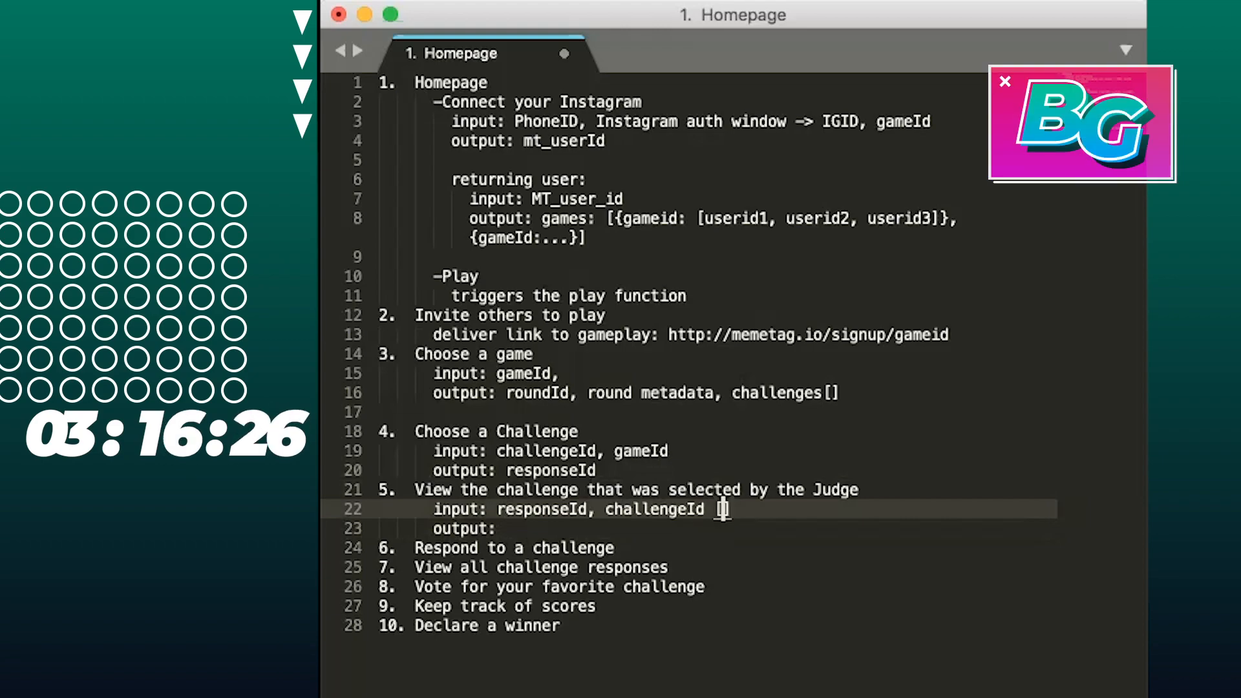
Step: Try '[metadata]' and 'void' wording, then settle on 'output: challenge metadata'
text([m)
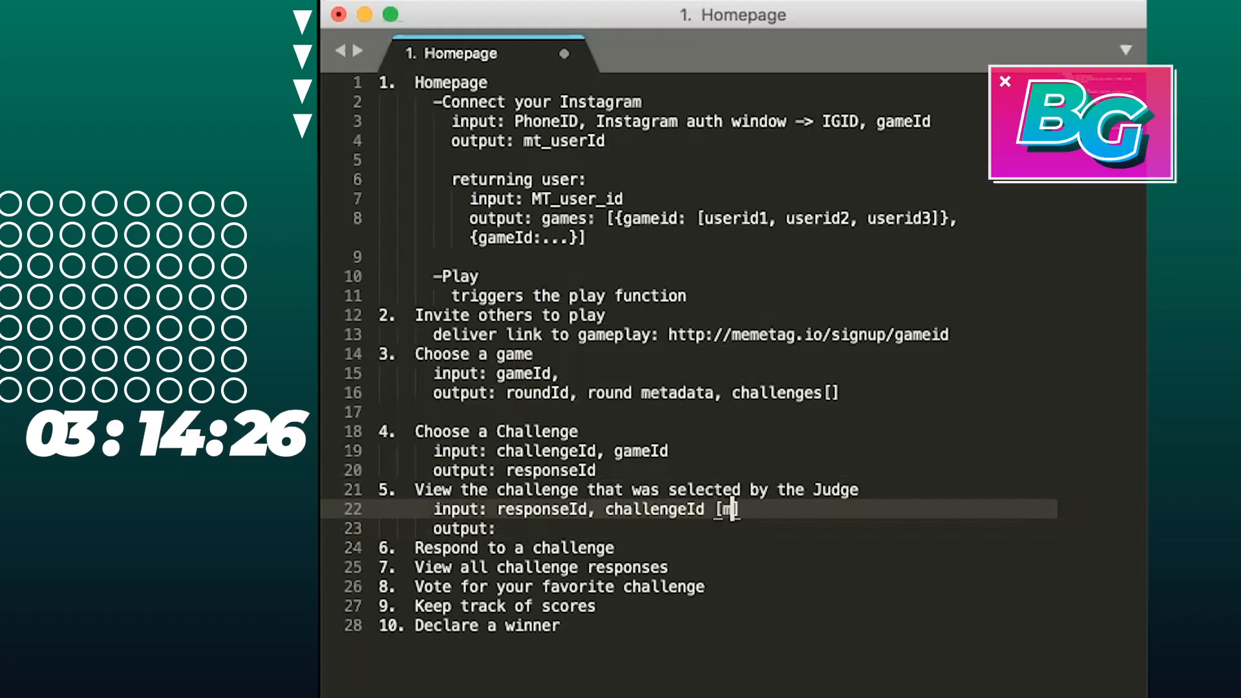
text(etadata])
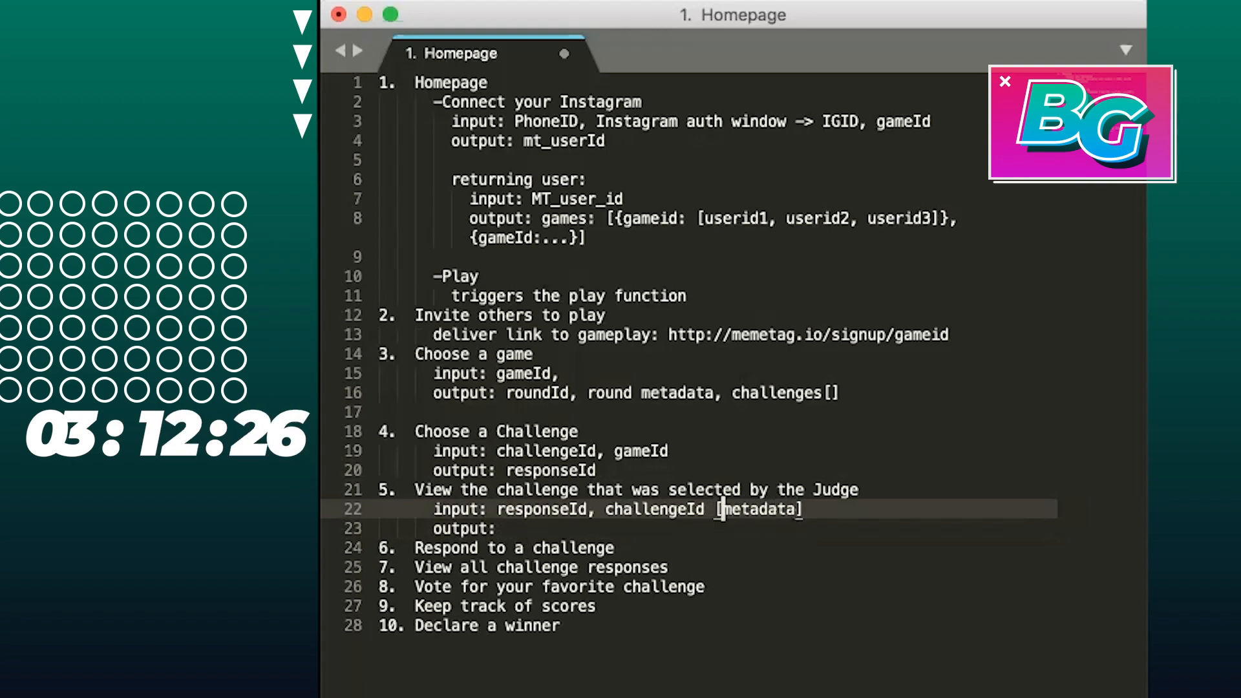
text(challenge)
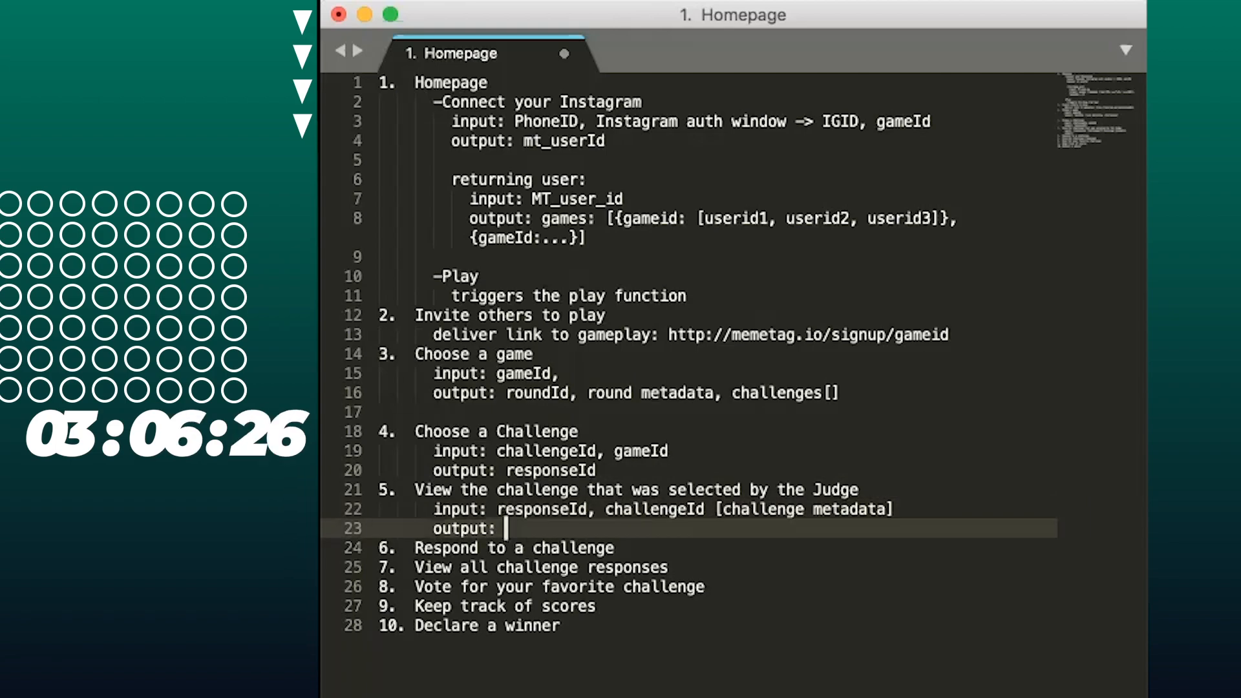
text(void)
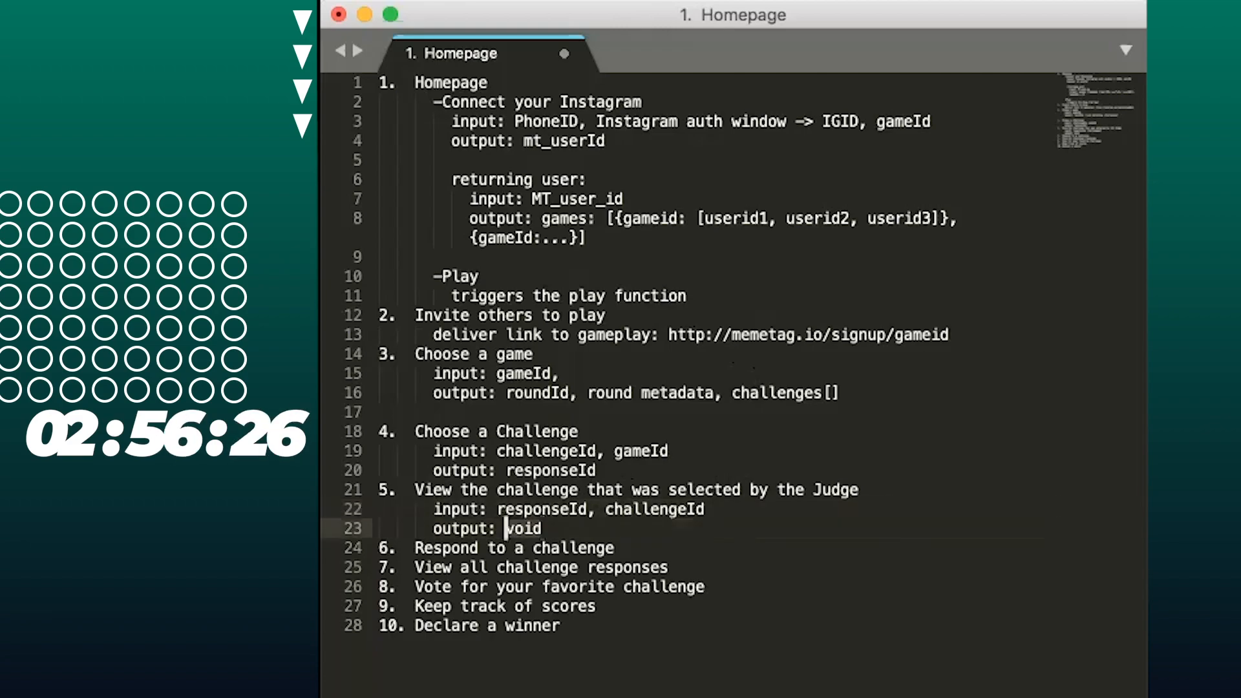
text(challenge metadata)
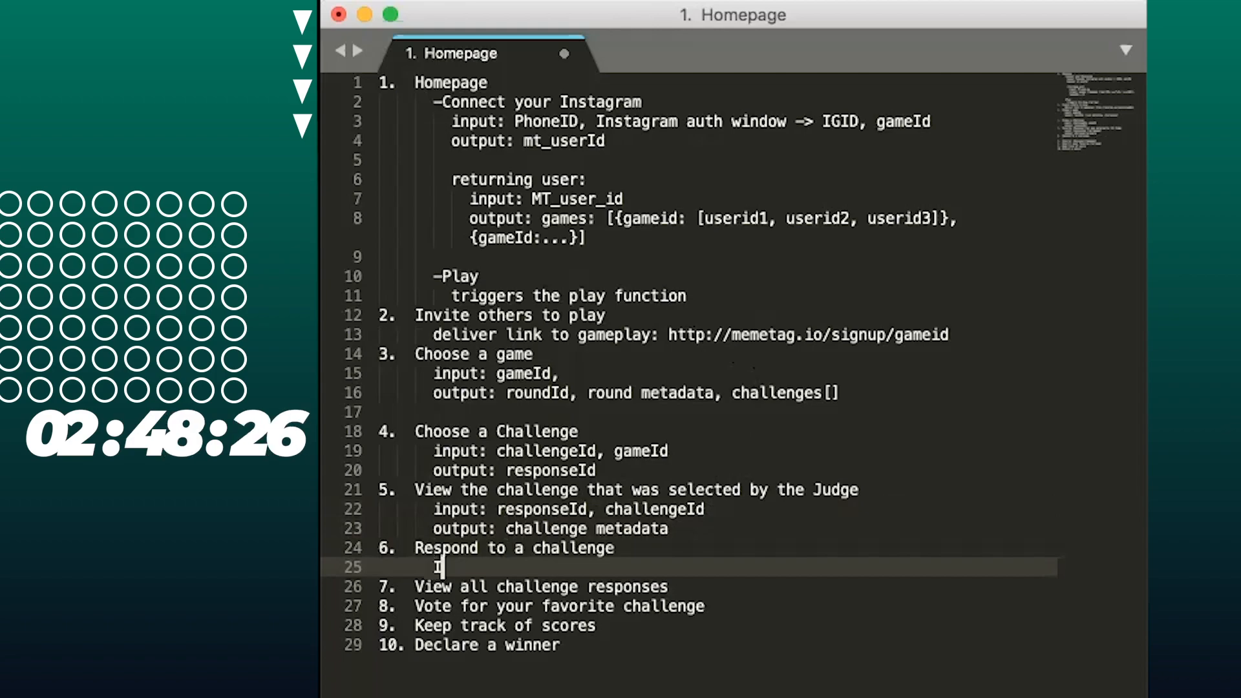
text(Insta)
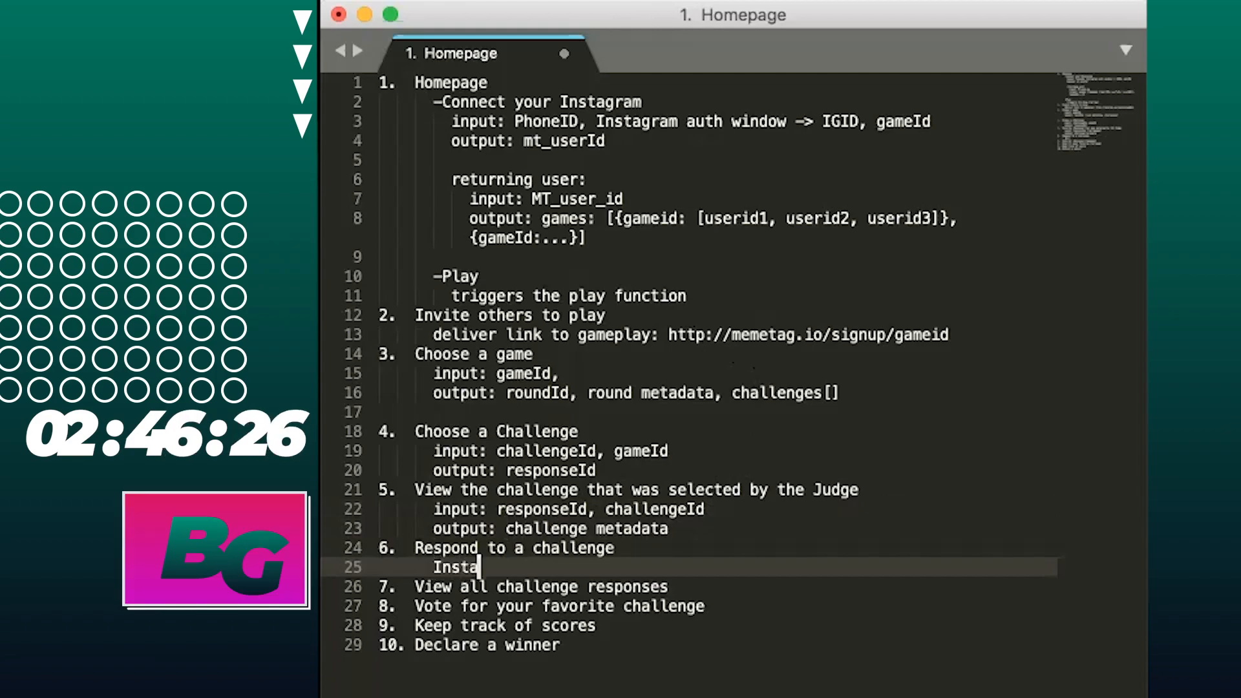
text(gram)
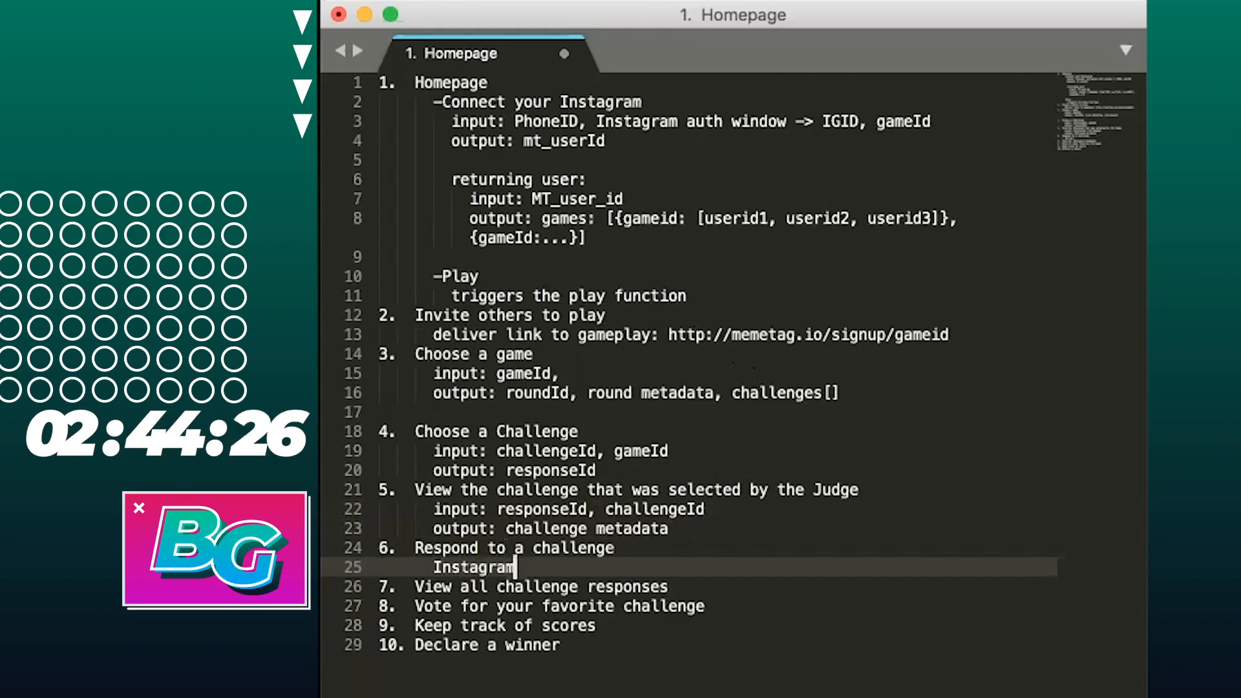
text(:)
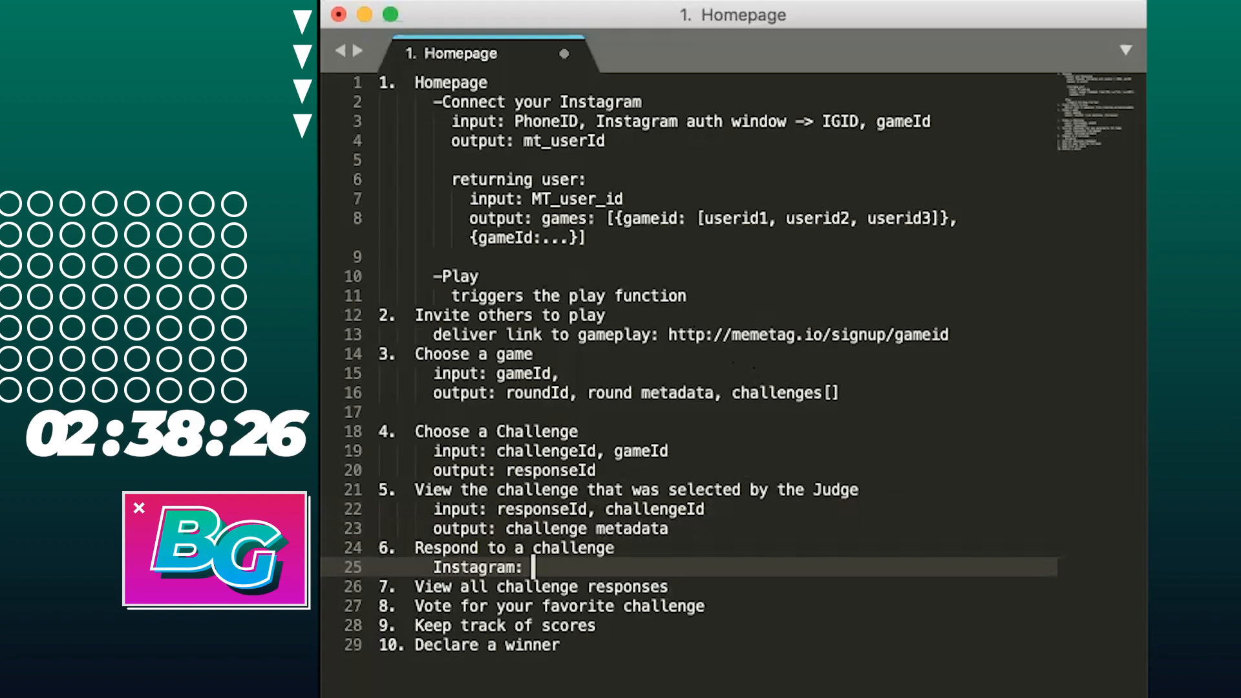
text(file upload:)
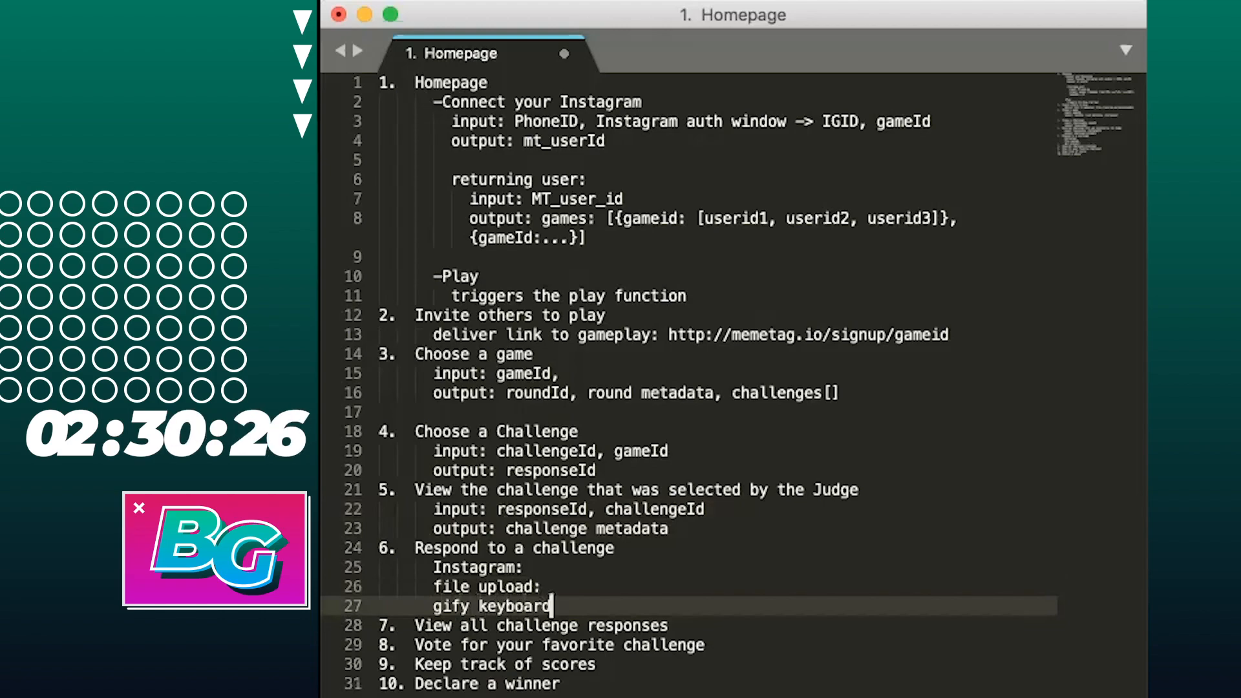
text(, upload media)
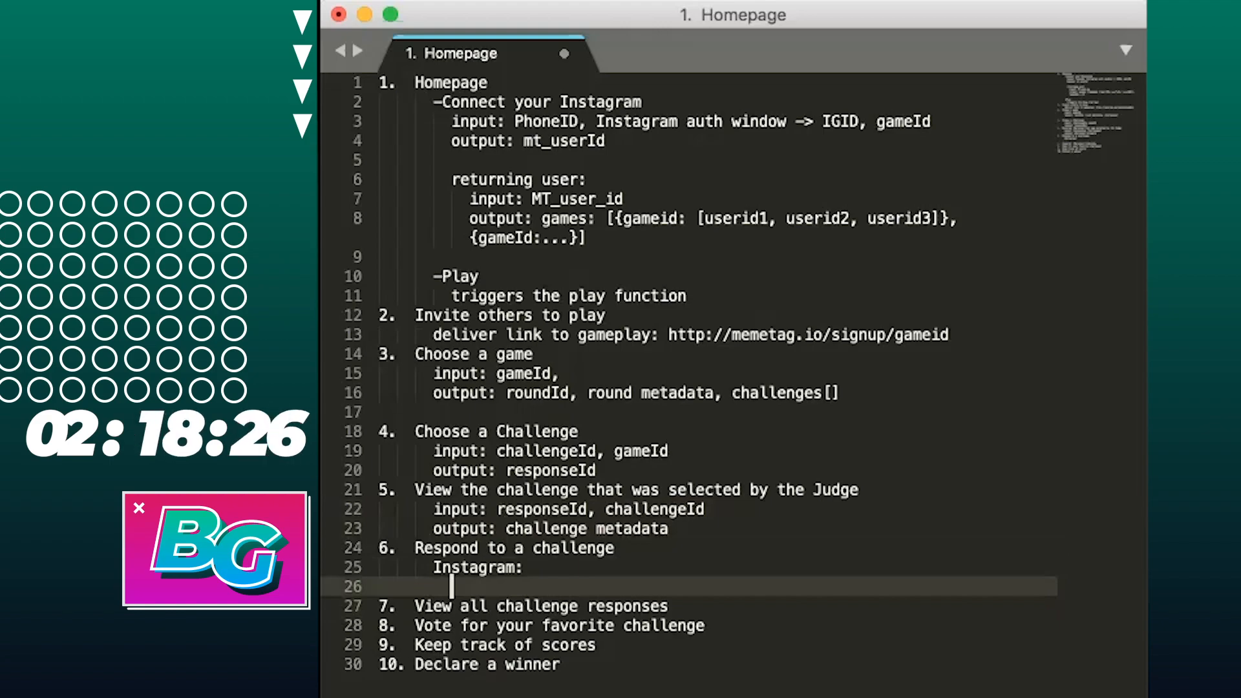
text(@memetag.io)
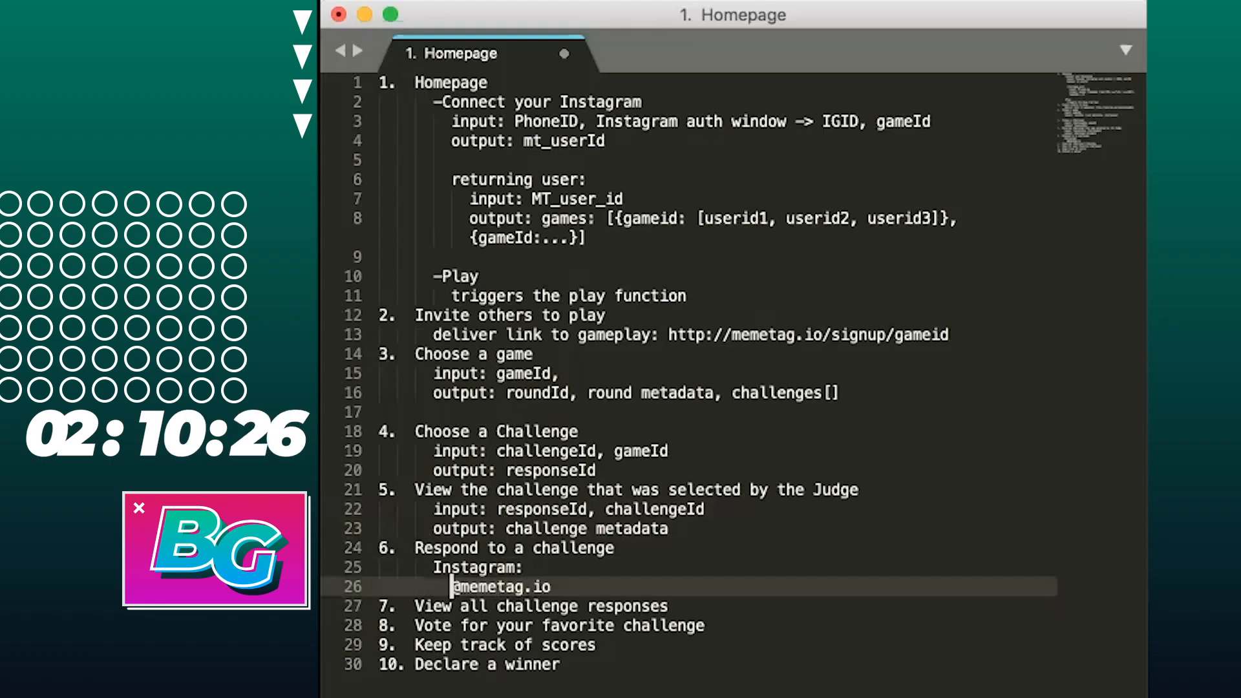
text(comment:)
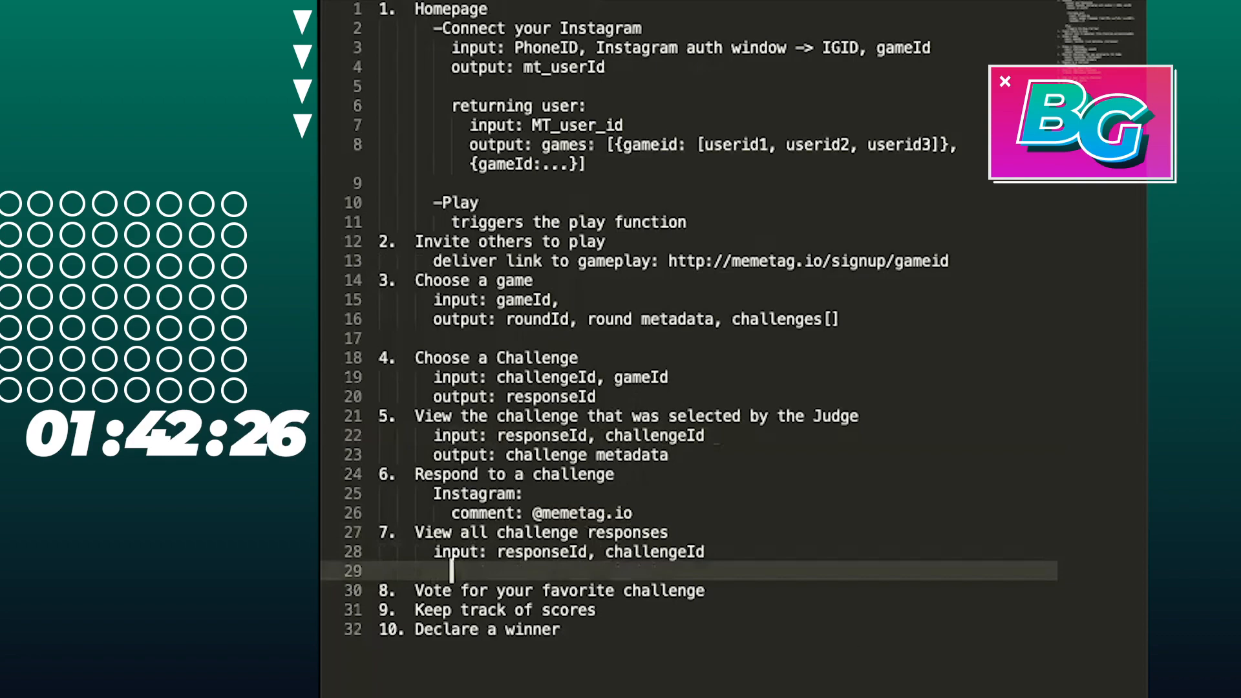
Step: Write 'output: MT app formatted challenge response' under View all challenge responses
text(output:)
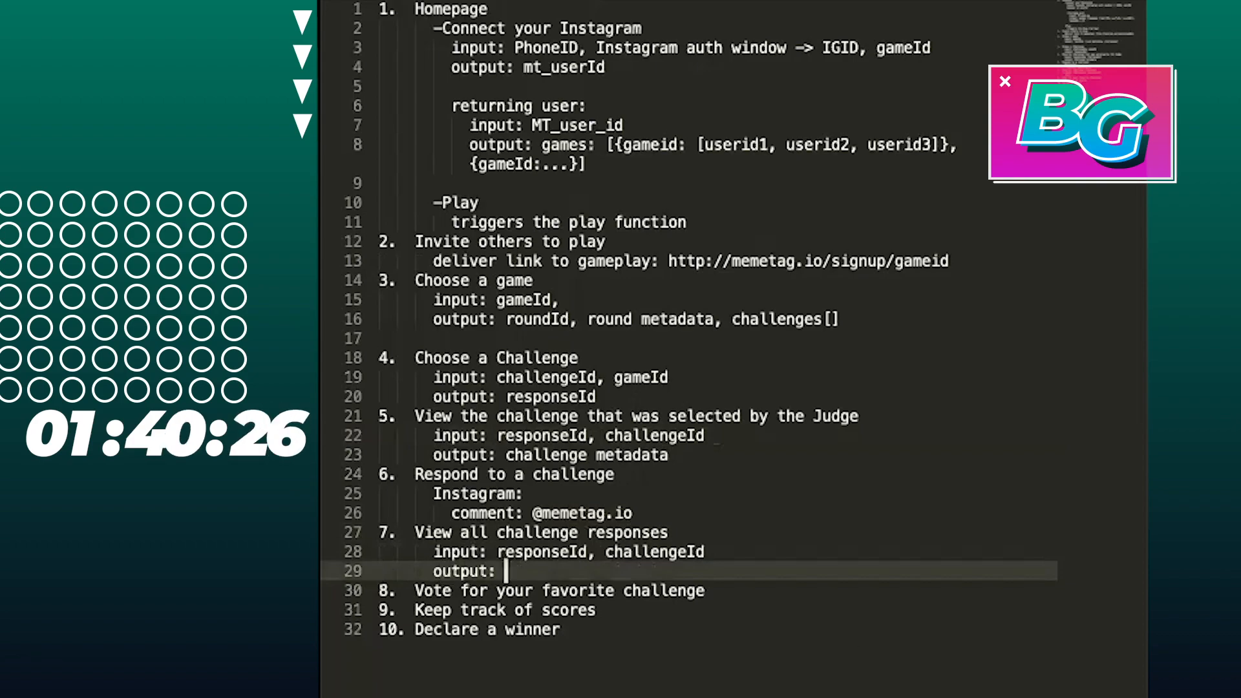
text(challenge)
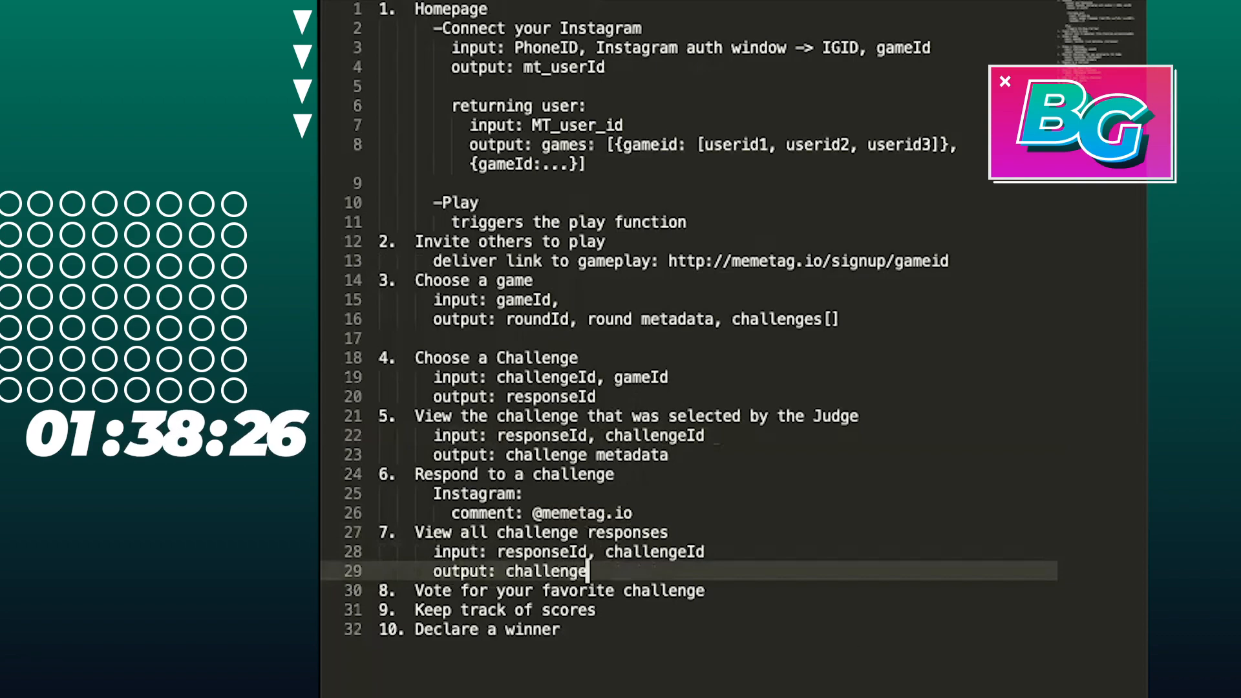
text(m)
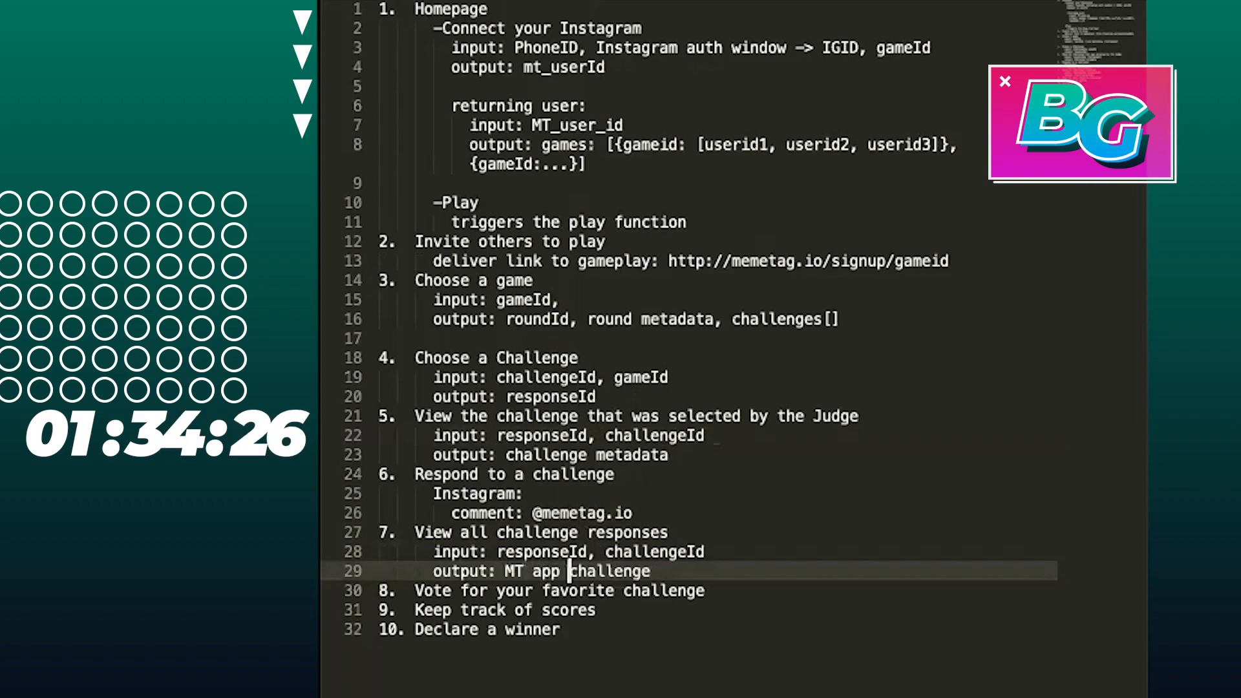
text(formatted)
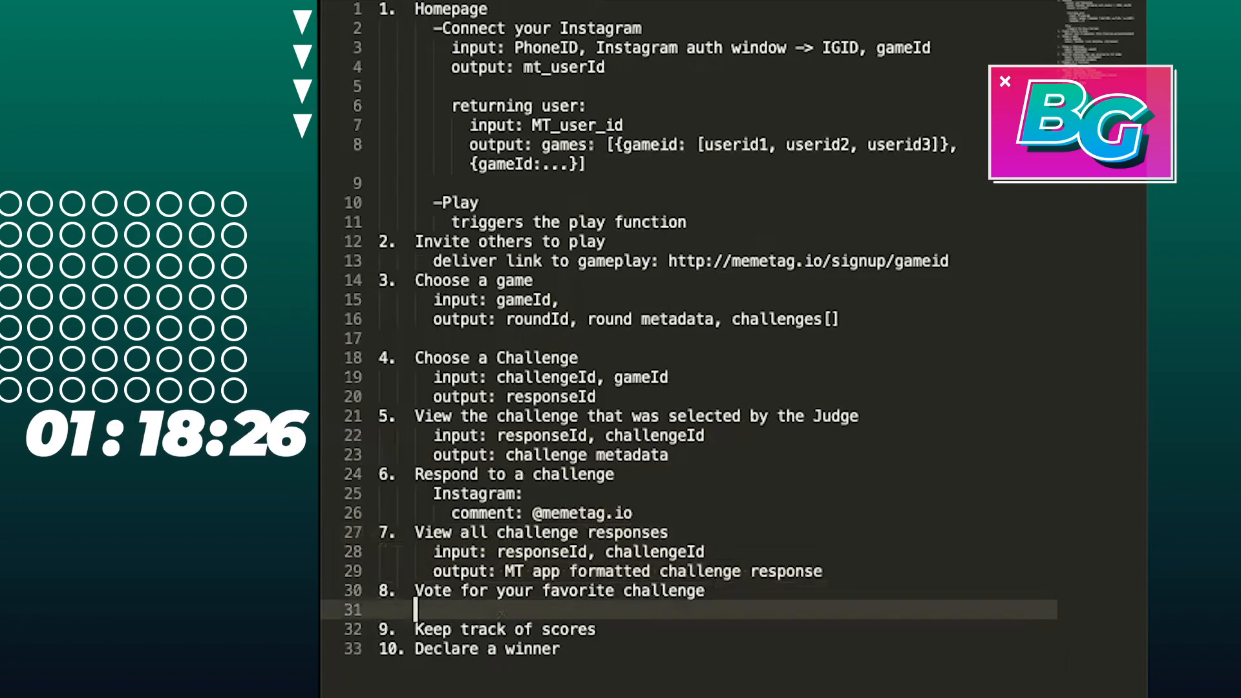
Step: Give Vote 'input: responseId, challengeId, mt_responseId' and 'output: score', append (mt_responseId) to step 7, start step 9's input
text(input)
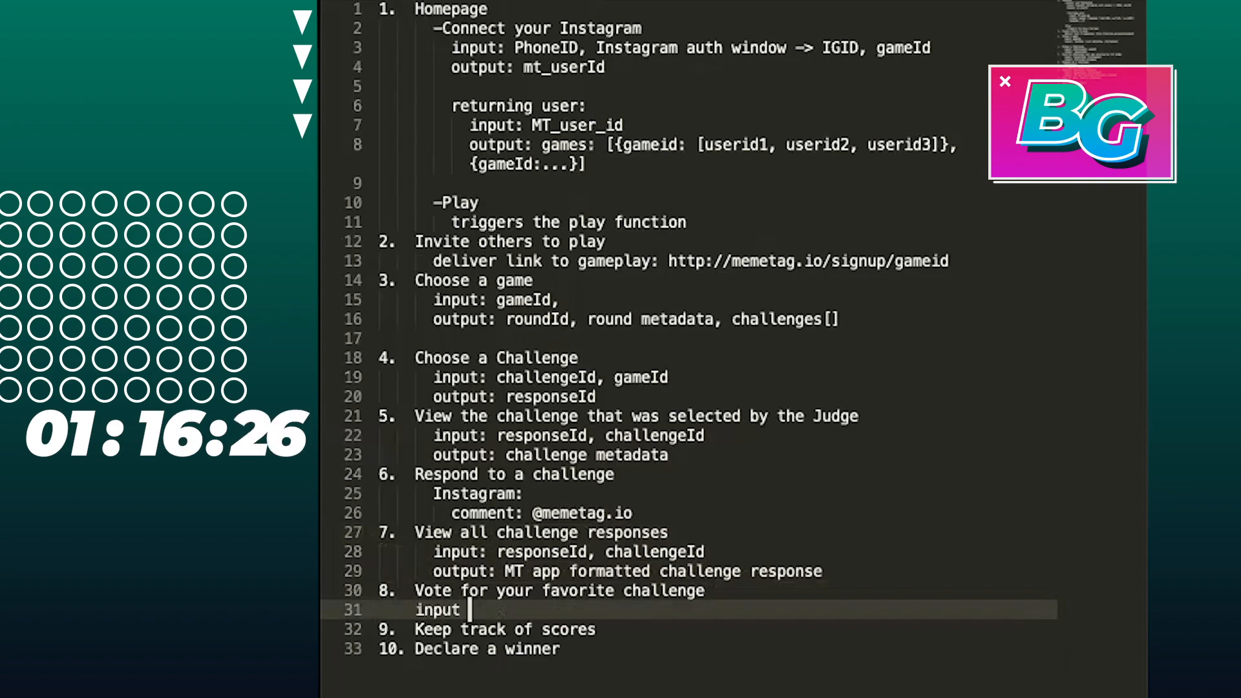
text(: responseId, challengeId)
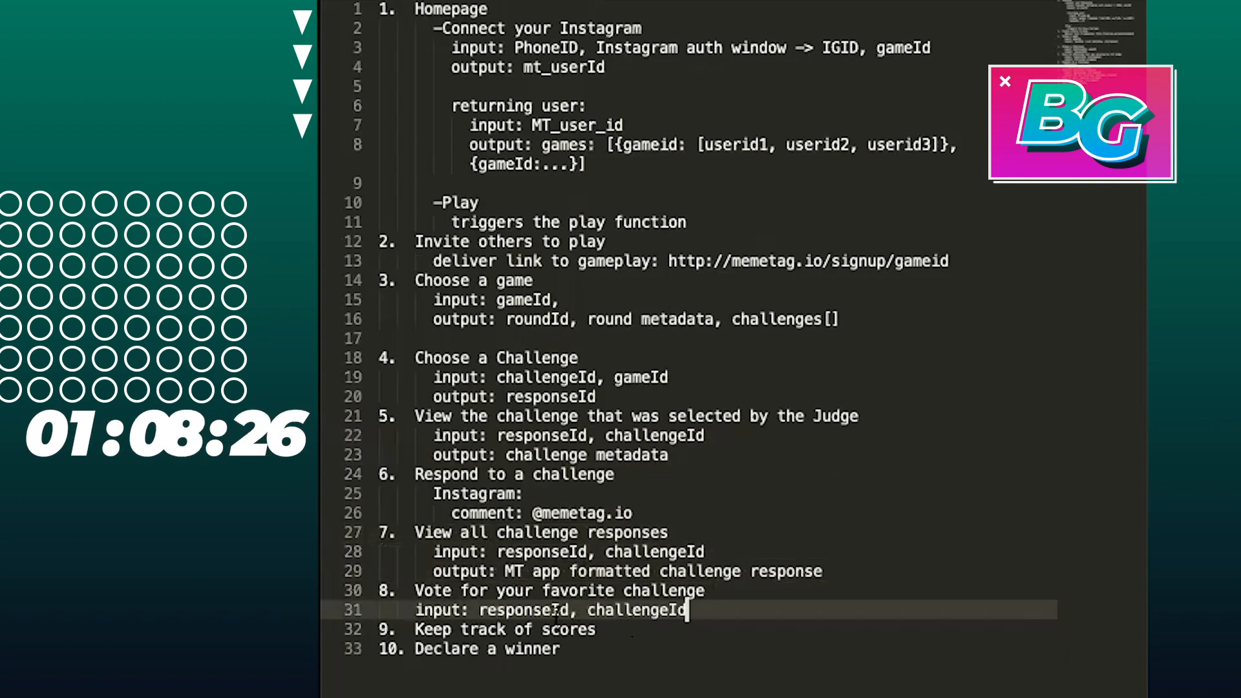
text(;)
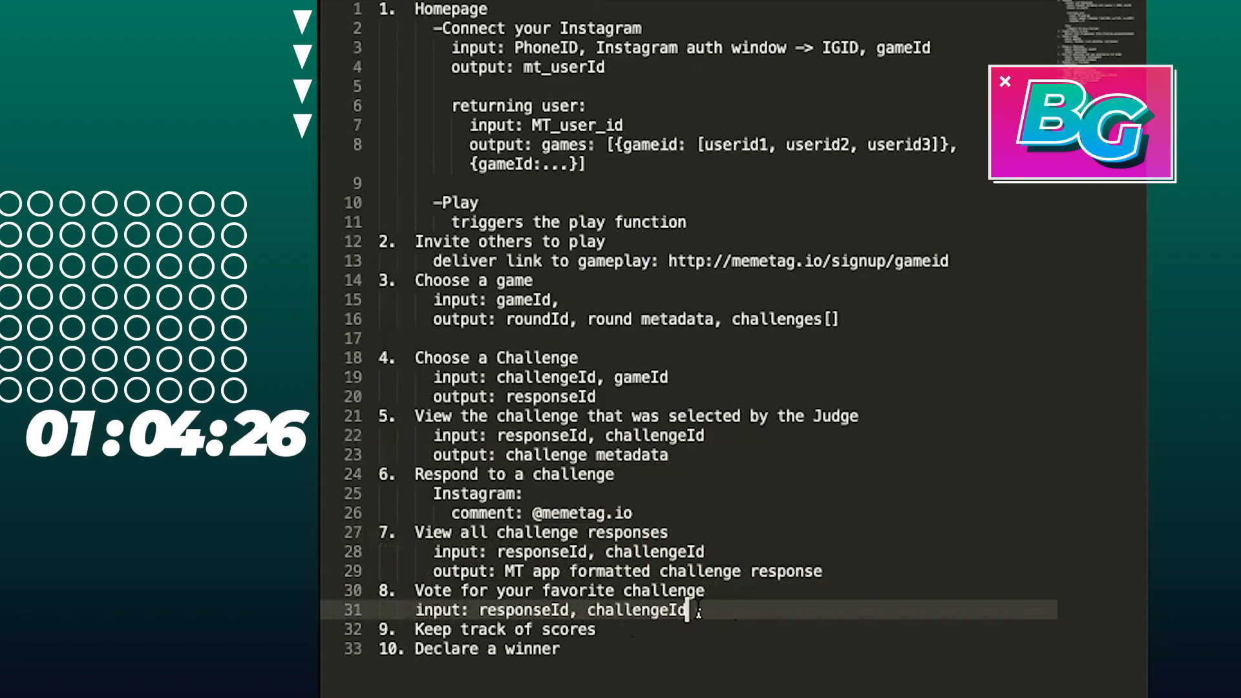
text(mt_)
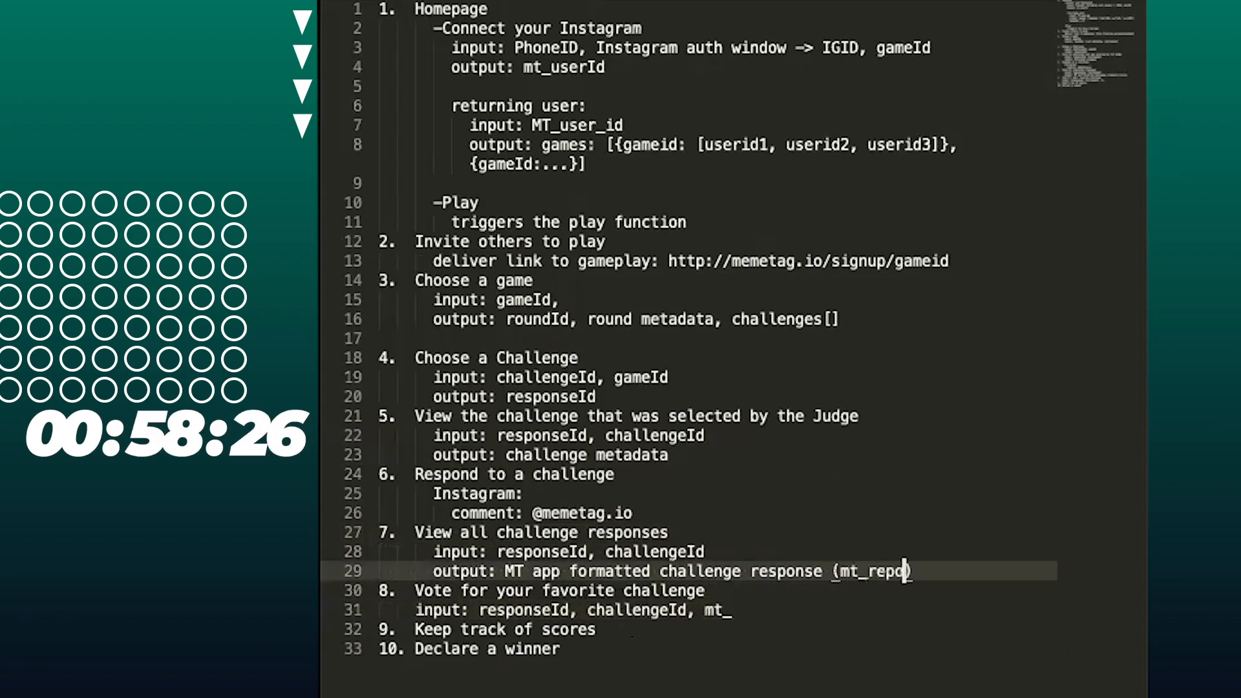
text(responseId)
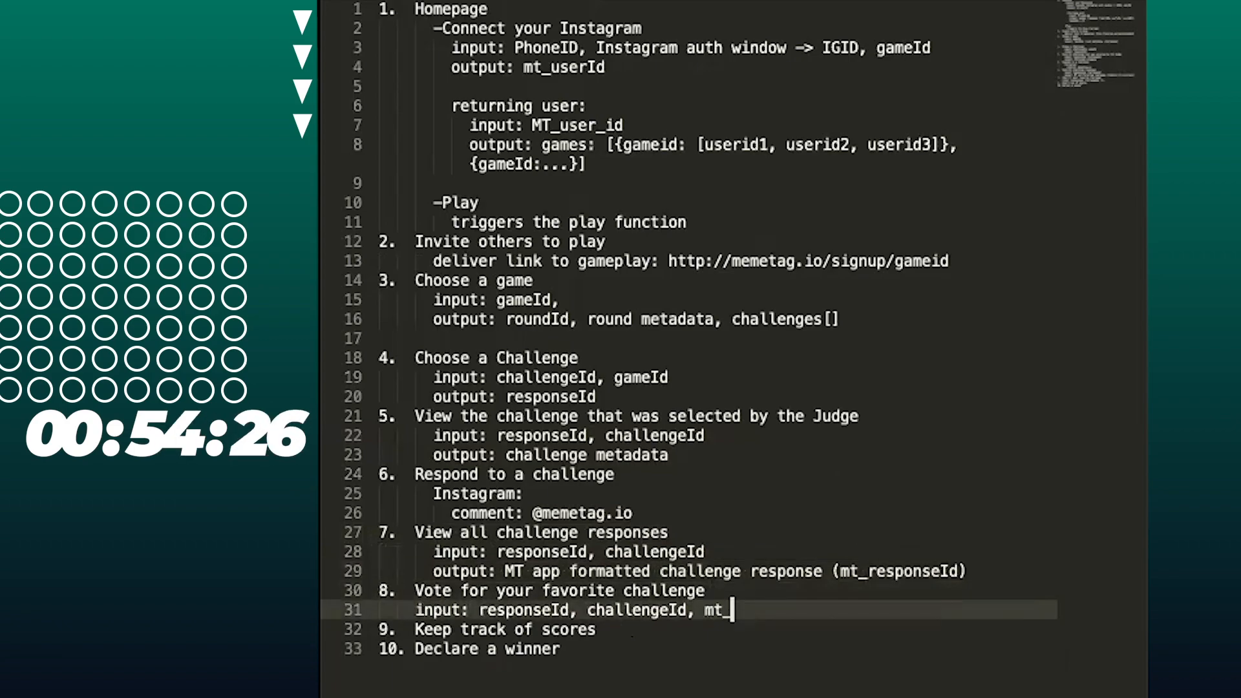
text(responseId)
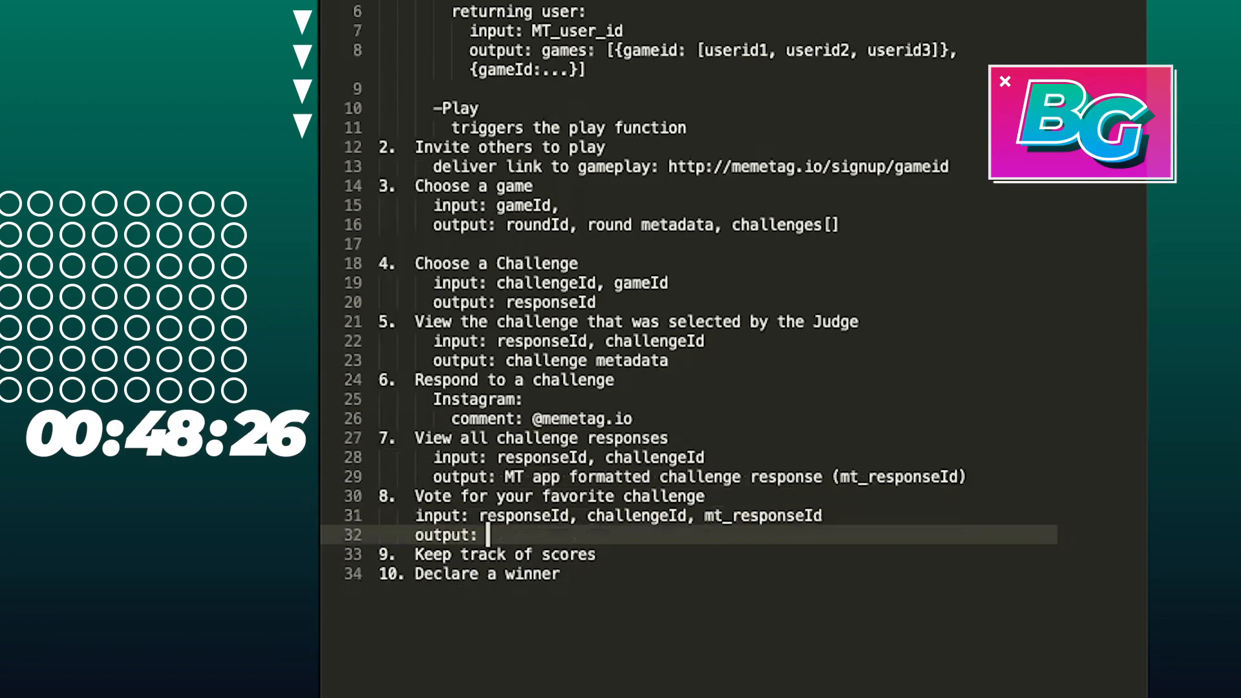
text(scope)
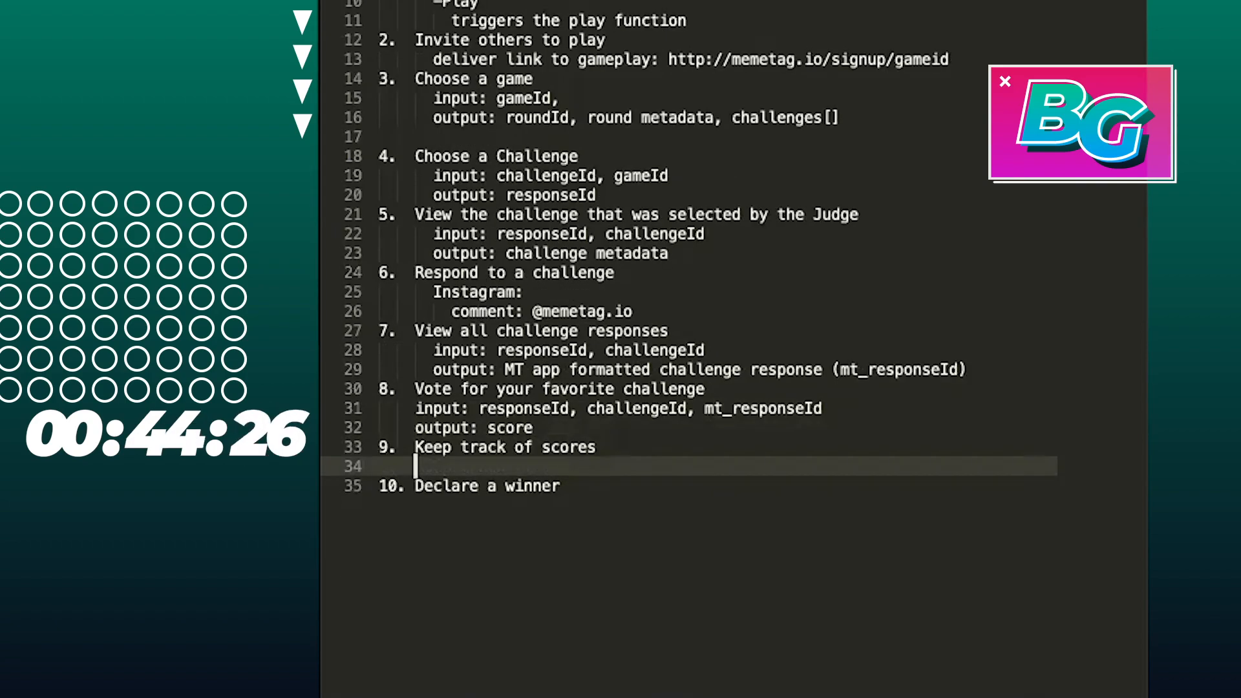
text(input:)
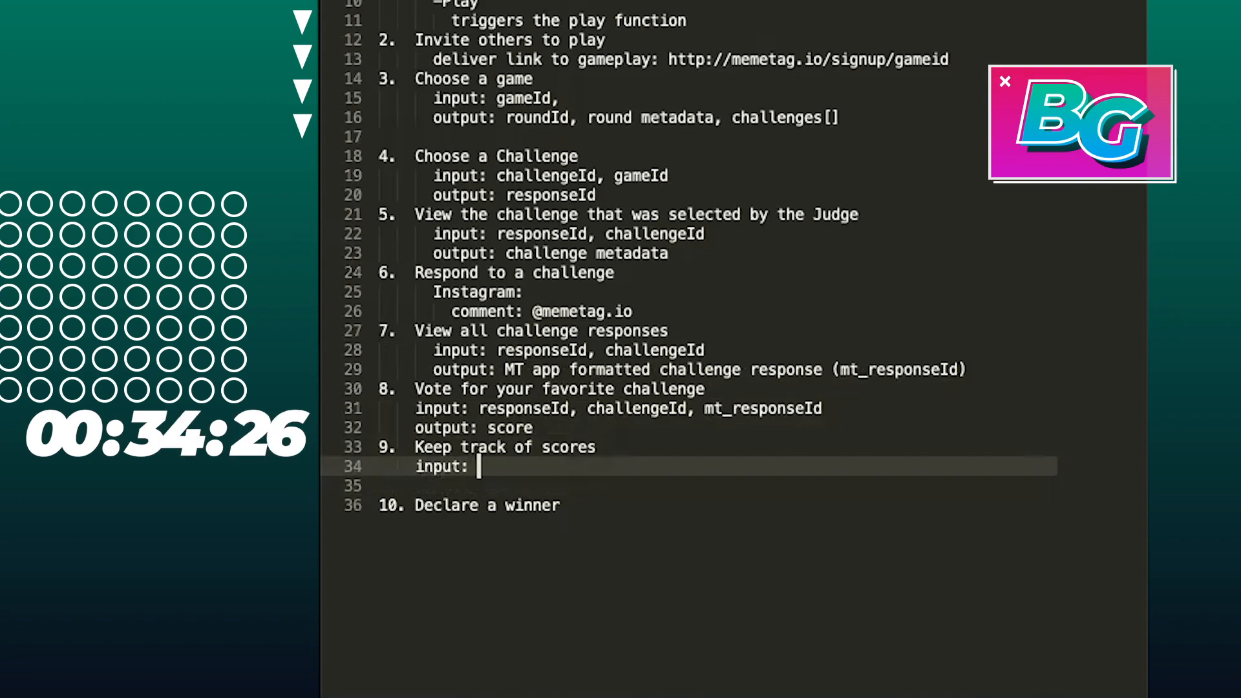
Step: Under step 9 add 'input: responseId' and 'output: scoreId'
text(responseId)
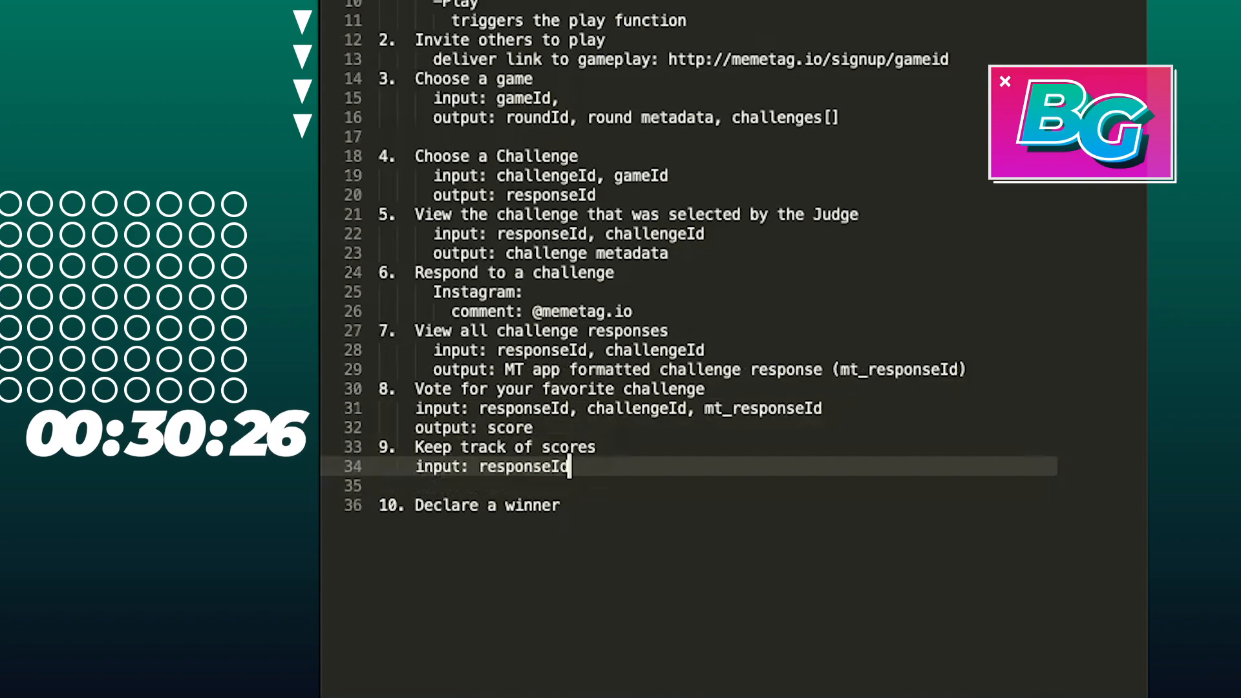
text(output: scoreId)
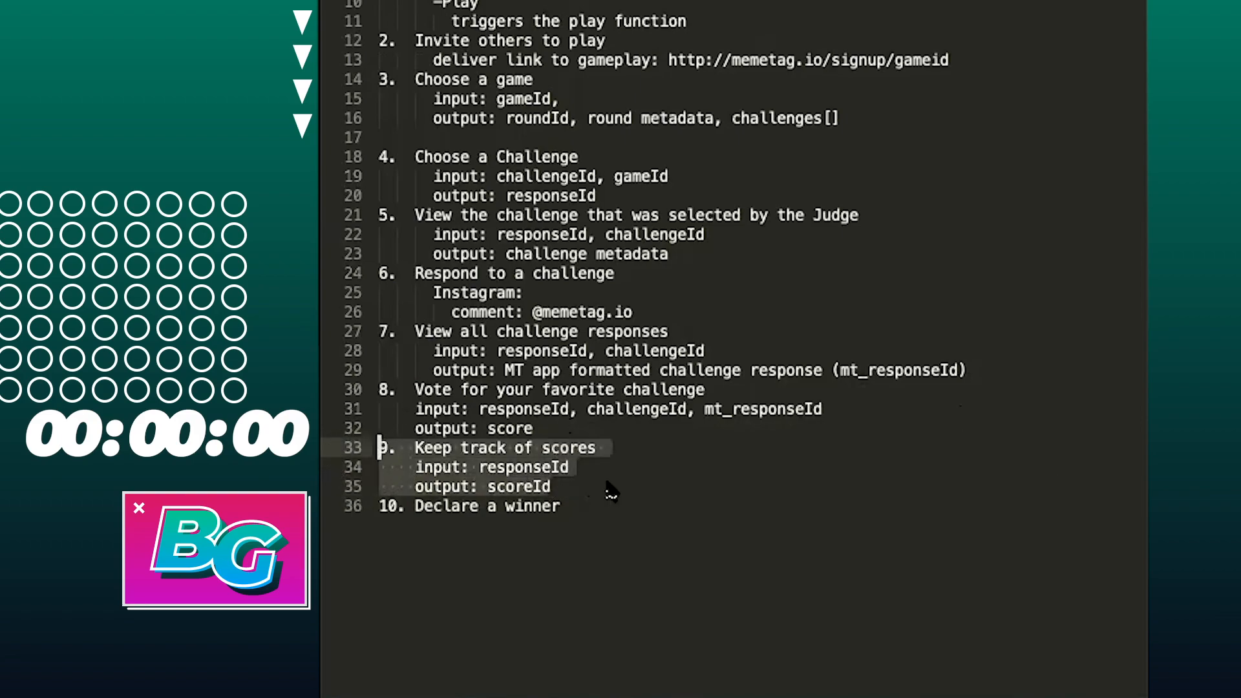
Step: Add an 'output: responseId,' line under step 10, Declare a winner
click(552, 486)
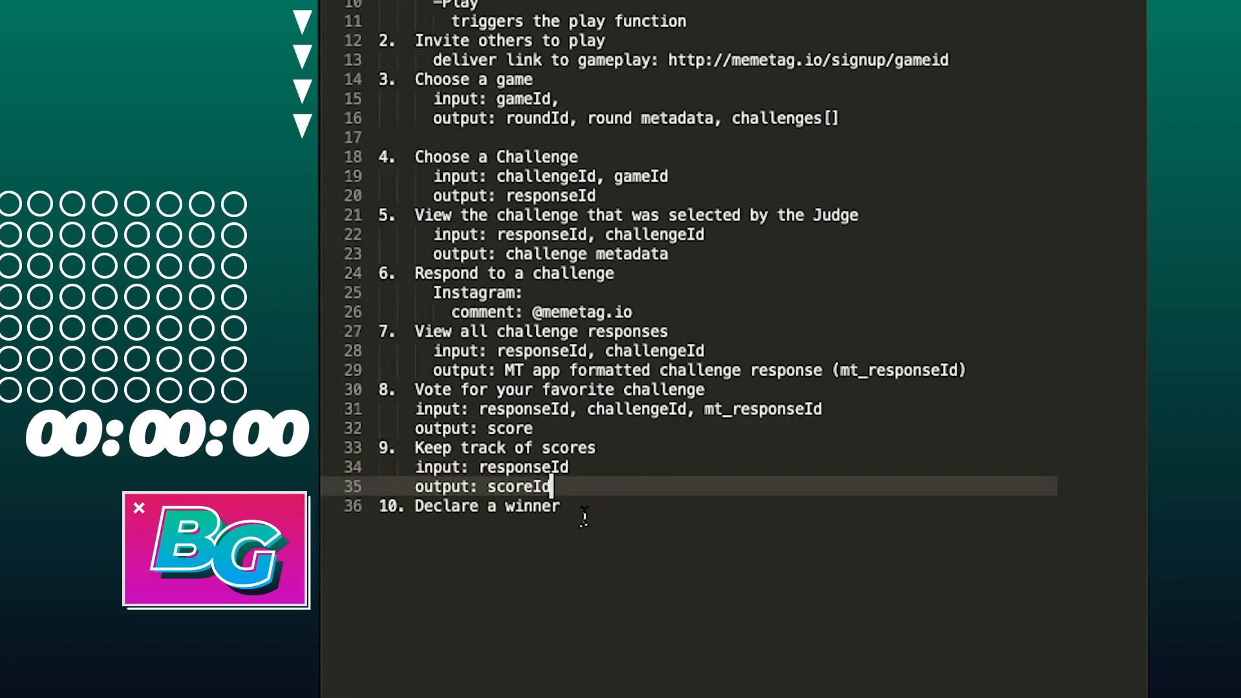
click(568, 506)
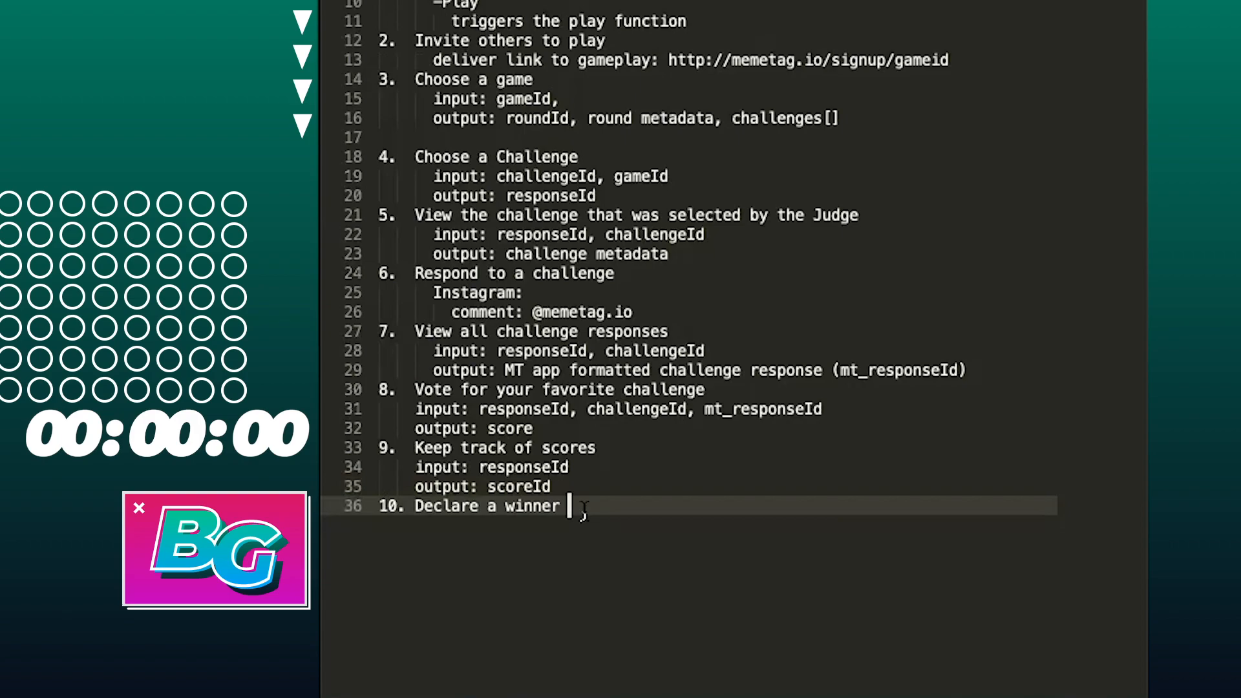
text(output)
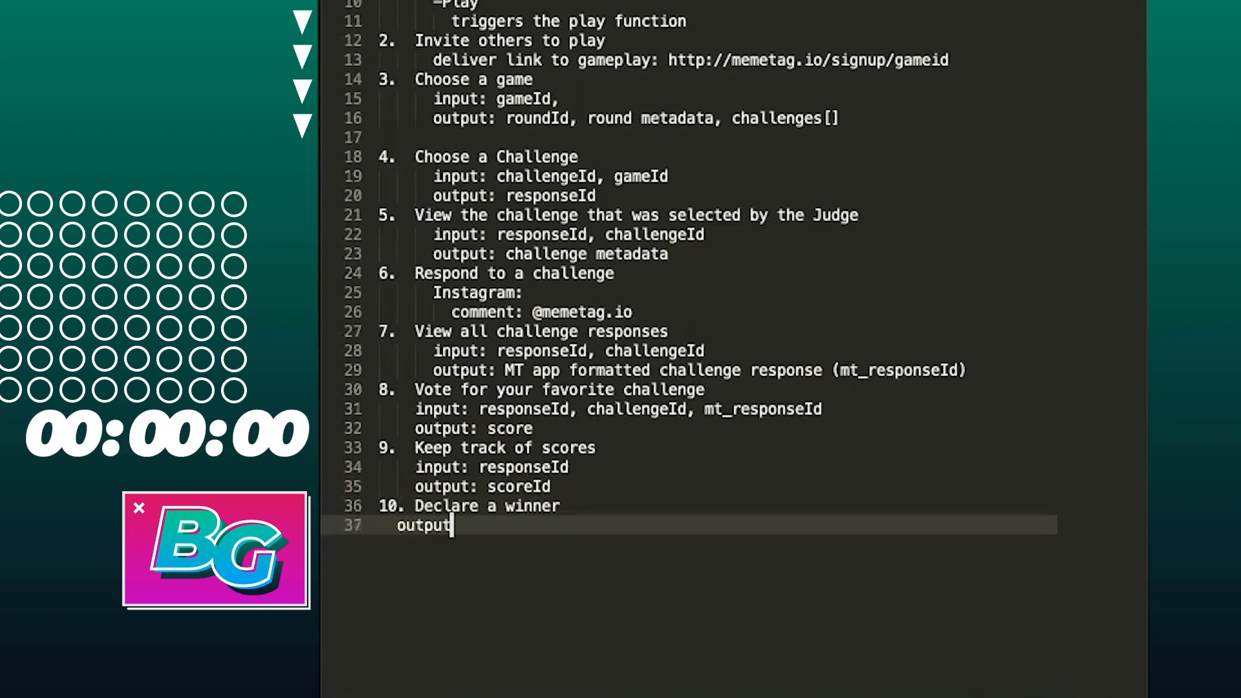
text(:)
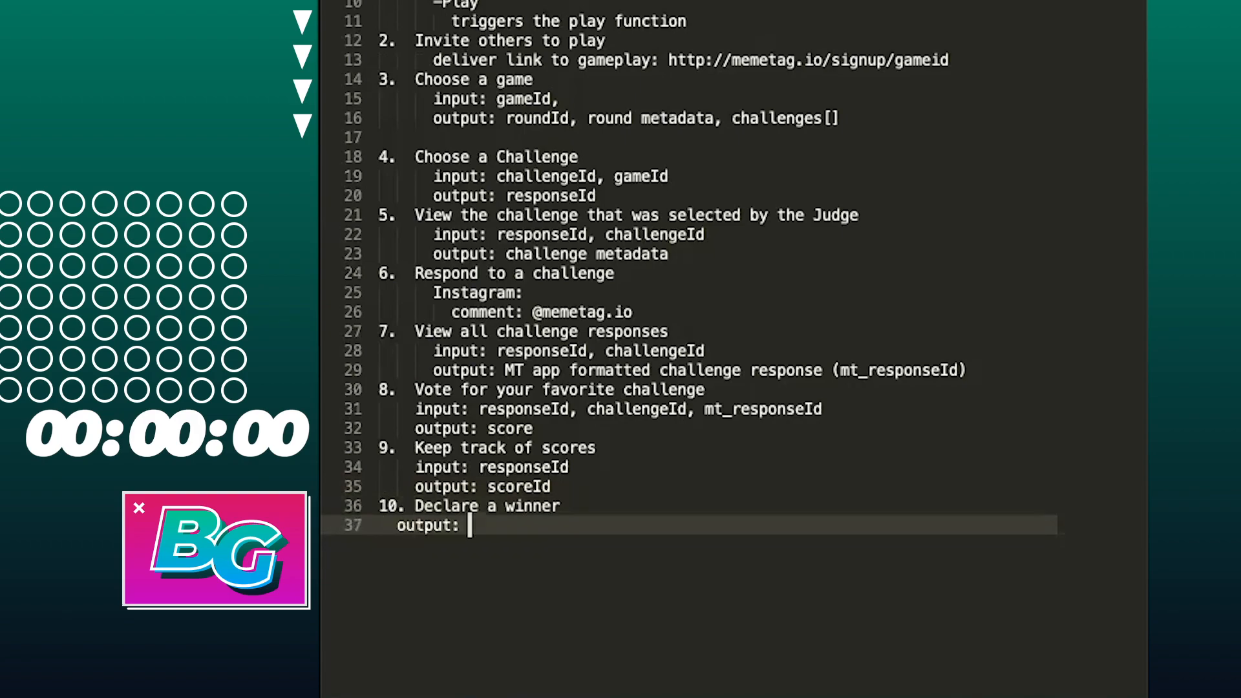
text(responseId,)
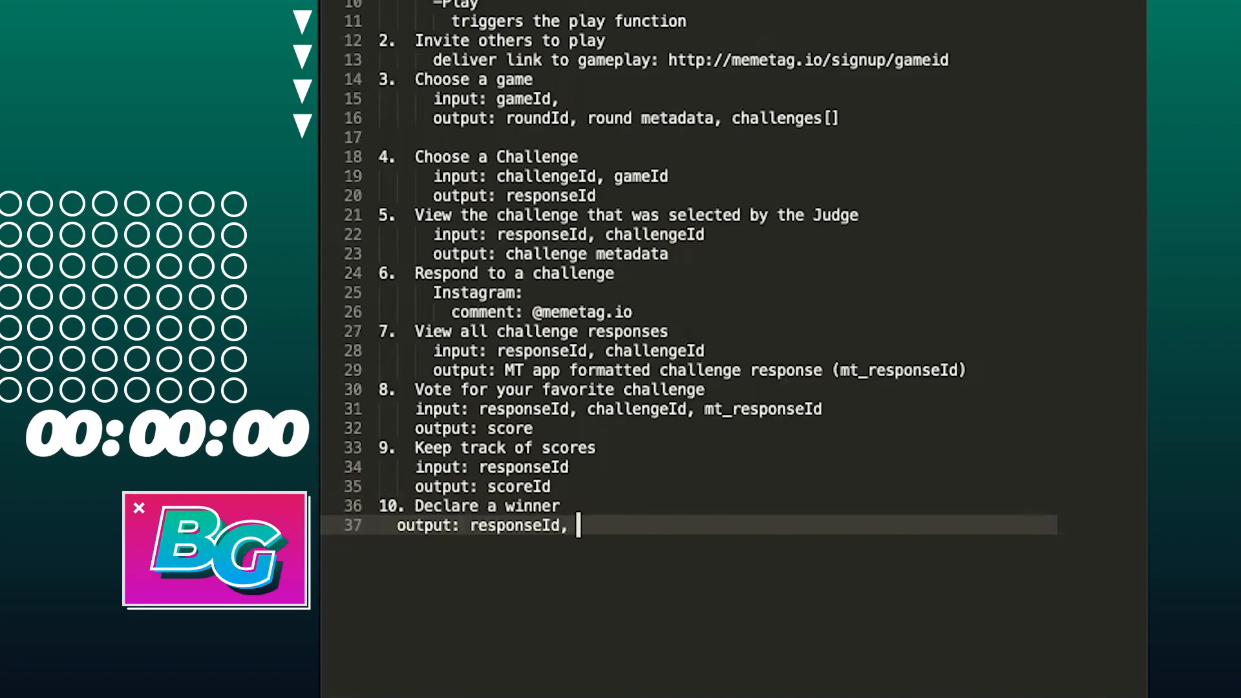
text(ch)
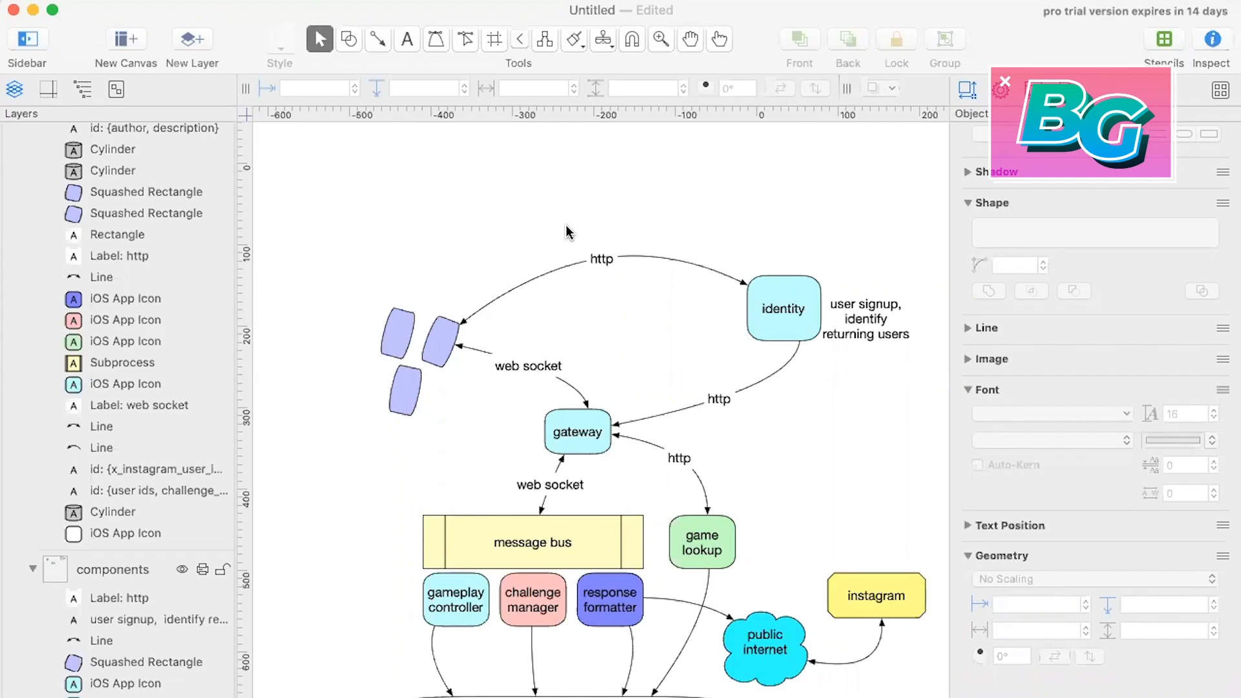
mouse_move(563, 259)
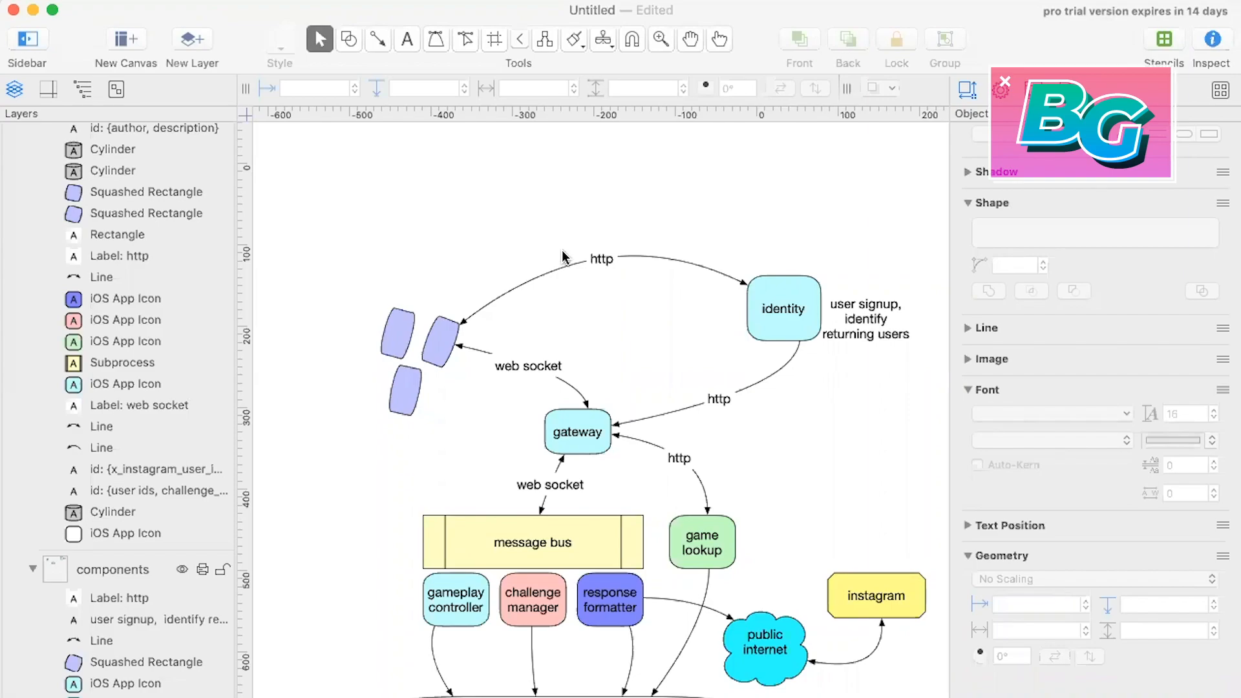
mouse_move(443, 435)
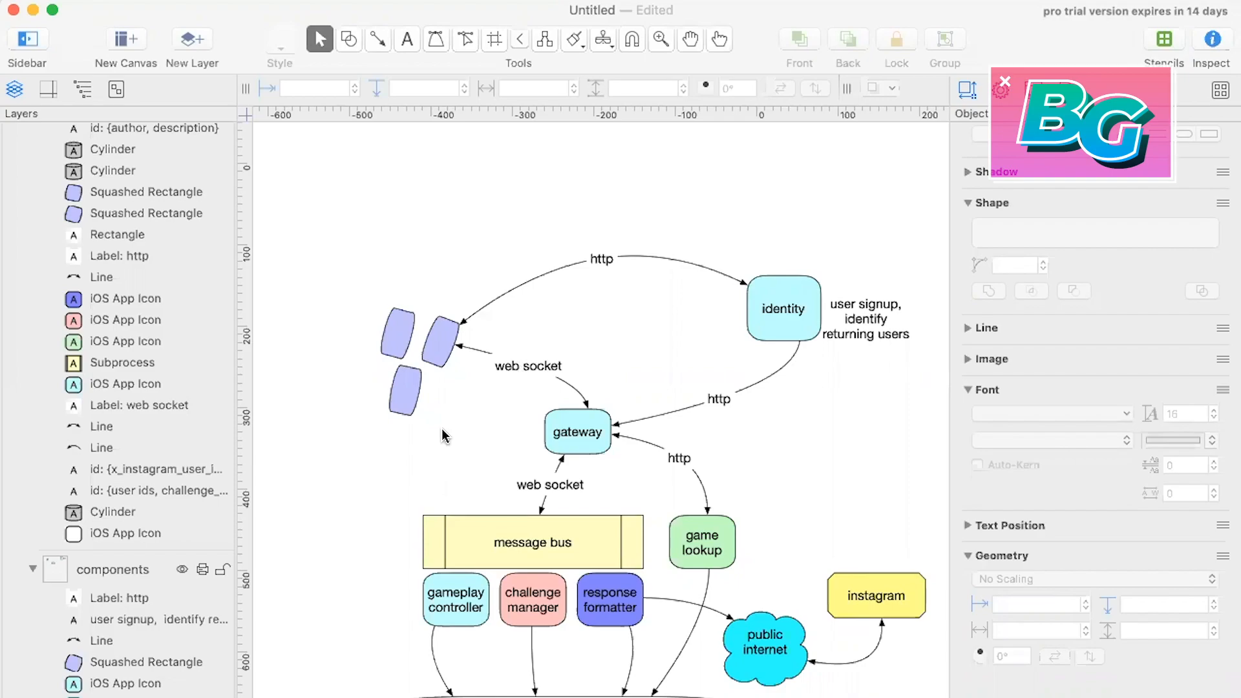
Step: Scroll the canvas down to reveal the services and challenges/users database cylinders
scroll(down, 3)
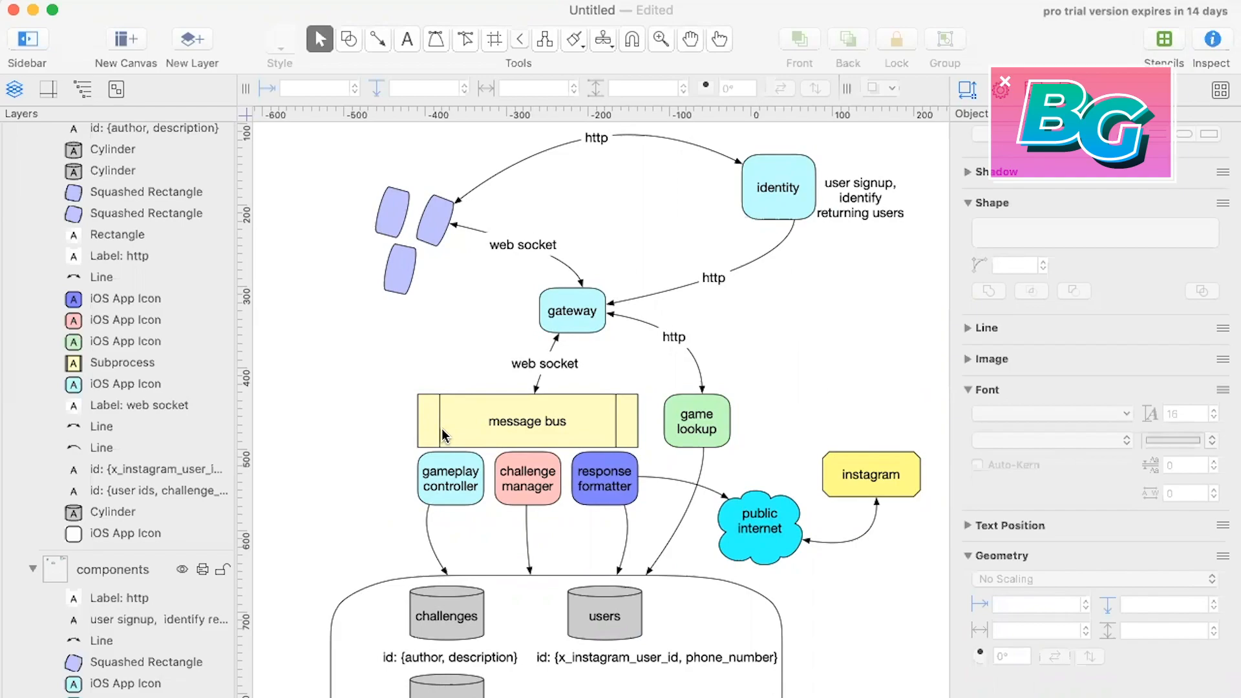
mouse_move(781, 353)
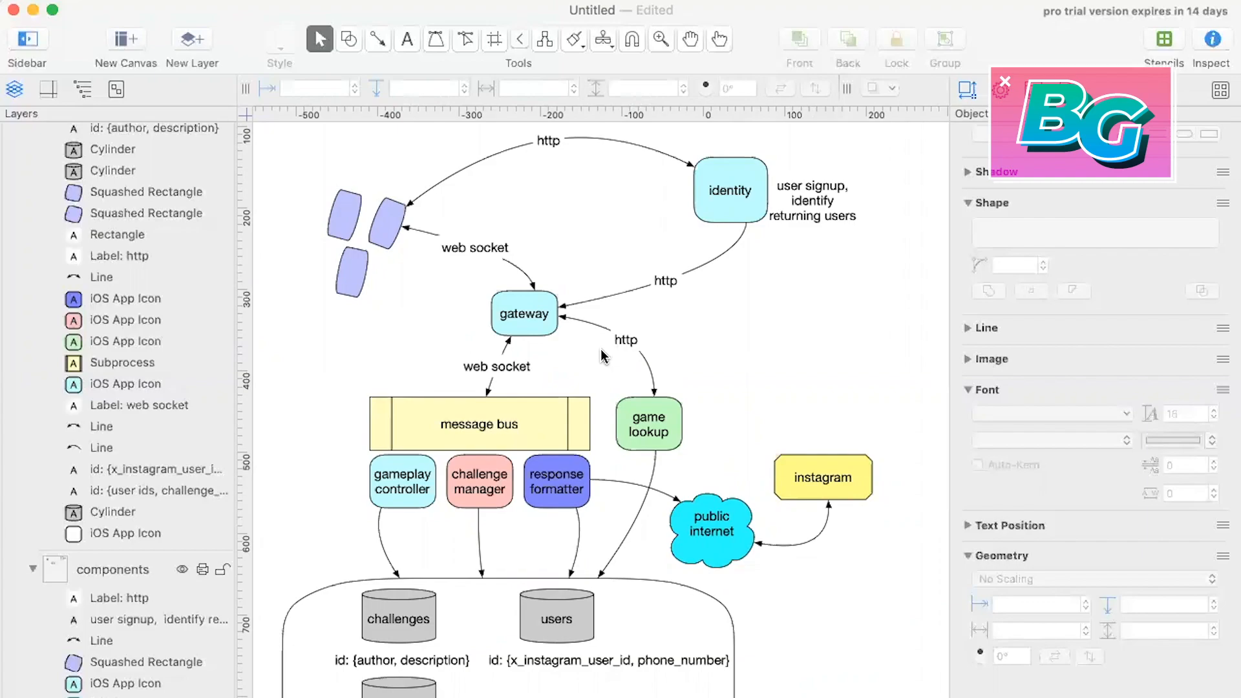
scroll(down, 3)
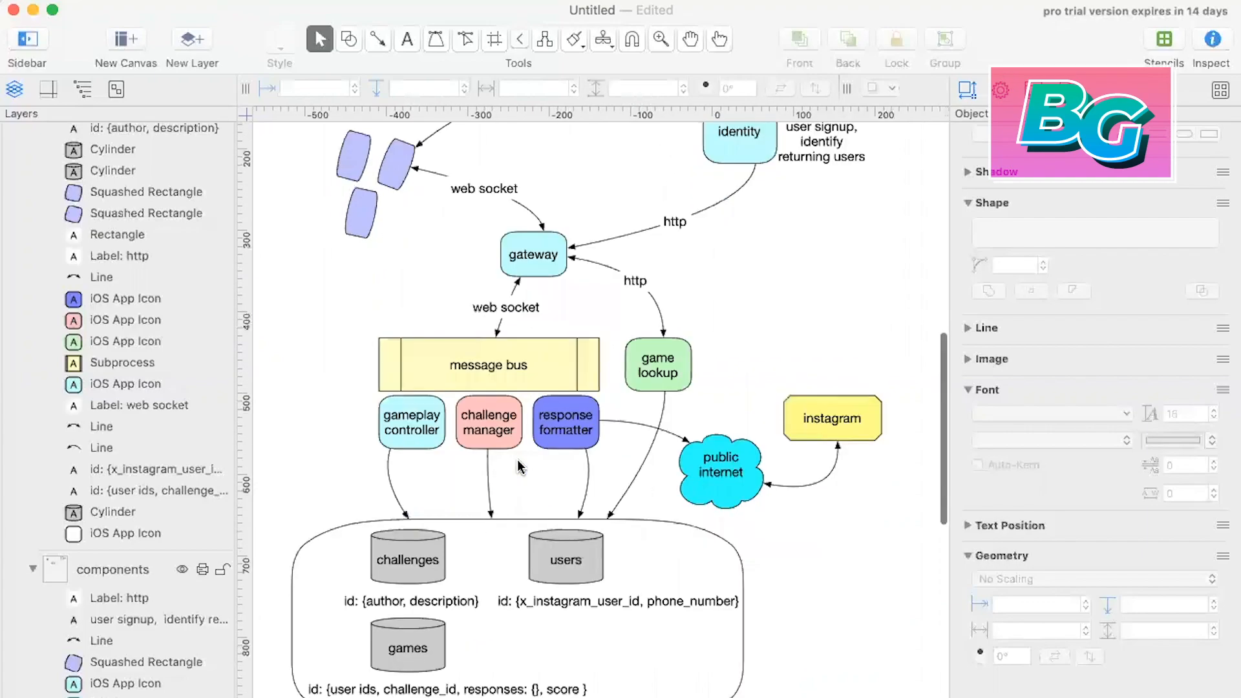
scroll(down, 3)
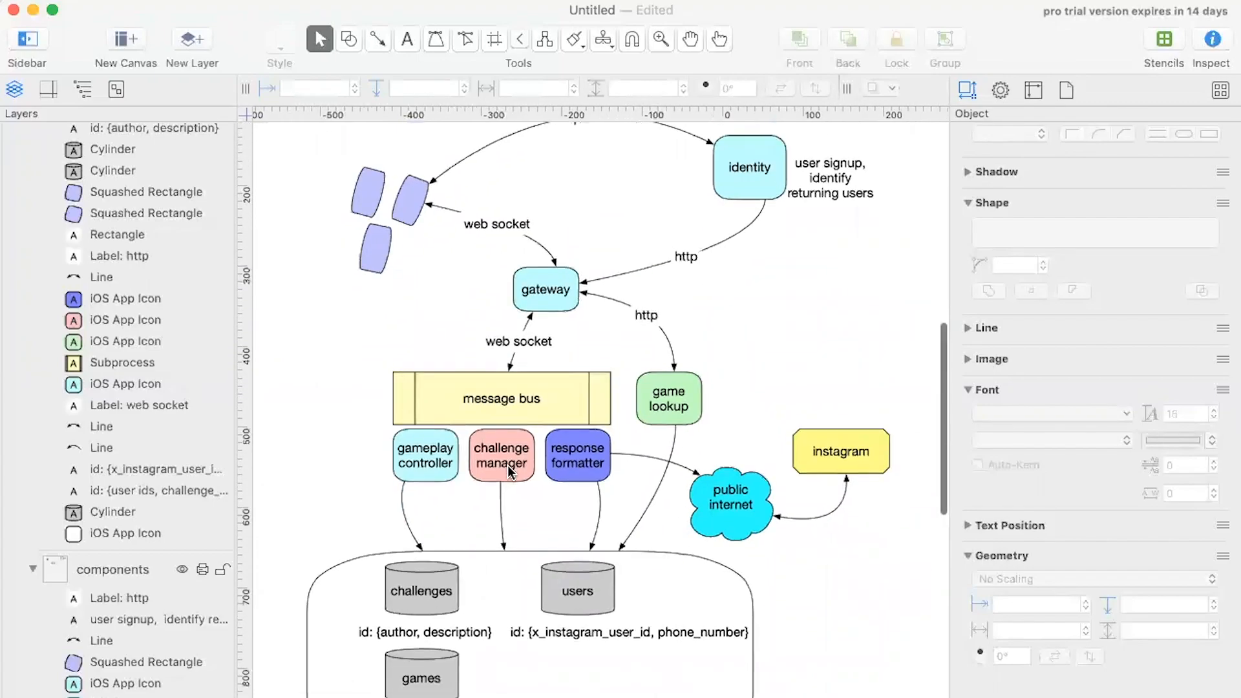
scroll(down, 3)
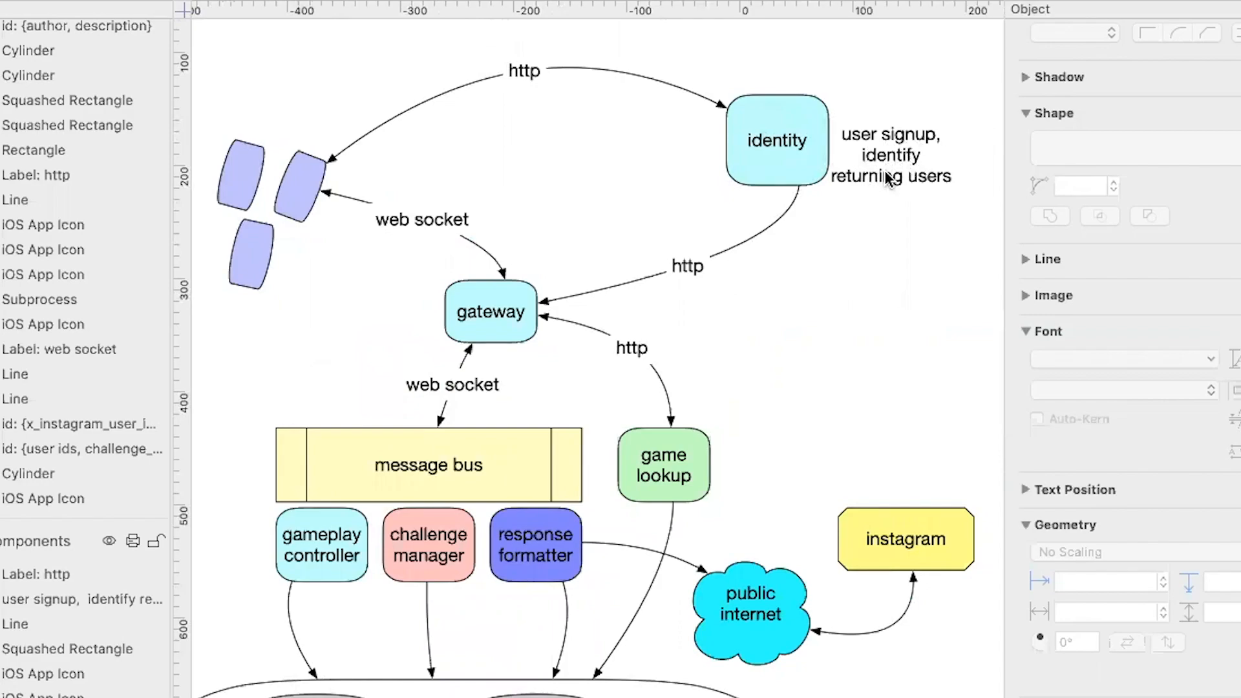
mouse_move(319, 158)
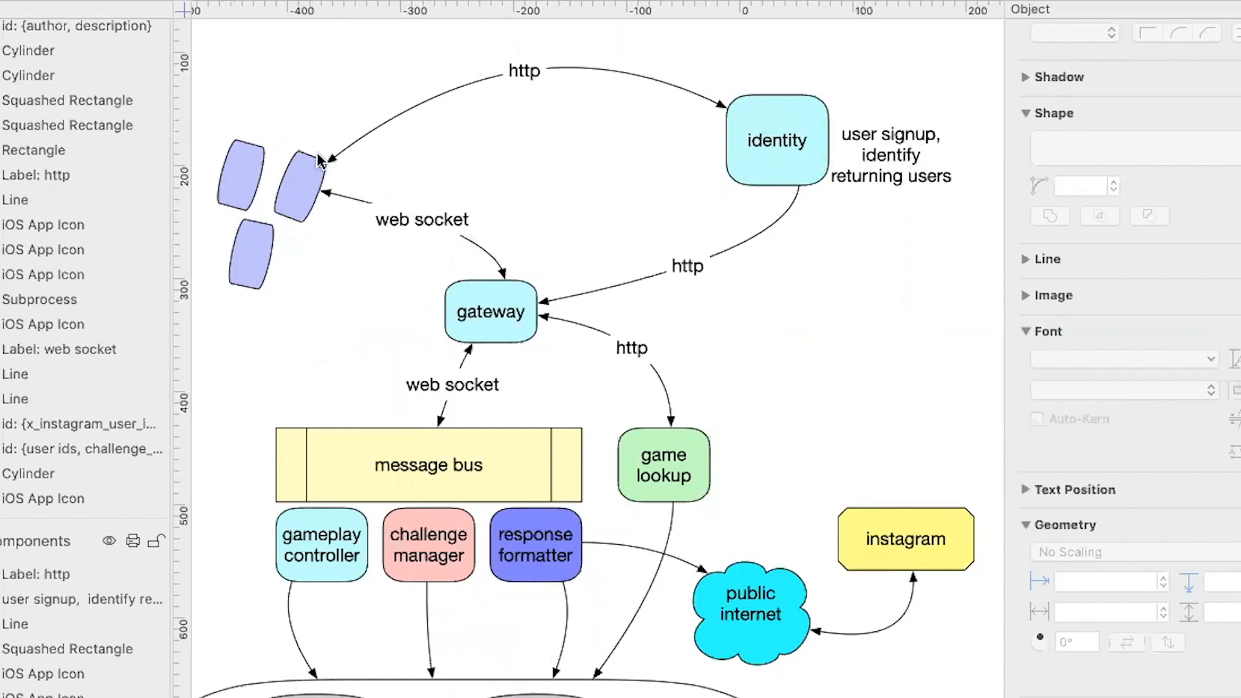
mouse_move(775, 126)
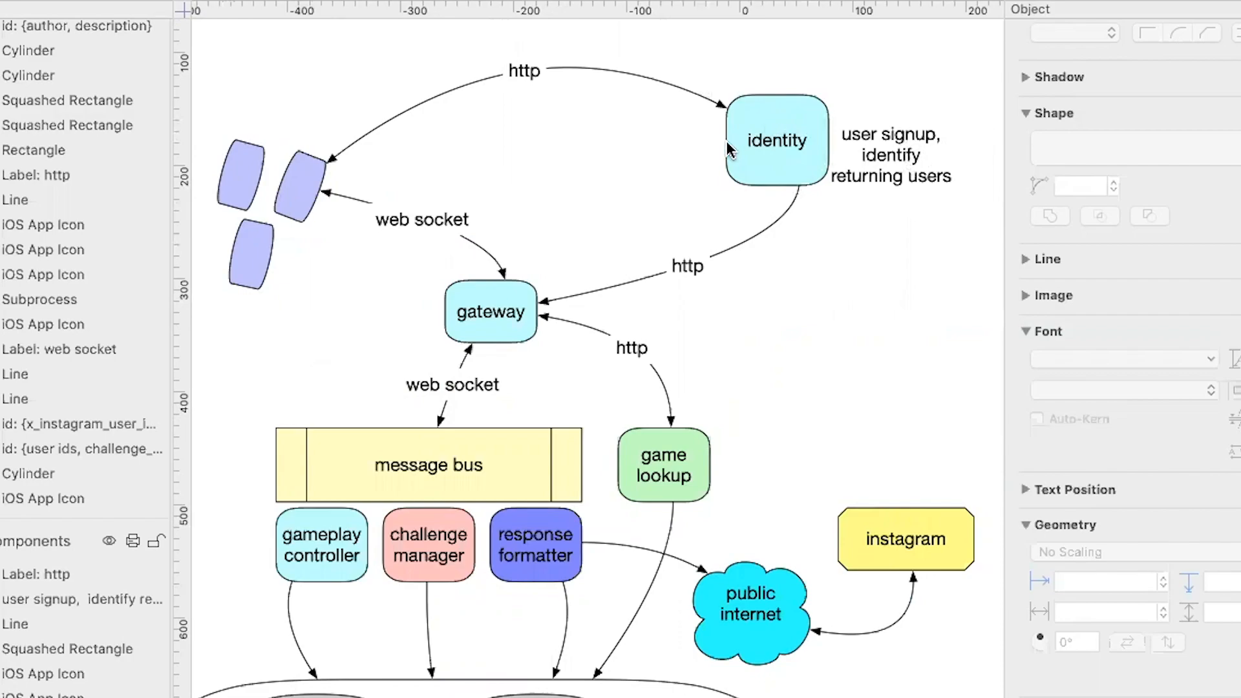
mouse_move(624, 181)
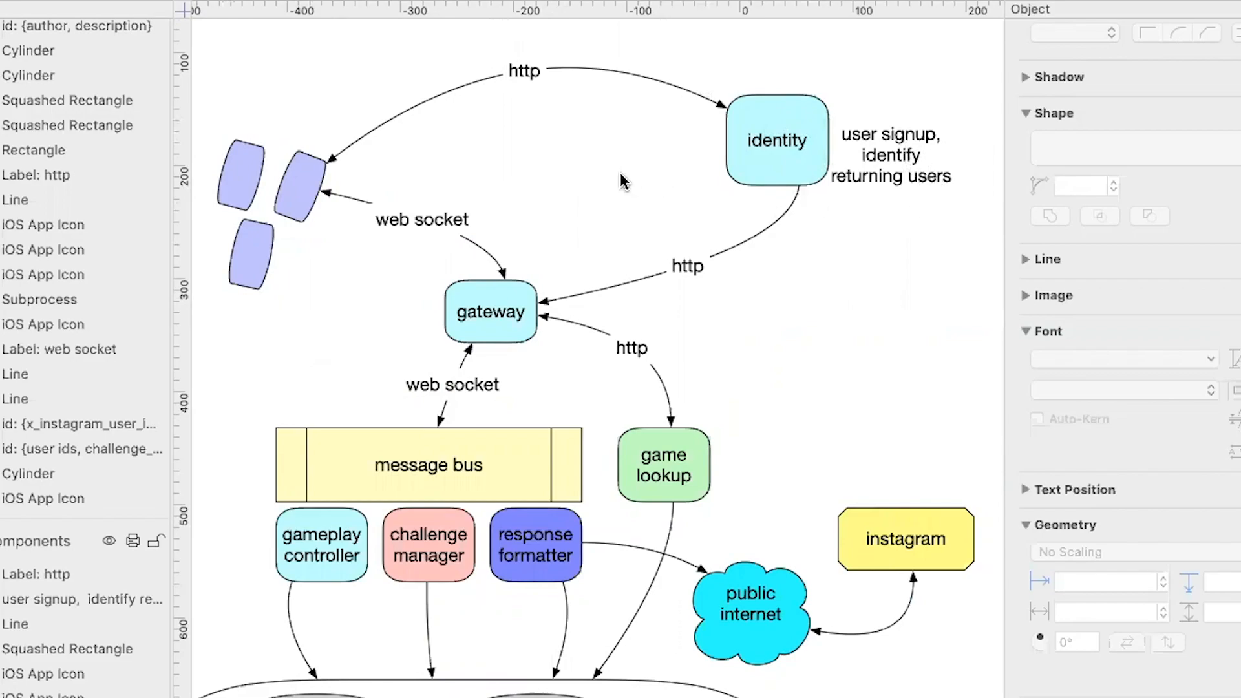
mouse_move(813, 112)
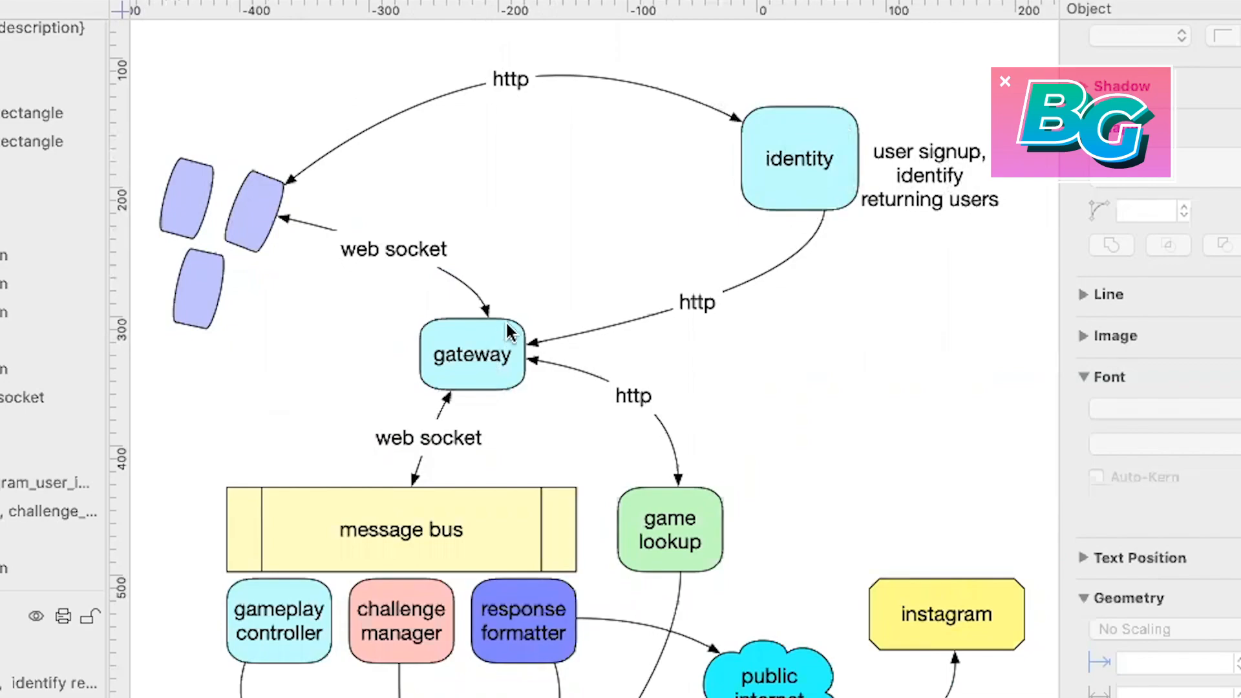
mouse_move(495, 344)
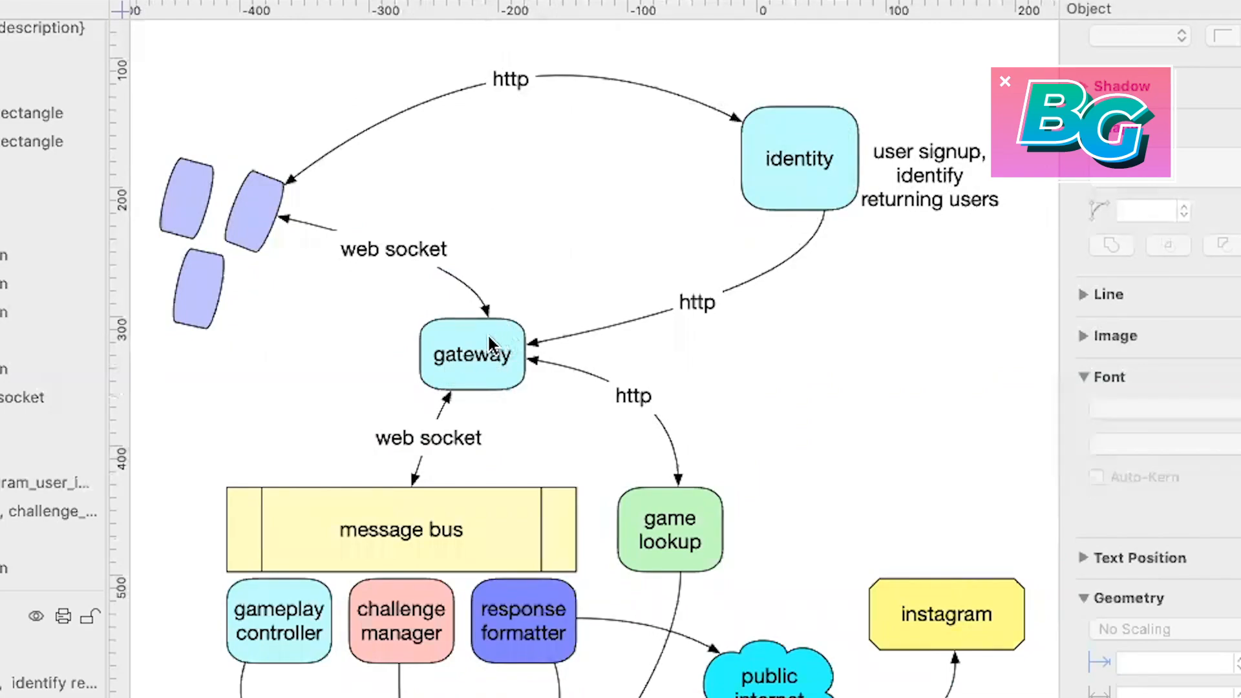
mouse_move(497, 361)
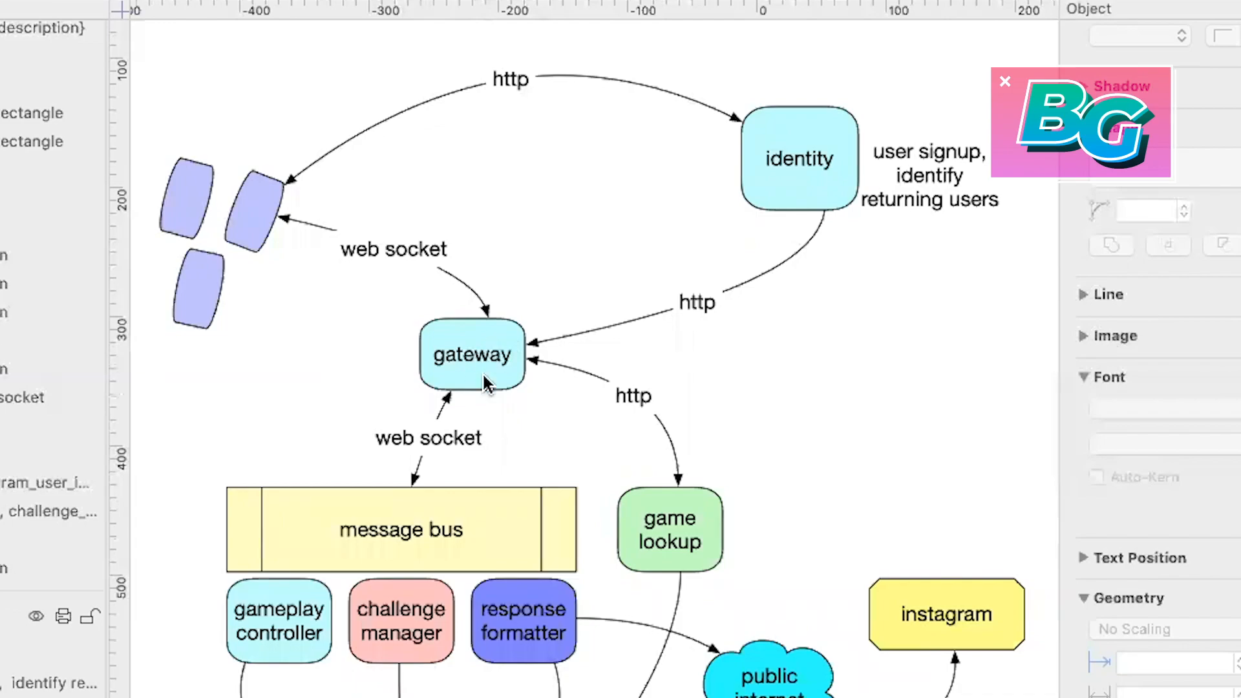
mouse_move(474, 440)
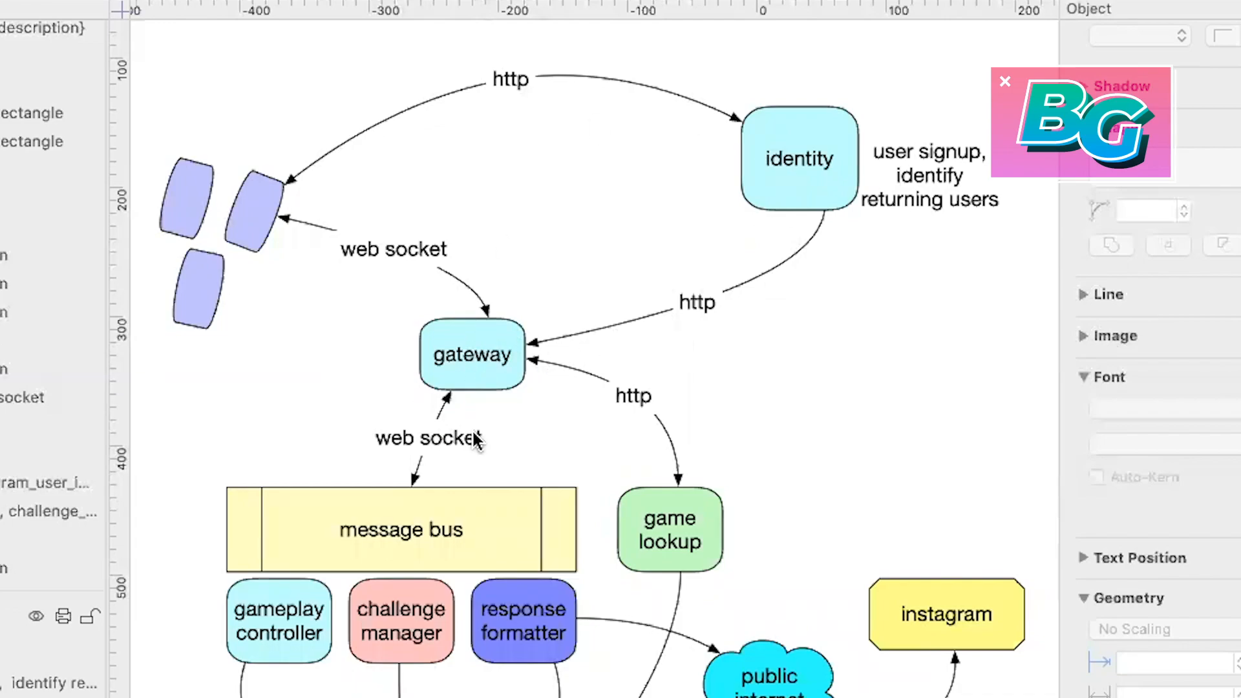
mouse_move(550, 400)
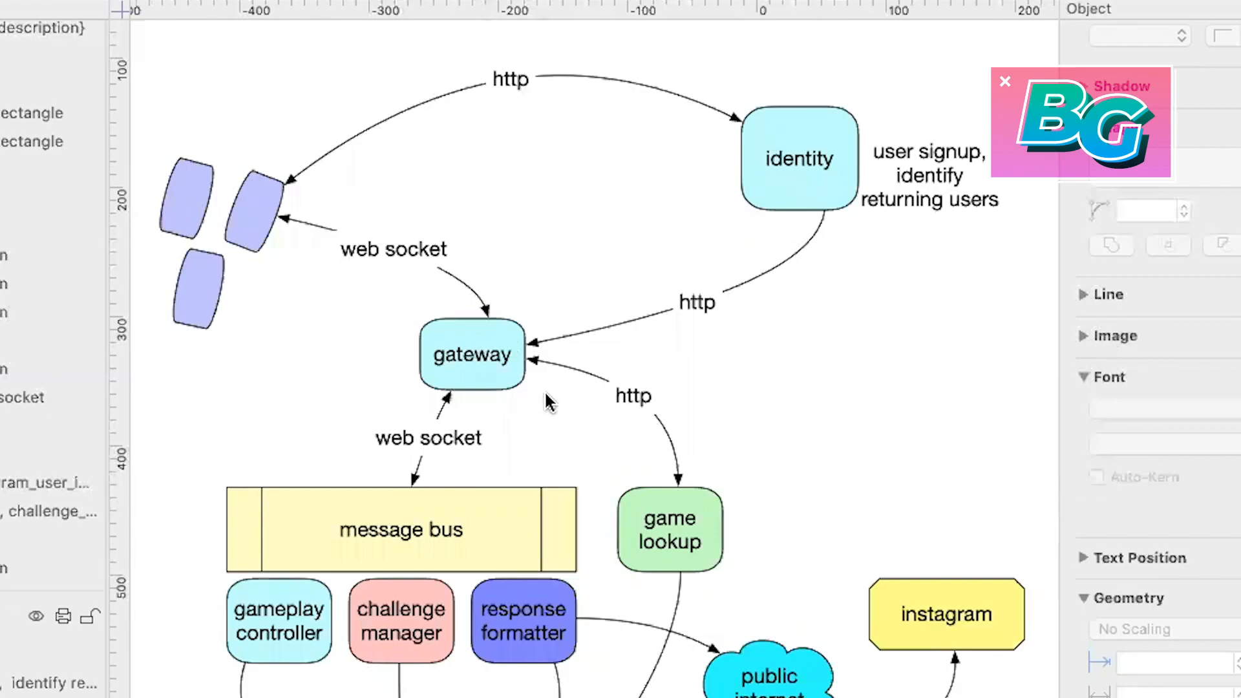
mouse_move(432, 258)
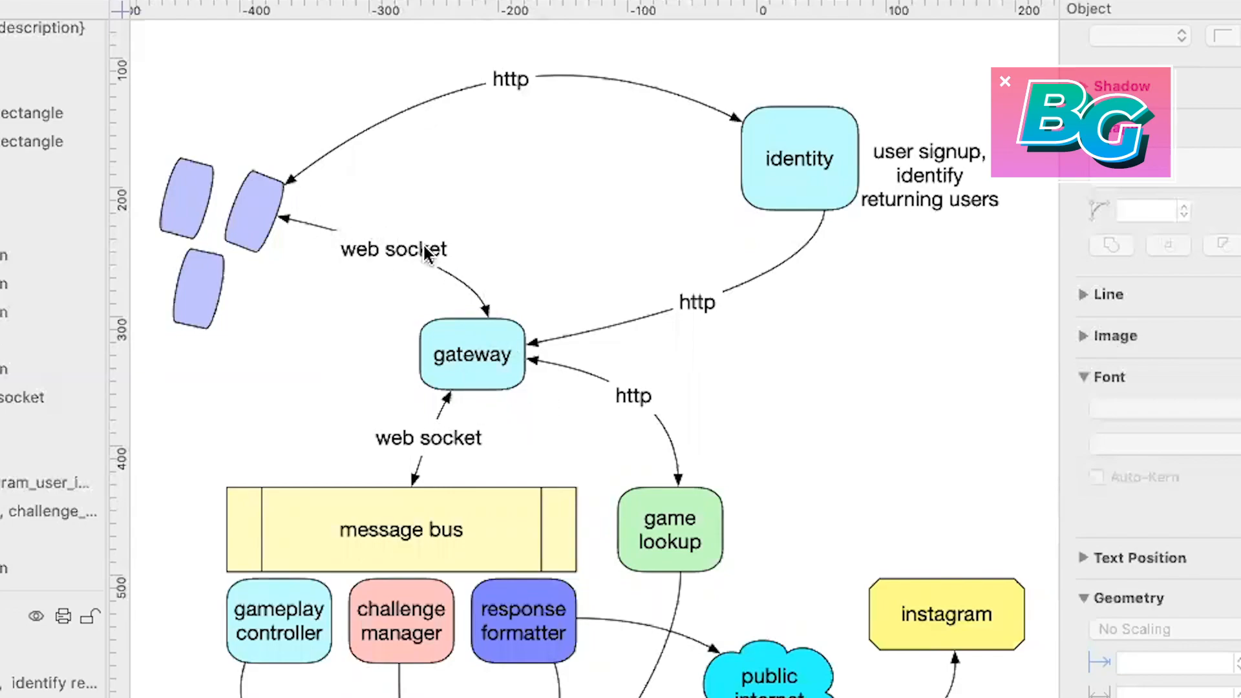
mouse_move(483, 329)
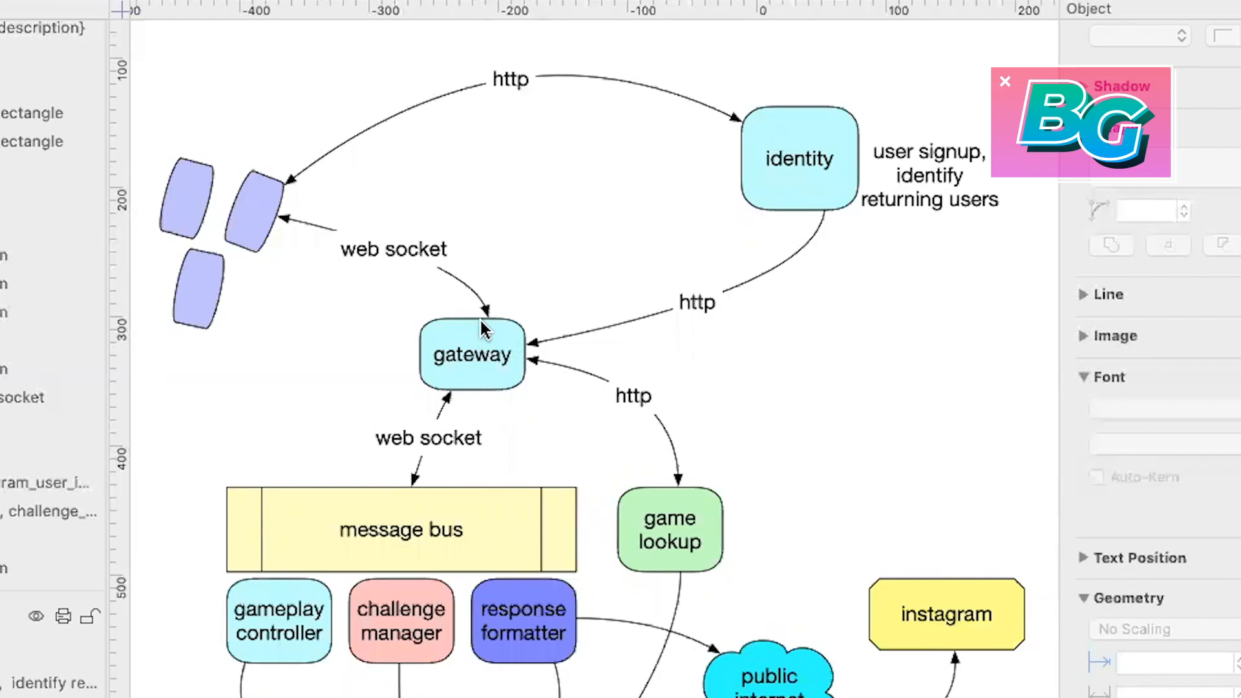
mouse_move(488, 350)
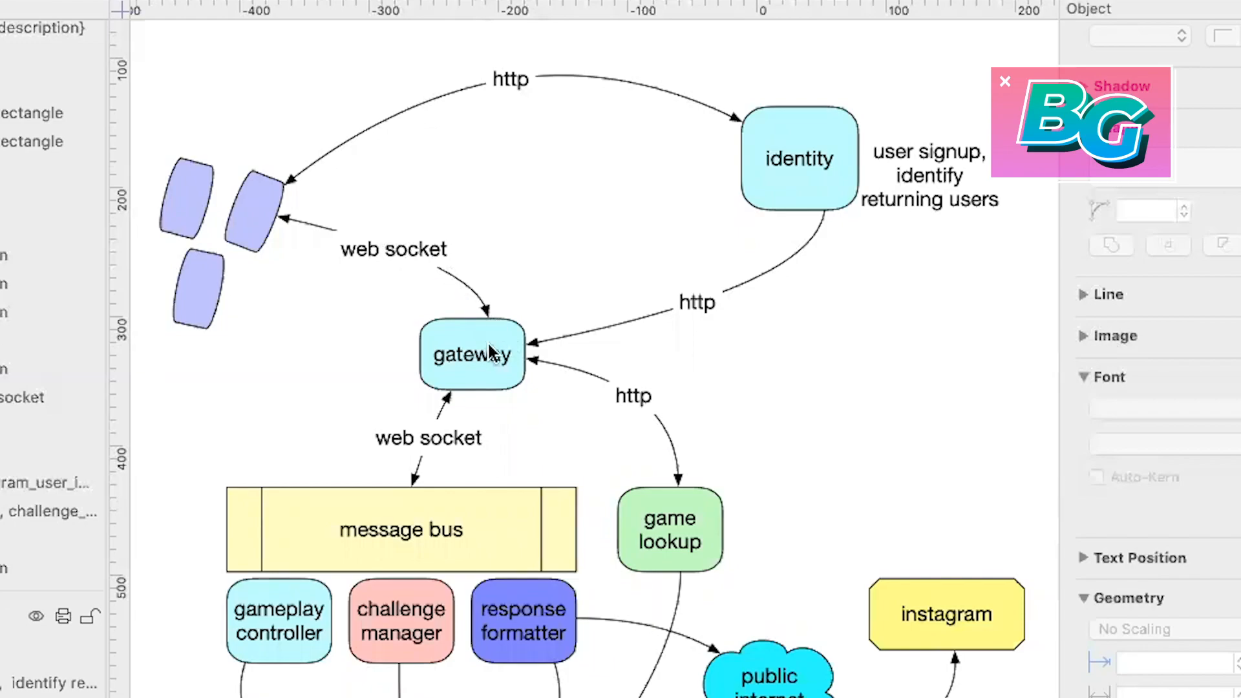
mouse_move(254, 197)
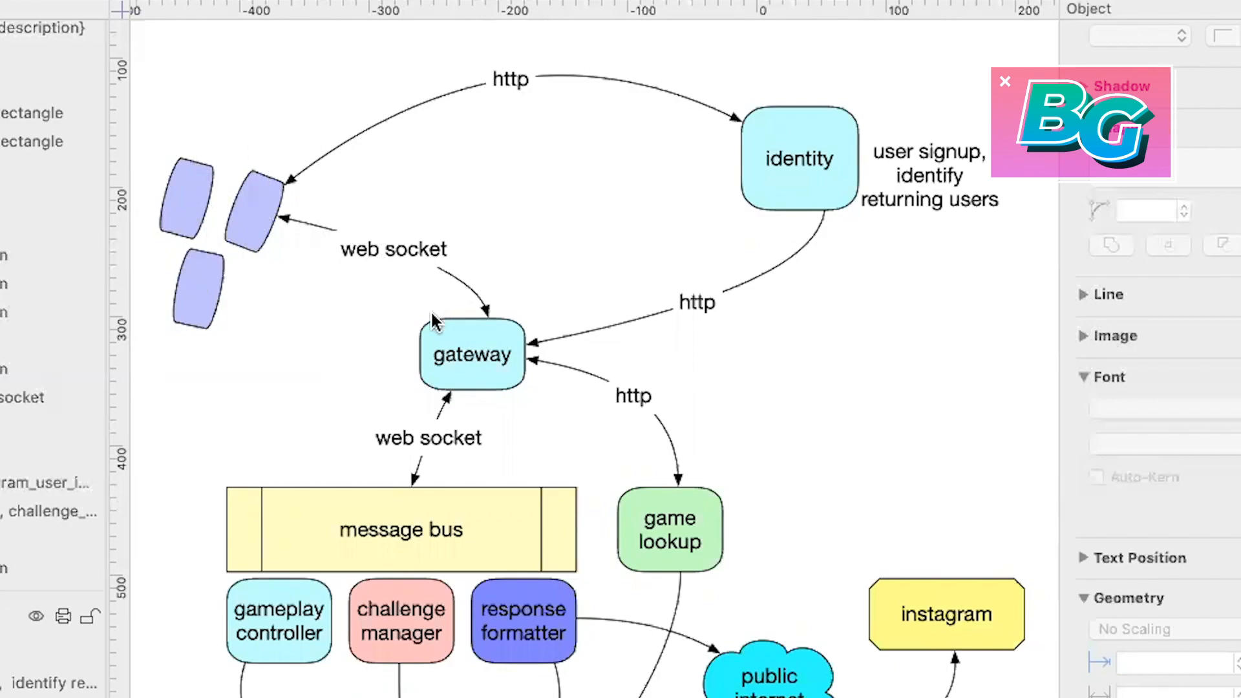
mouse_move(376, 560)
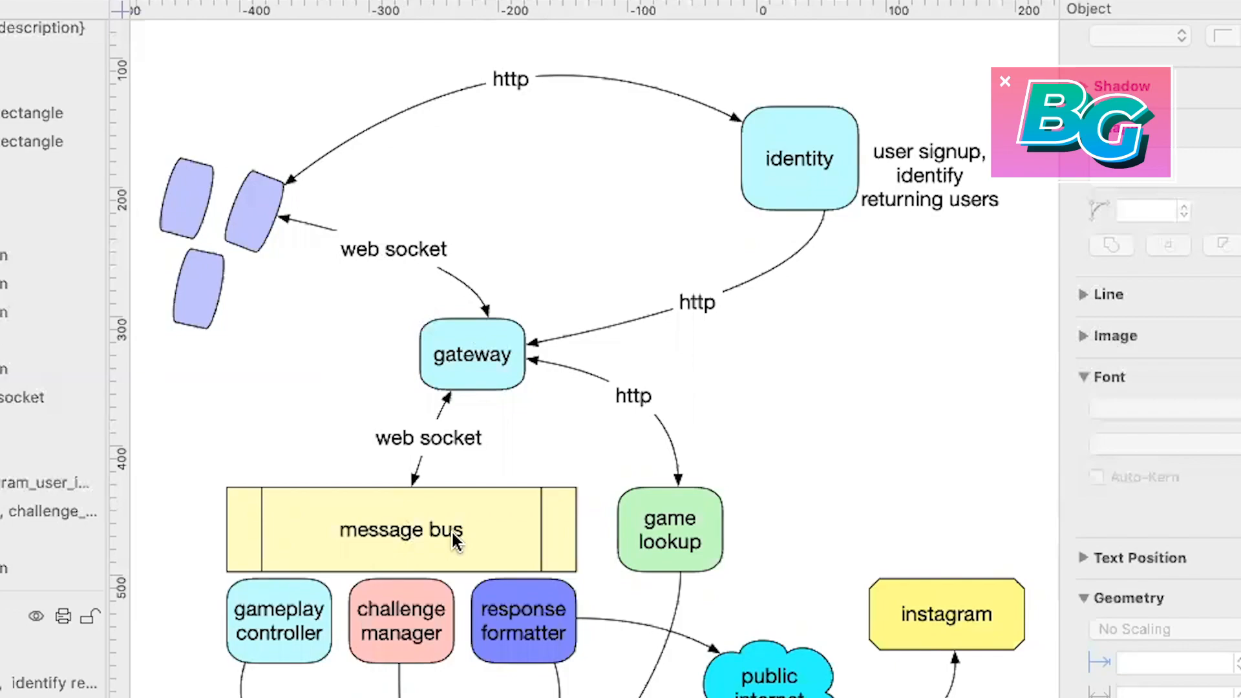
mouse_move(451, 470)
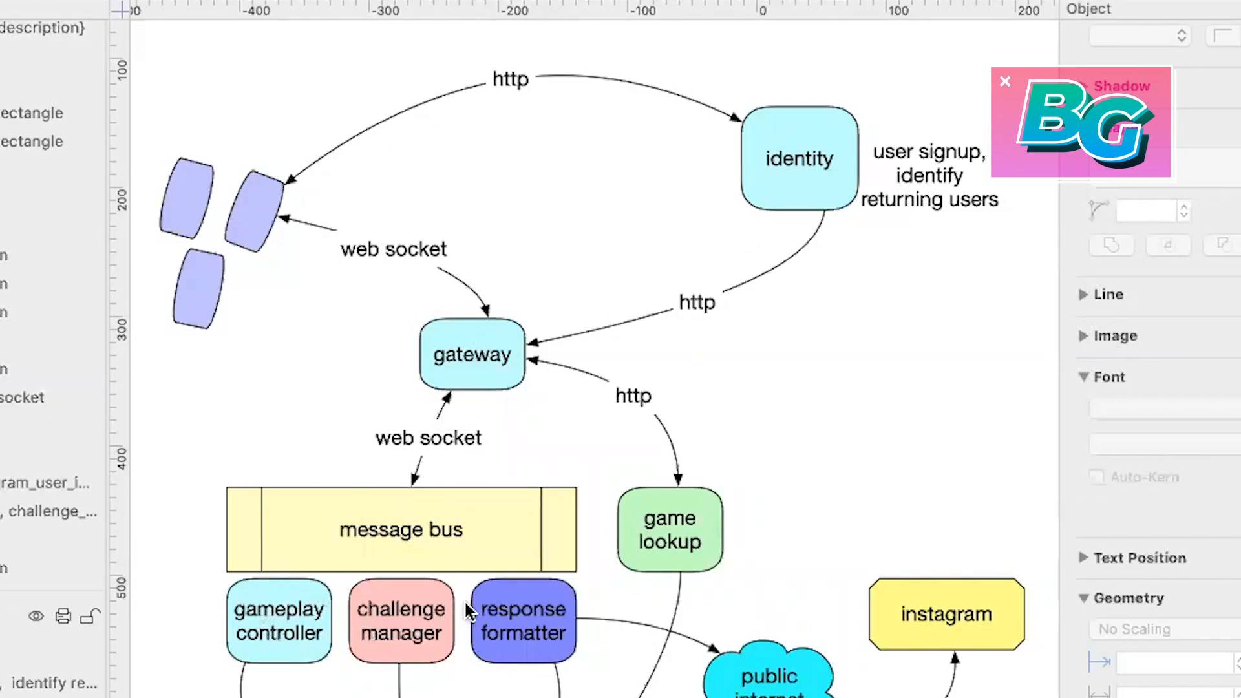
scroll(down, 3)
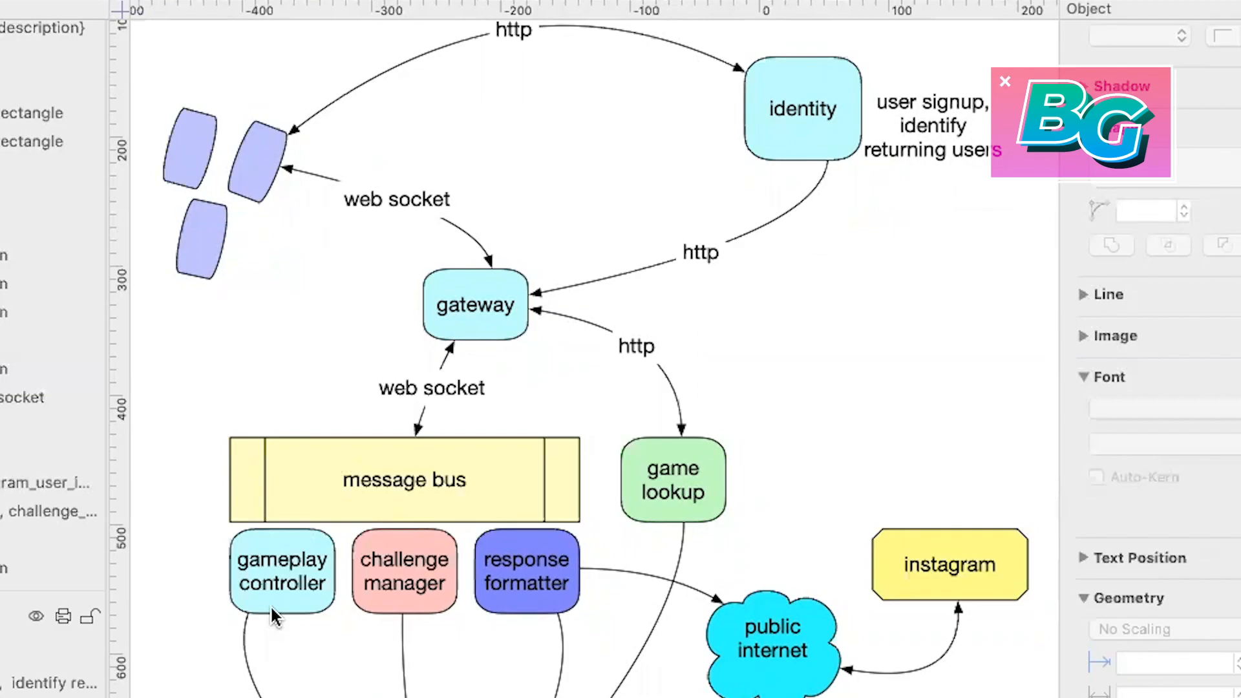
mouse_move(248, 604)
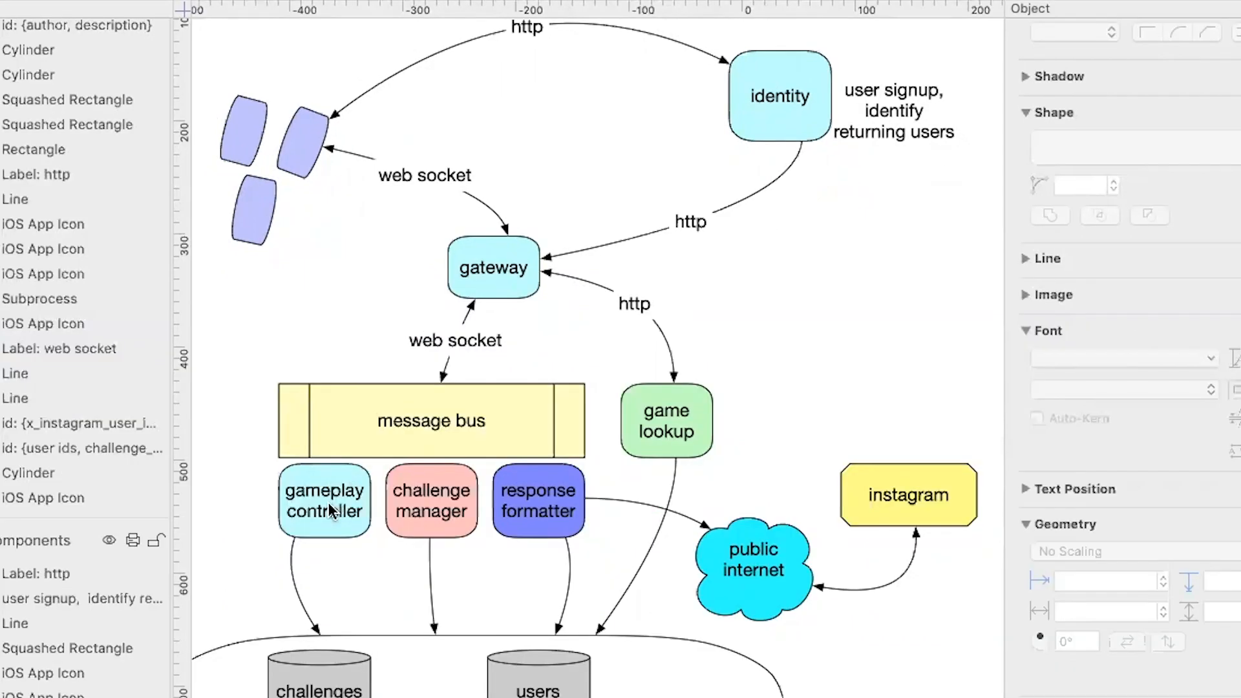
mouse_move(338, 420)
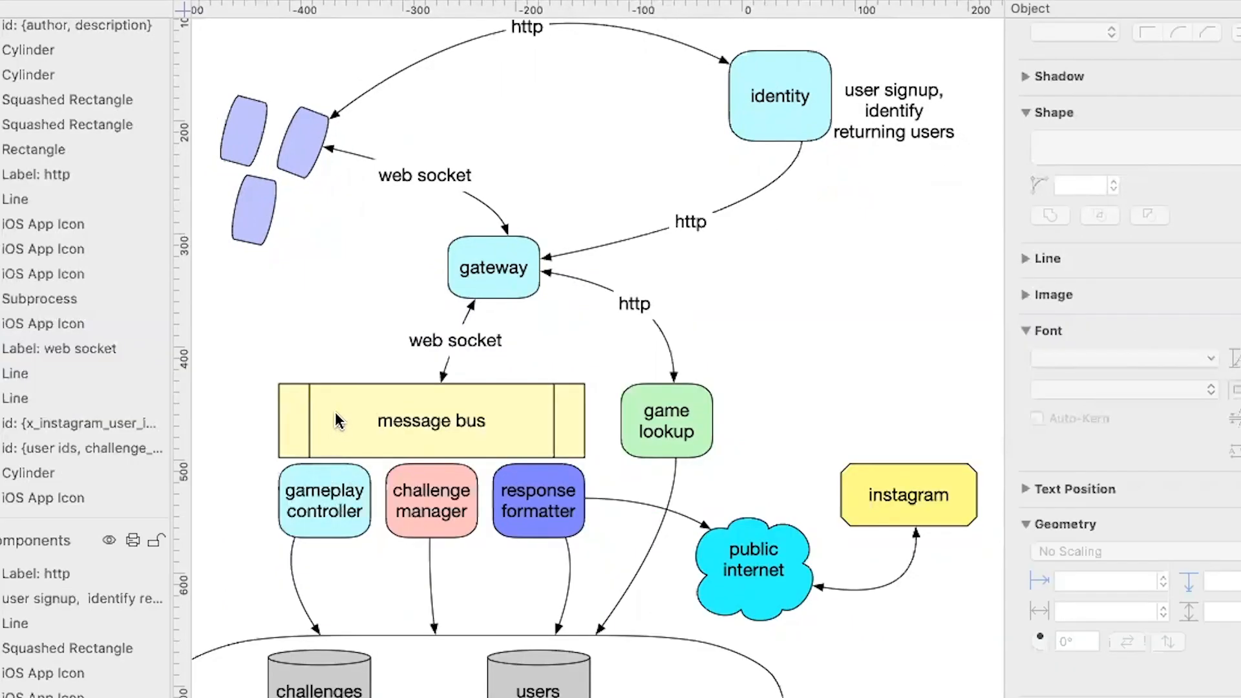
mouse_move(334, 428)
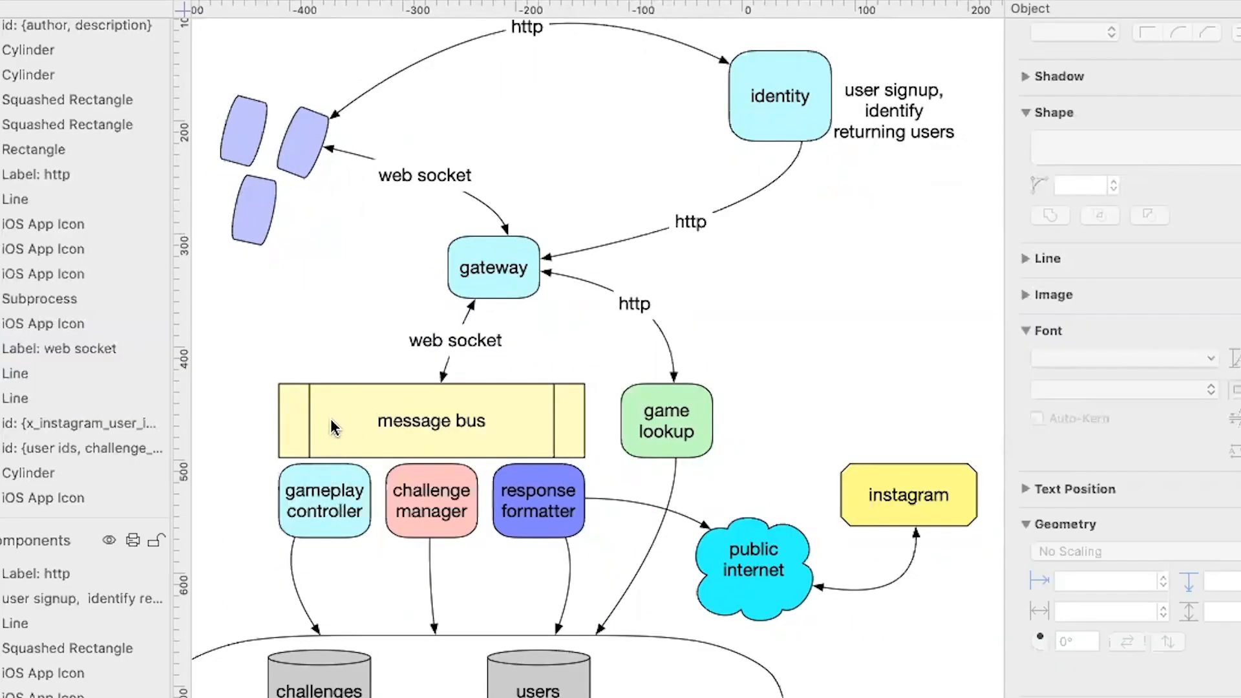
mouse_move(437, 523)
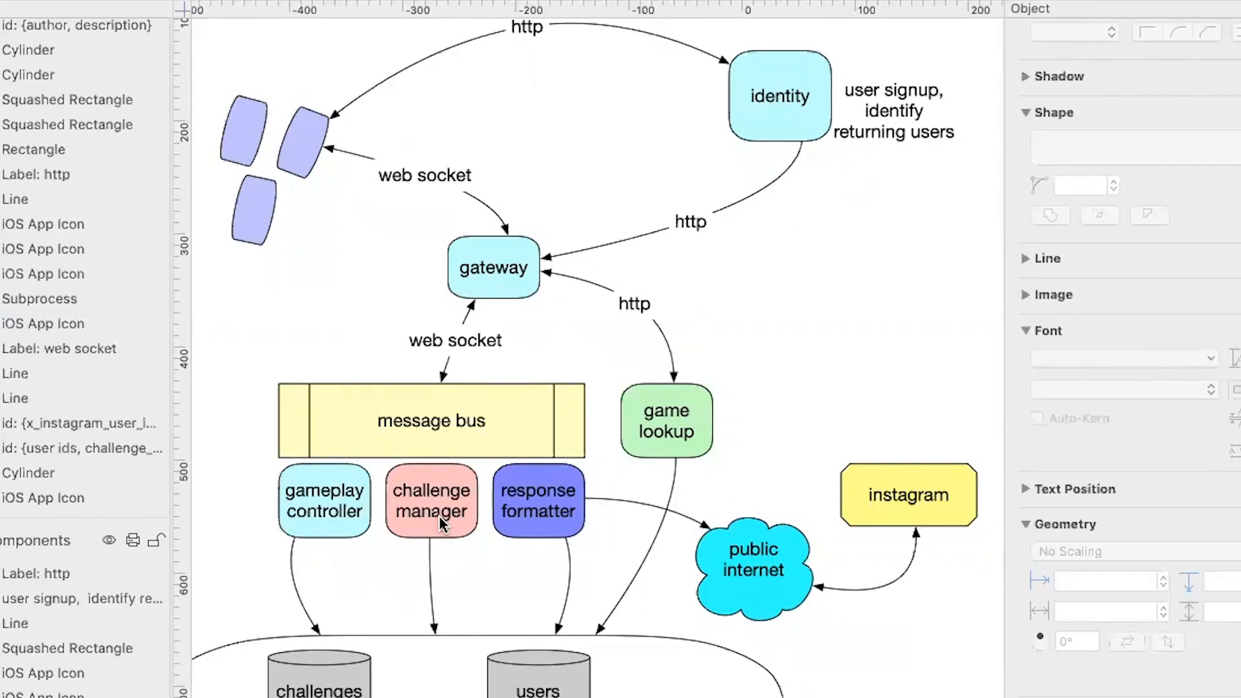
mouse_move(428, 440)
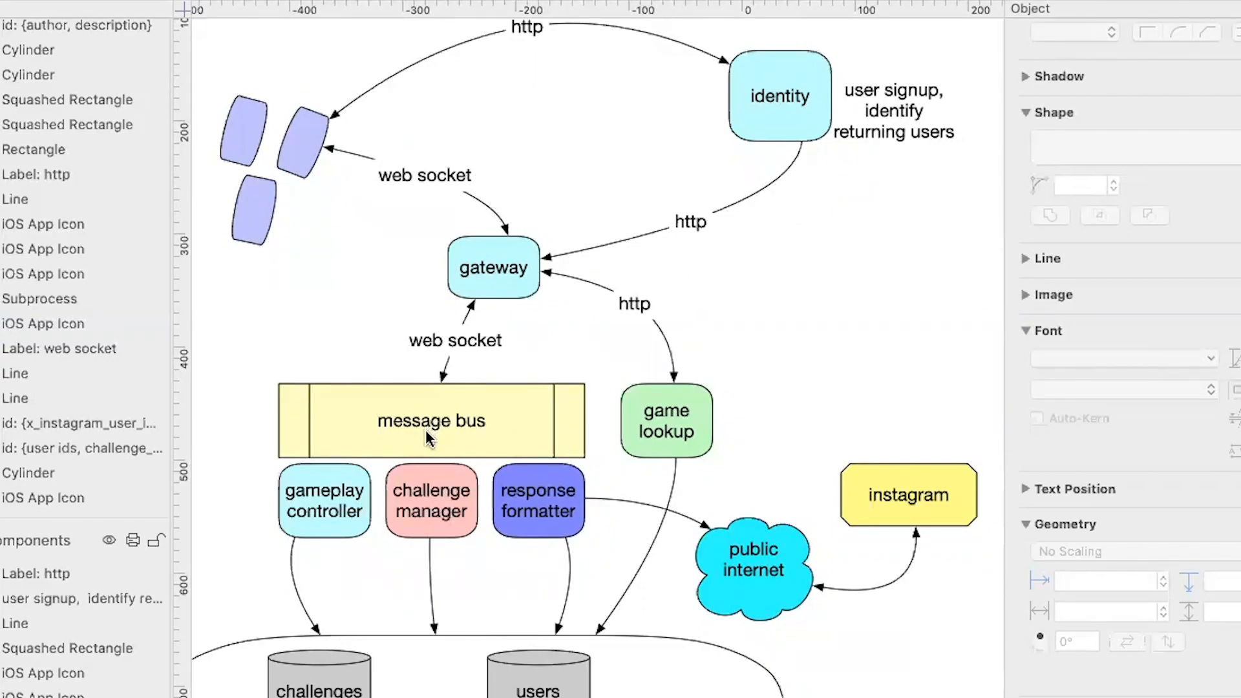
mouse_move(431, 444)
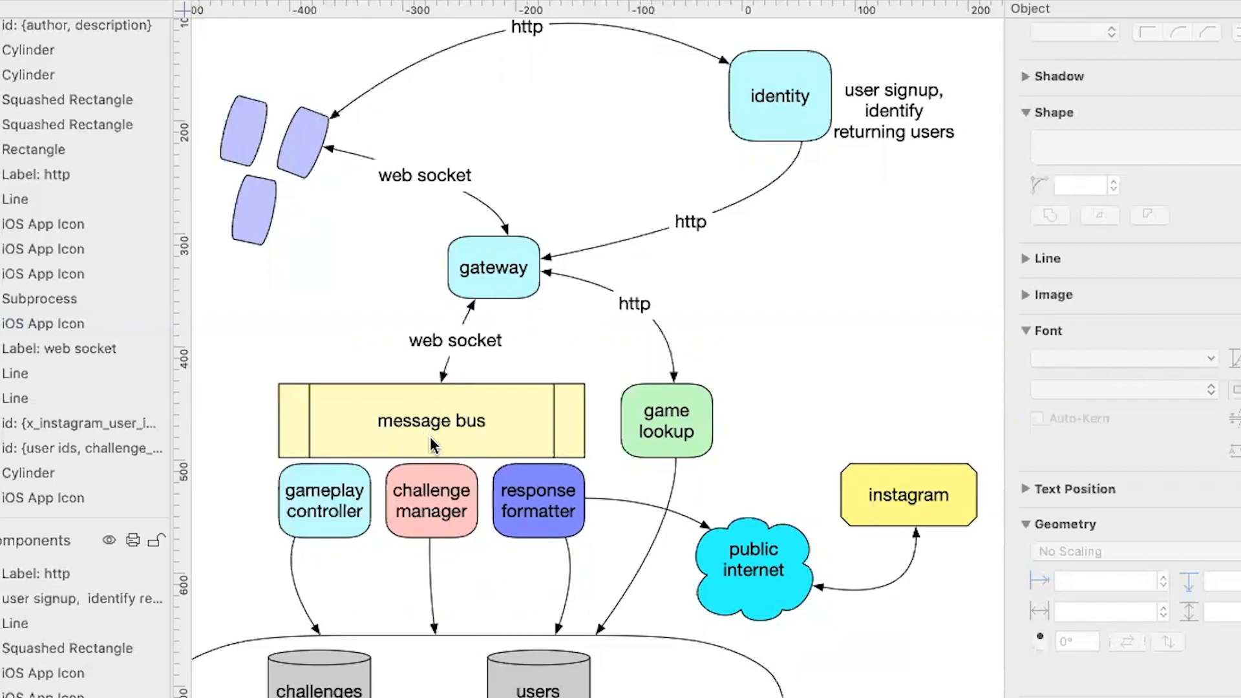
mouse_move(470, 447)
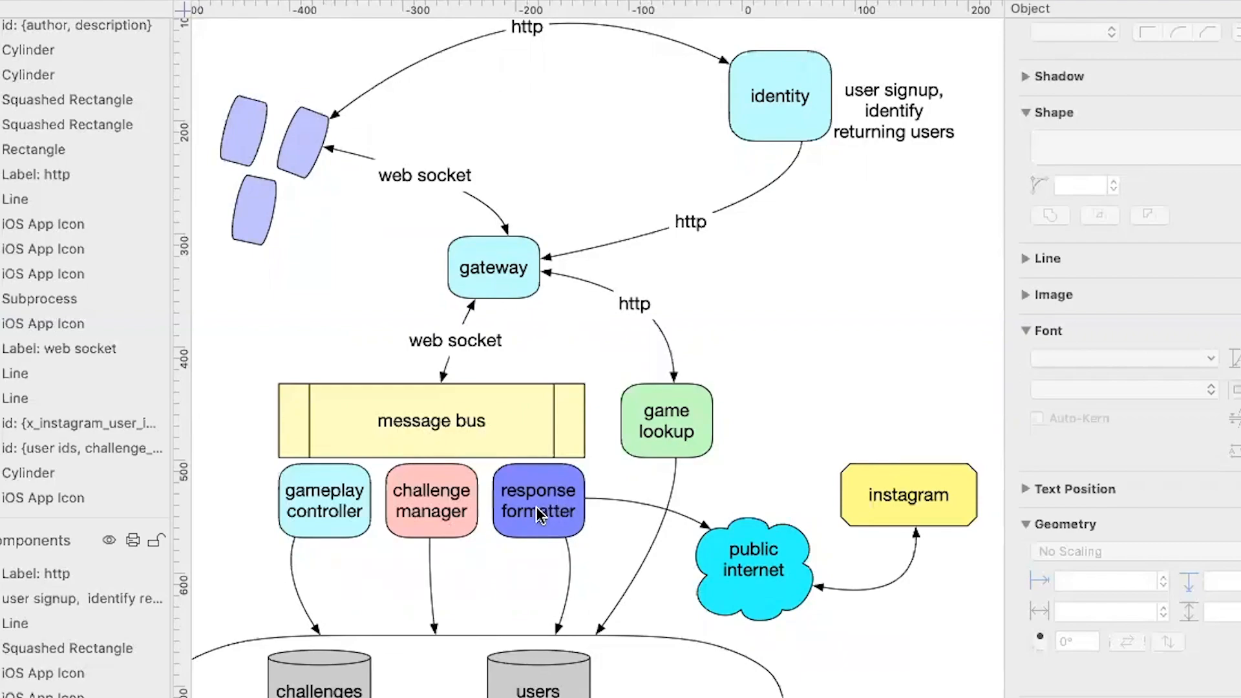
scroll(down, 3)
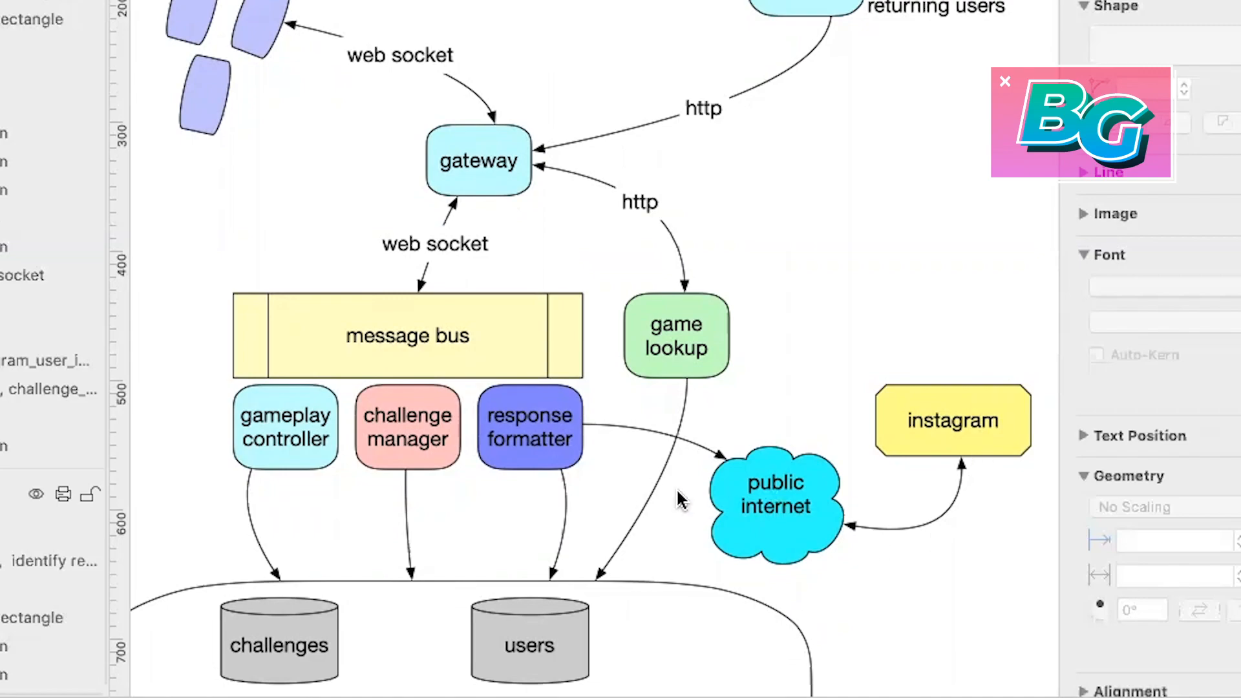
mouse_move(511, 452)
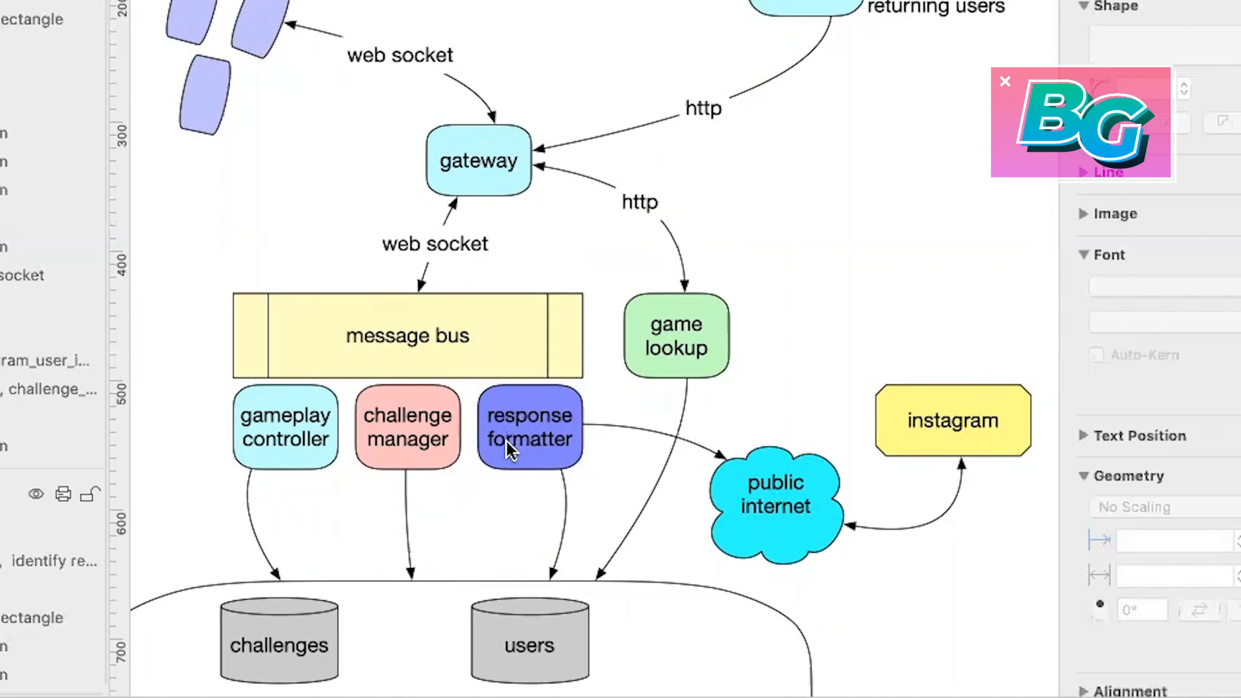
mouse_move(511, 415)
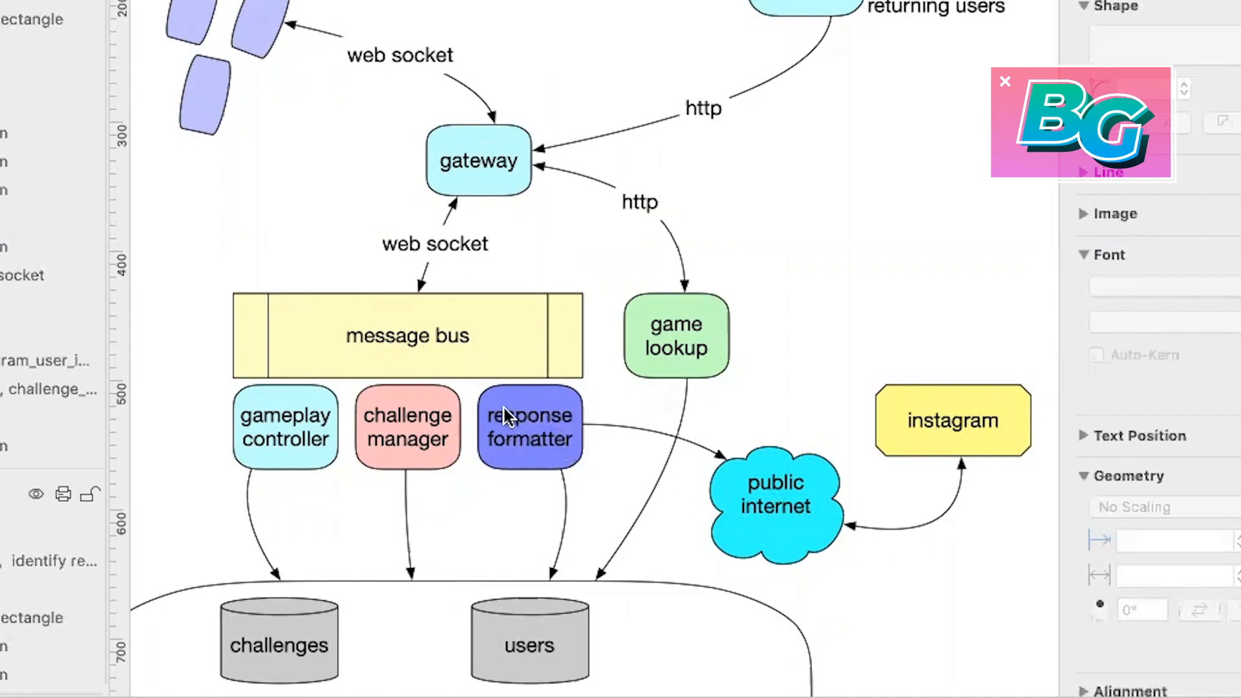
mouse_move(485, 325)
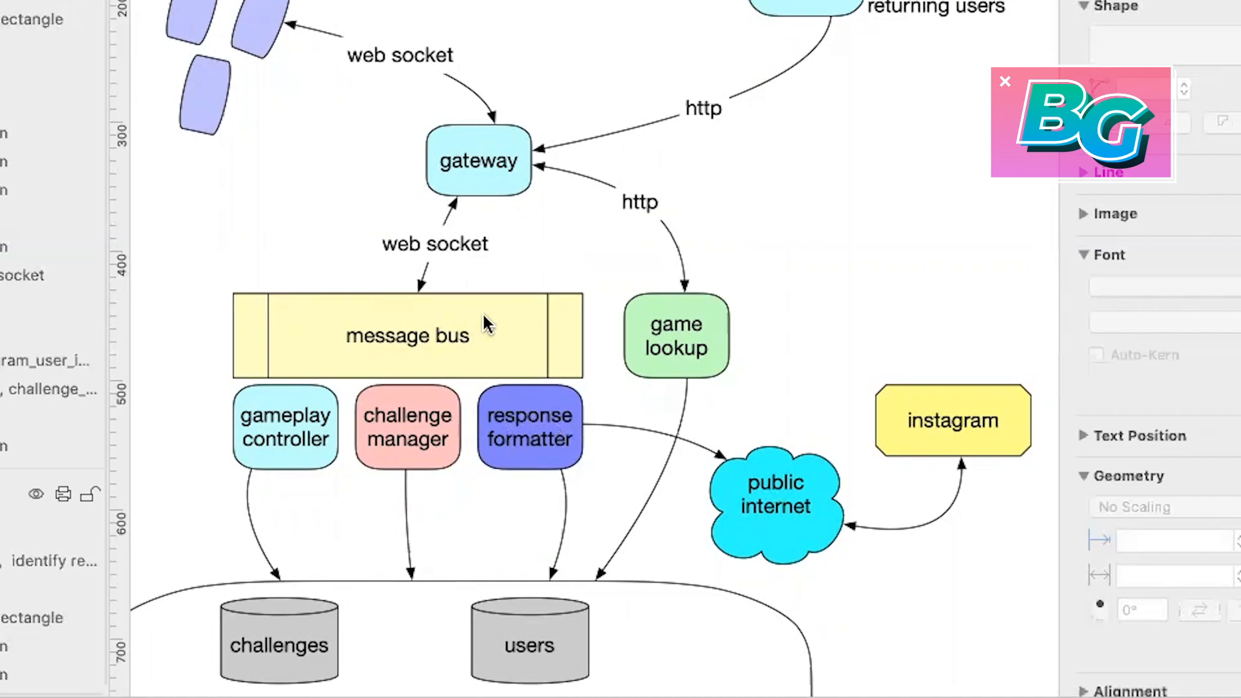
mouse_move(500, 342)
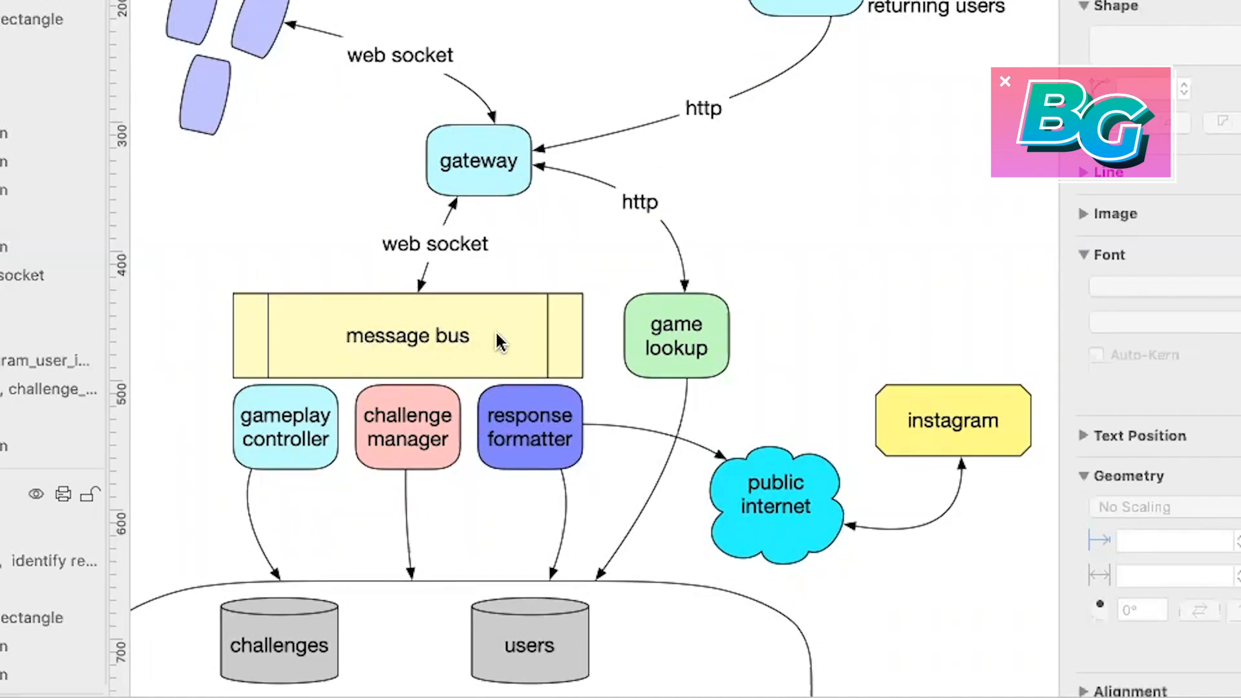
mouse_move(479, 309)
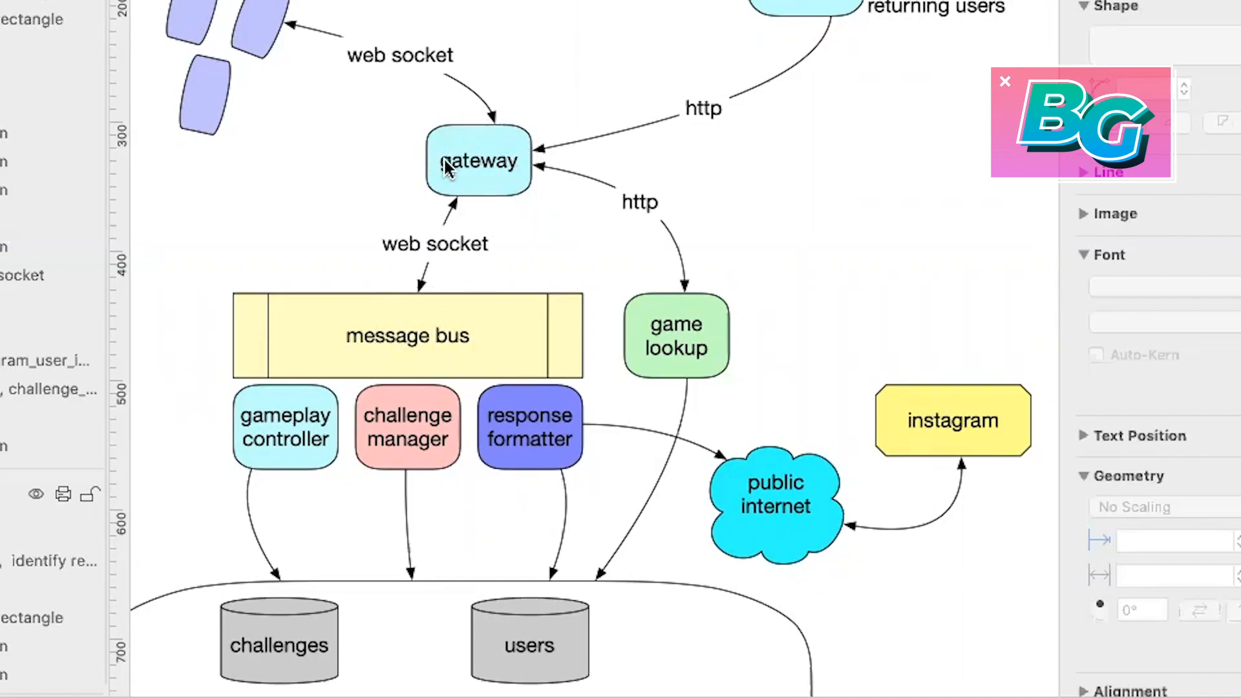
mouse_move(696, 240)
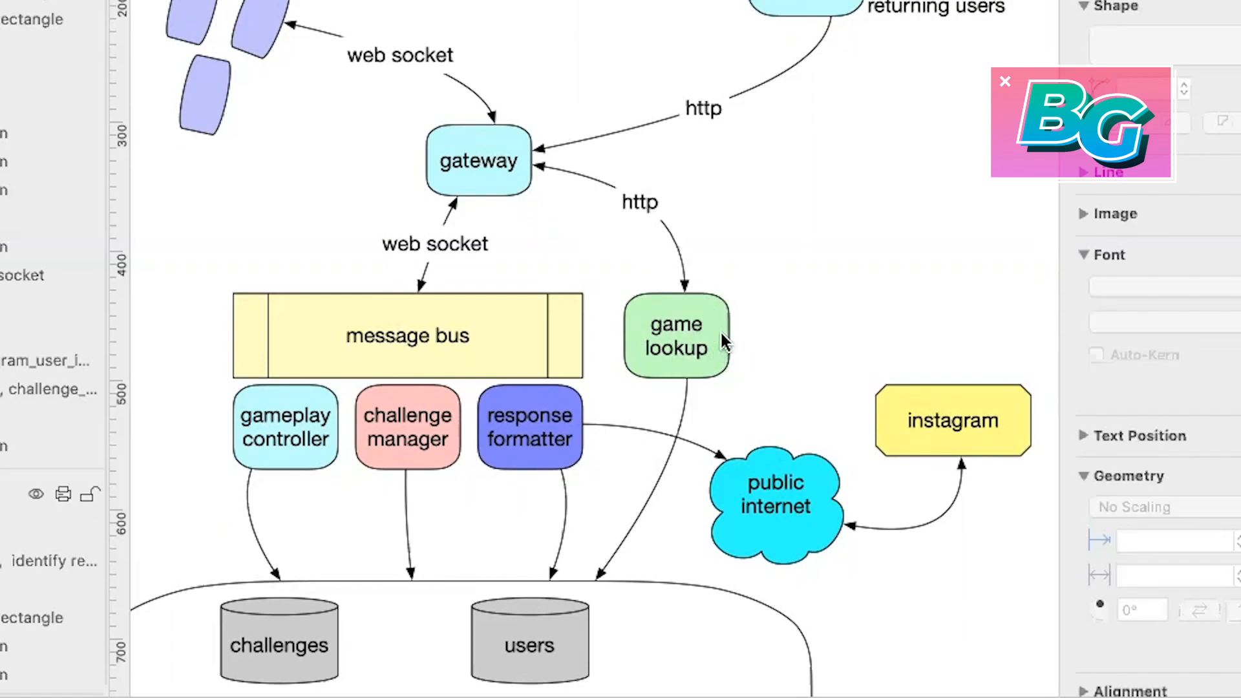
mouse_move(682, 331)
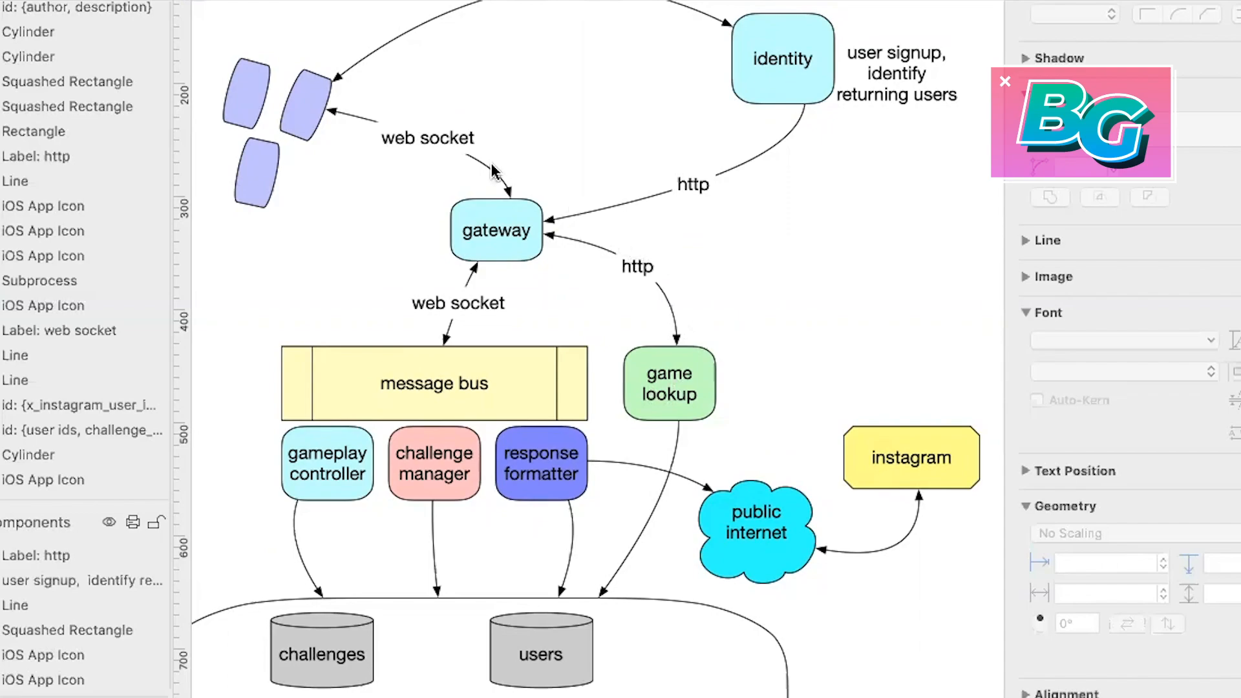
mouse_move(585, 230)
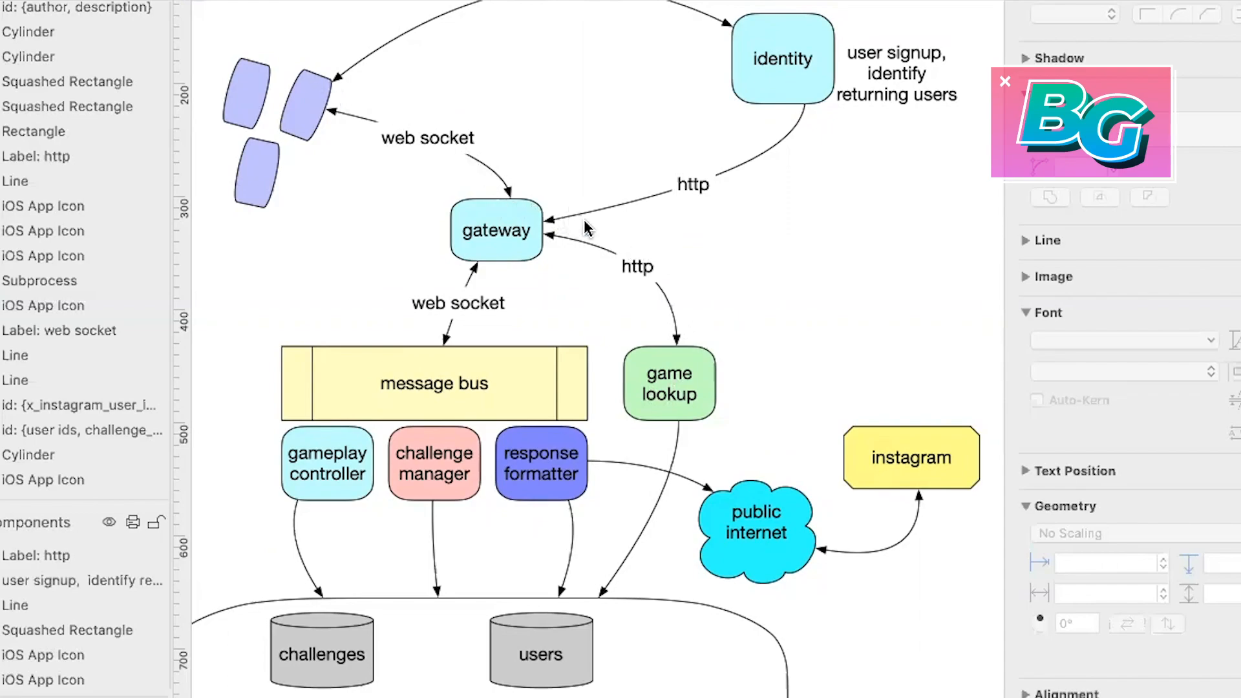
mouse_move(619, 267)
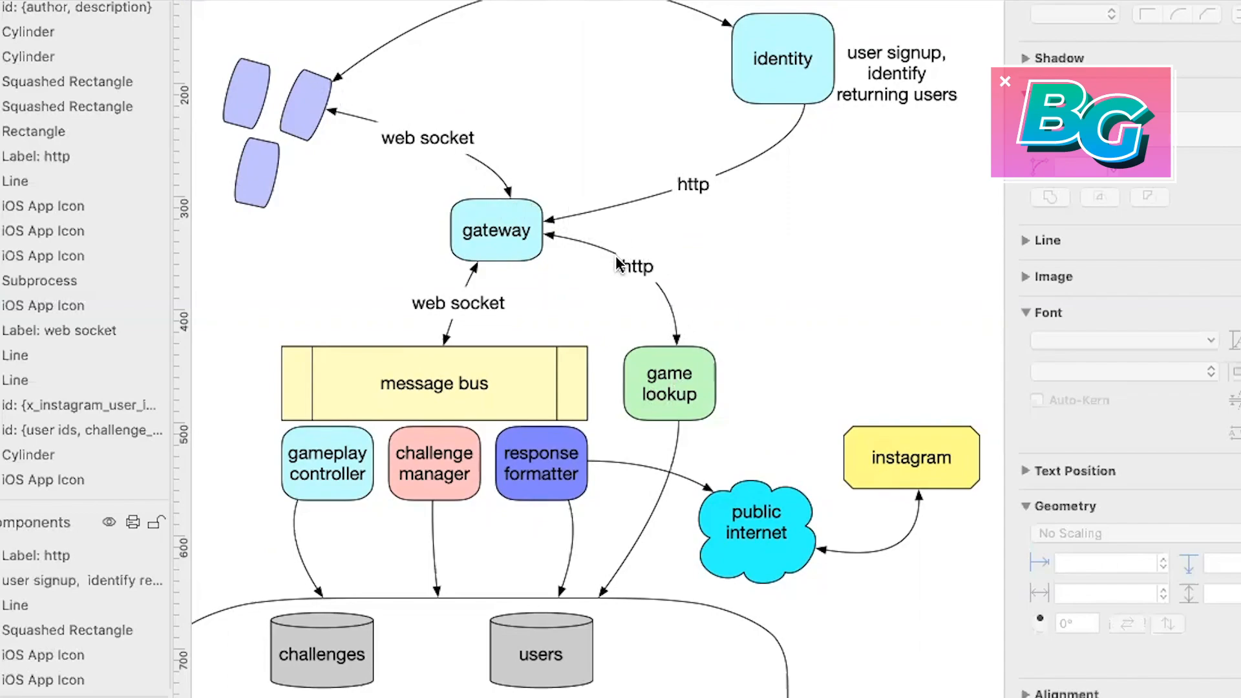
mouse_move(652, 432)
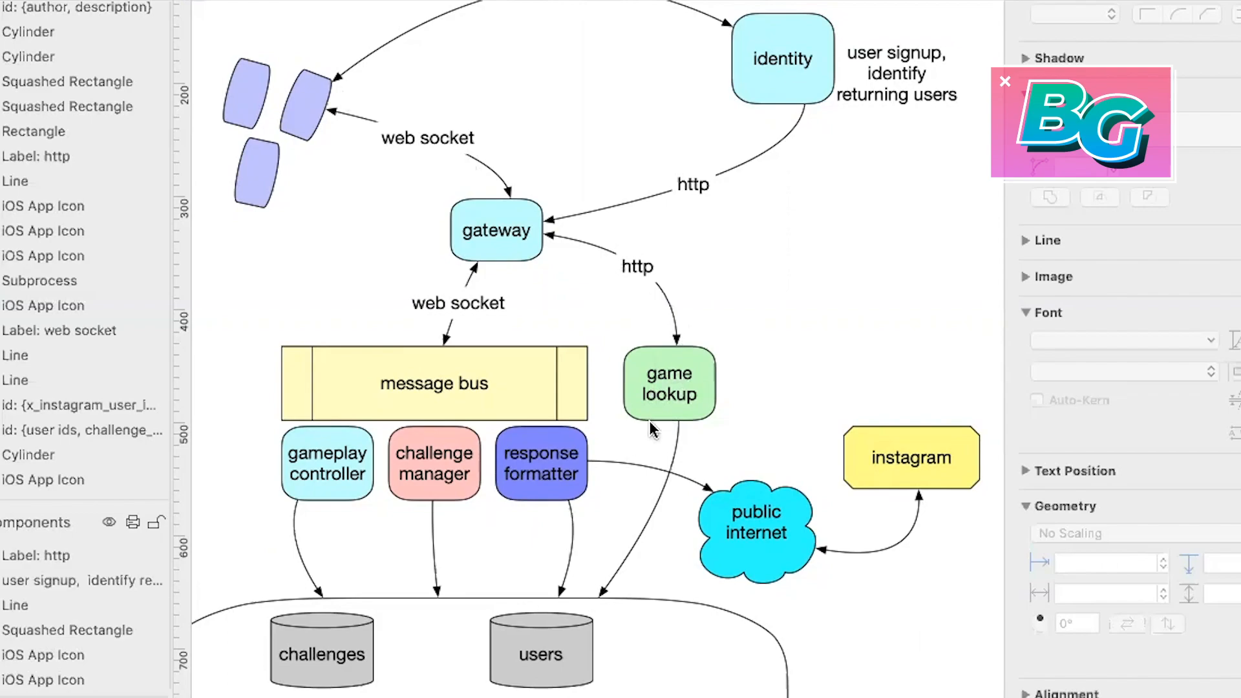
scroll(down, 3)
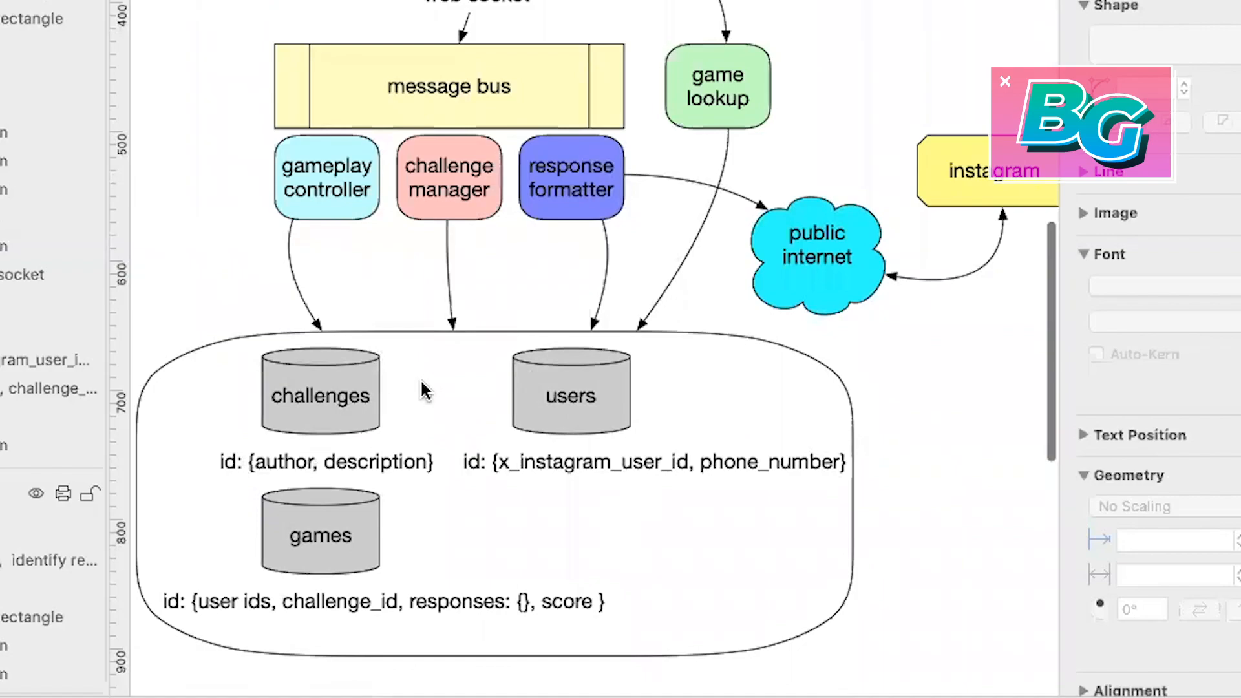
mouse_move(676, 471)
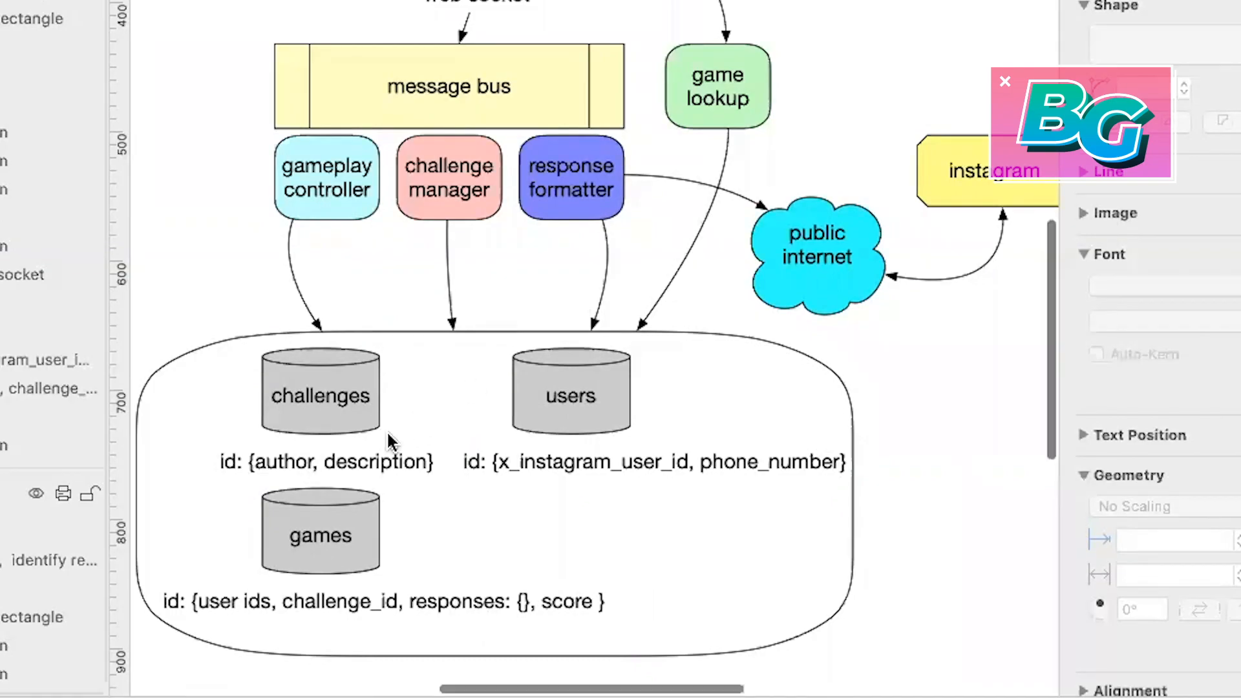
scroll(down, 3)
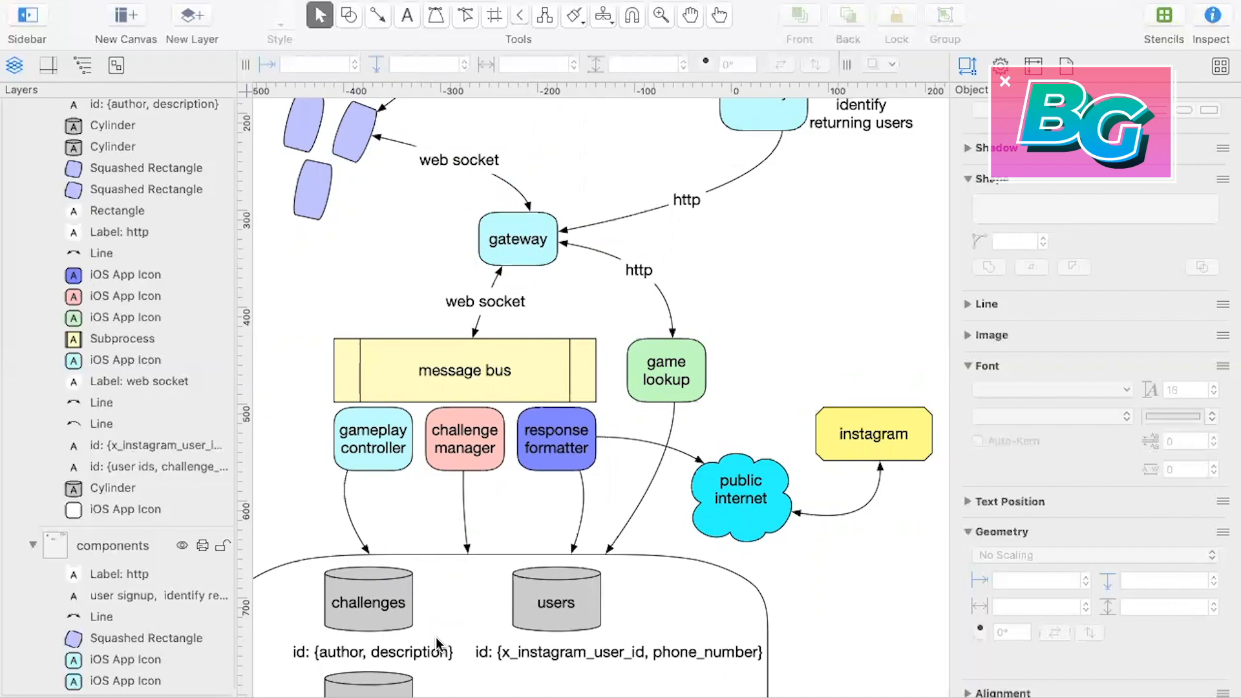
click(1003, 81)
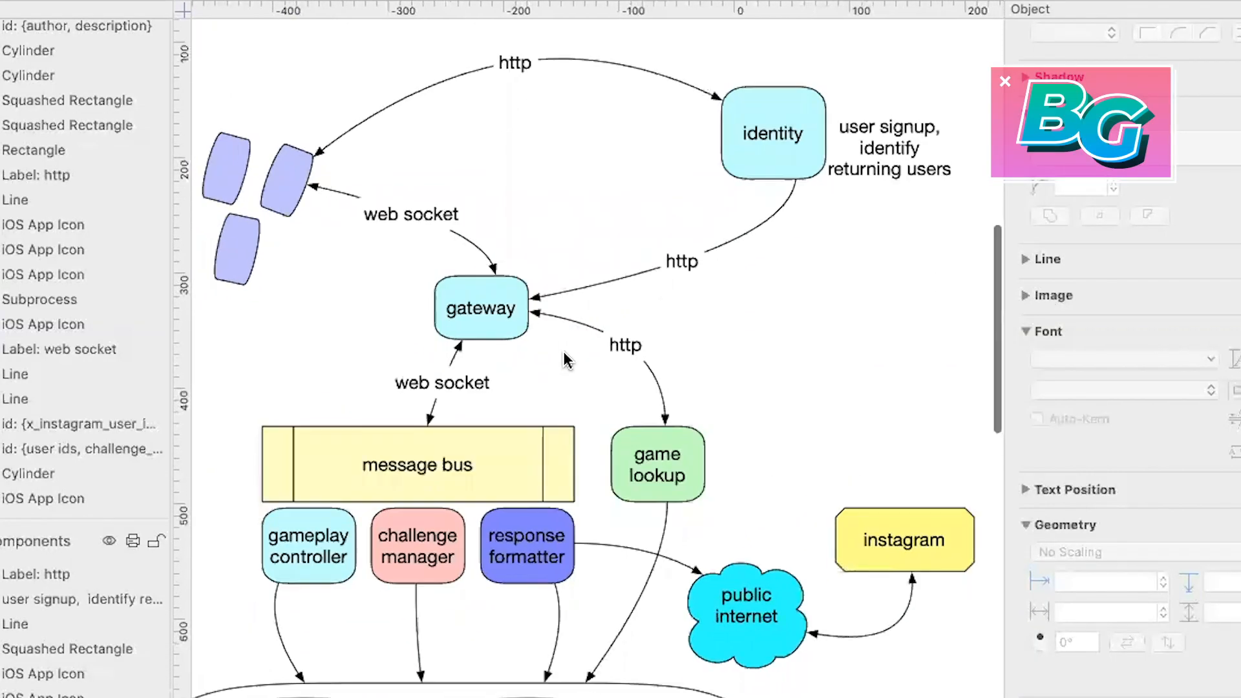
scroll(down, 3)
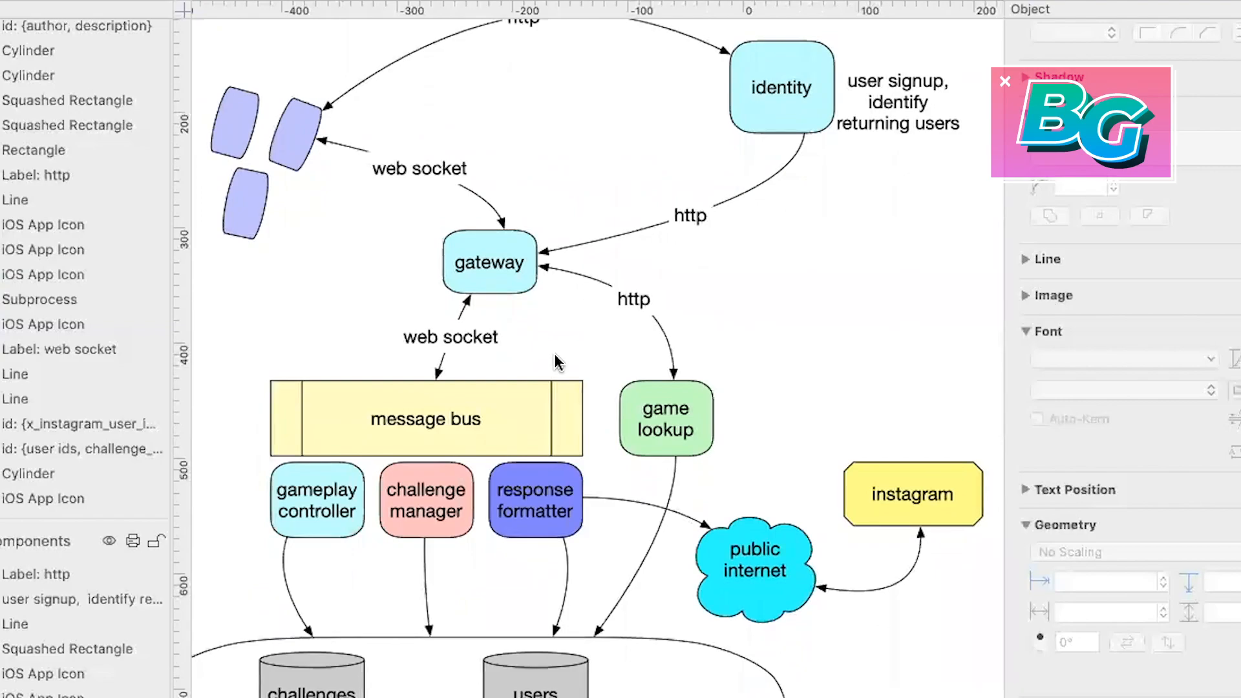
scroll(down, 3)
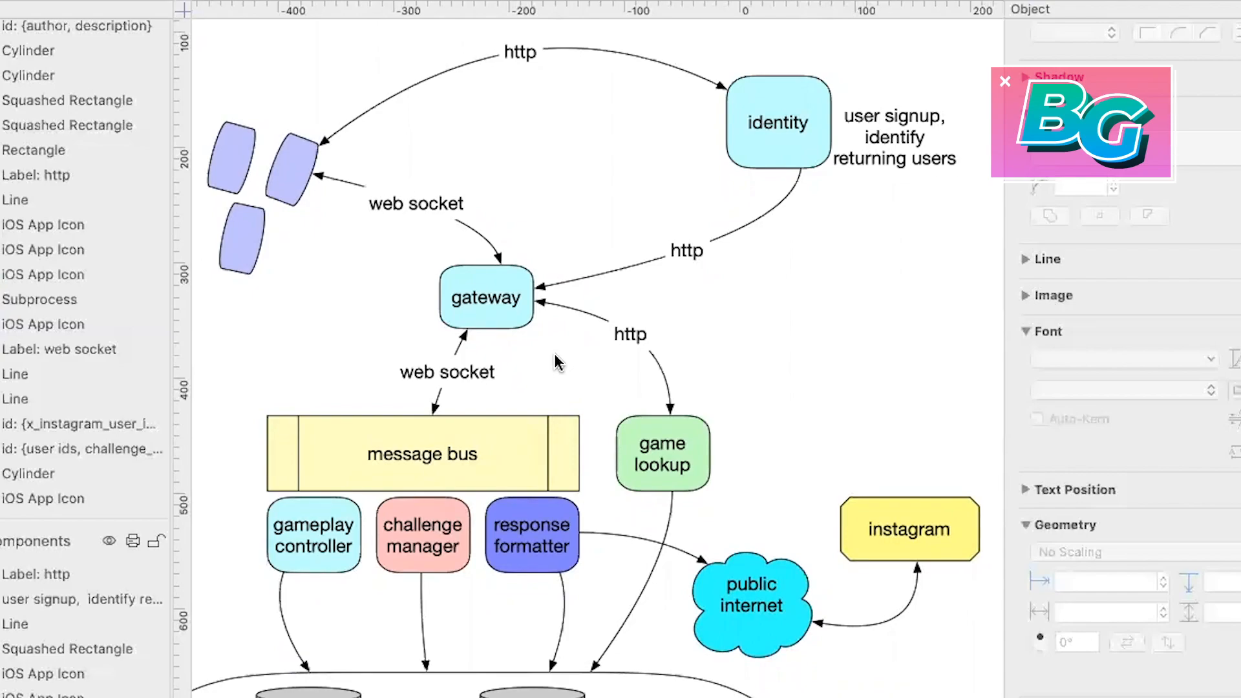
mouse_move(491, 449)
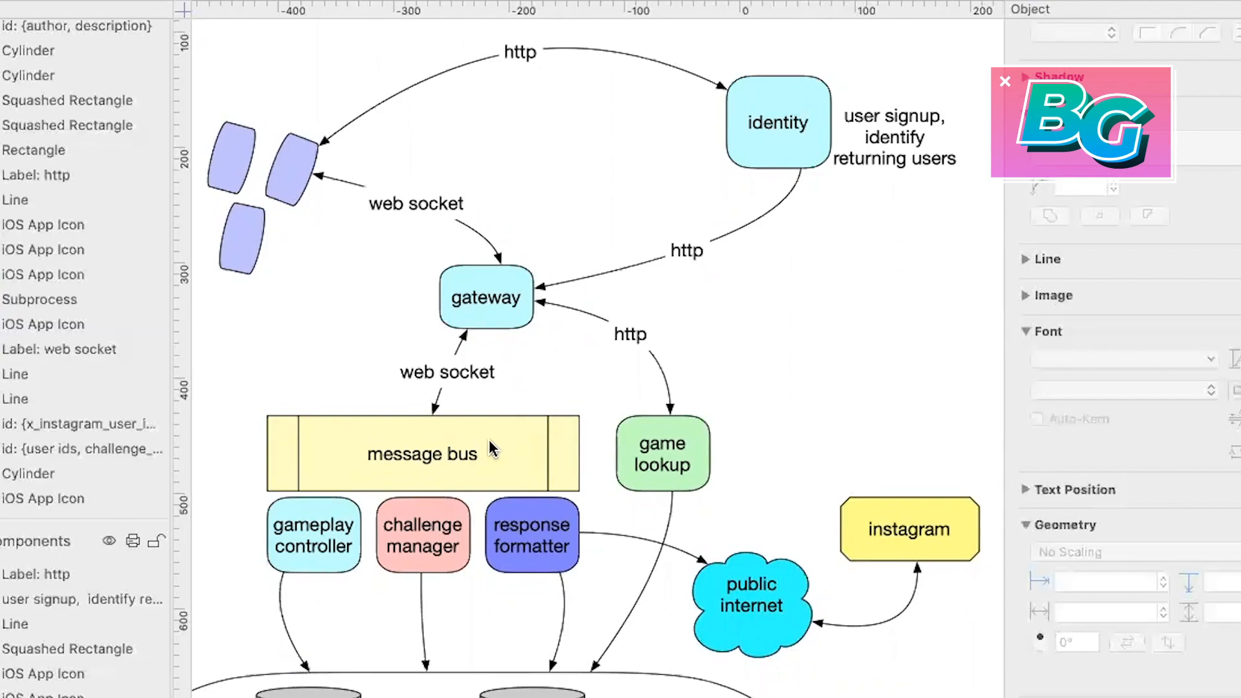
scroll(down, 3)
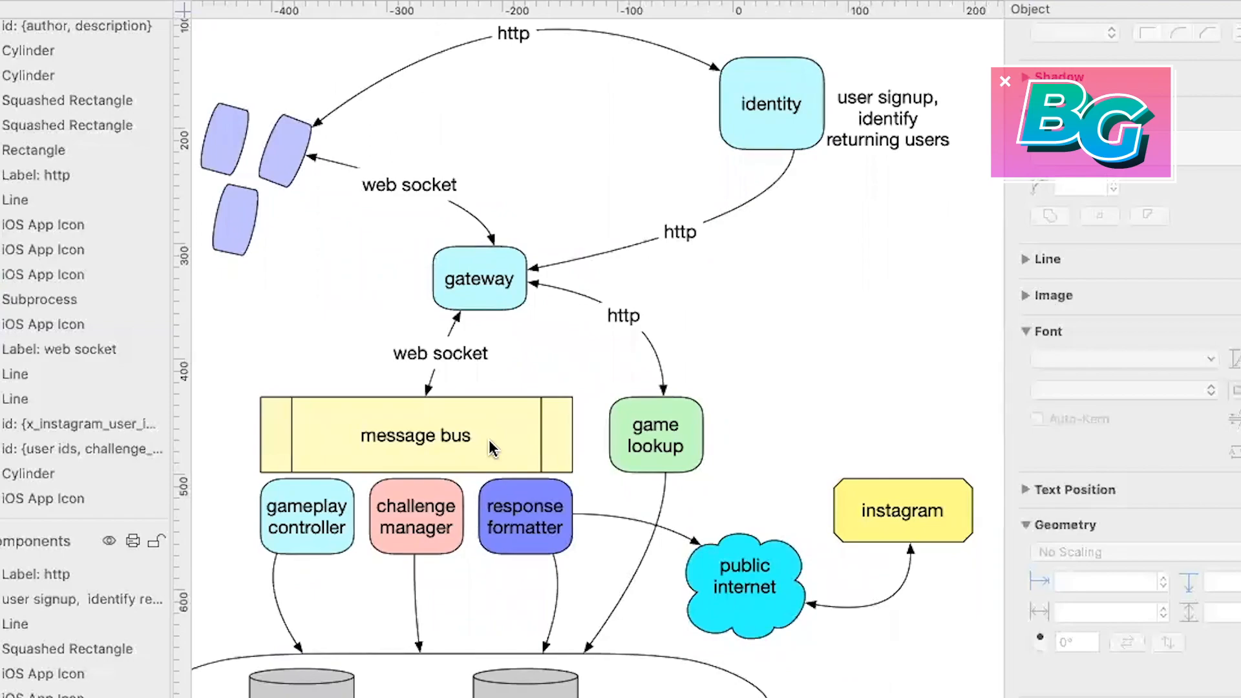
scroll(down, 3)
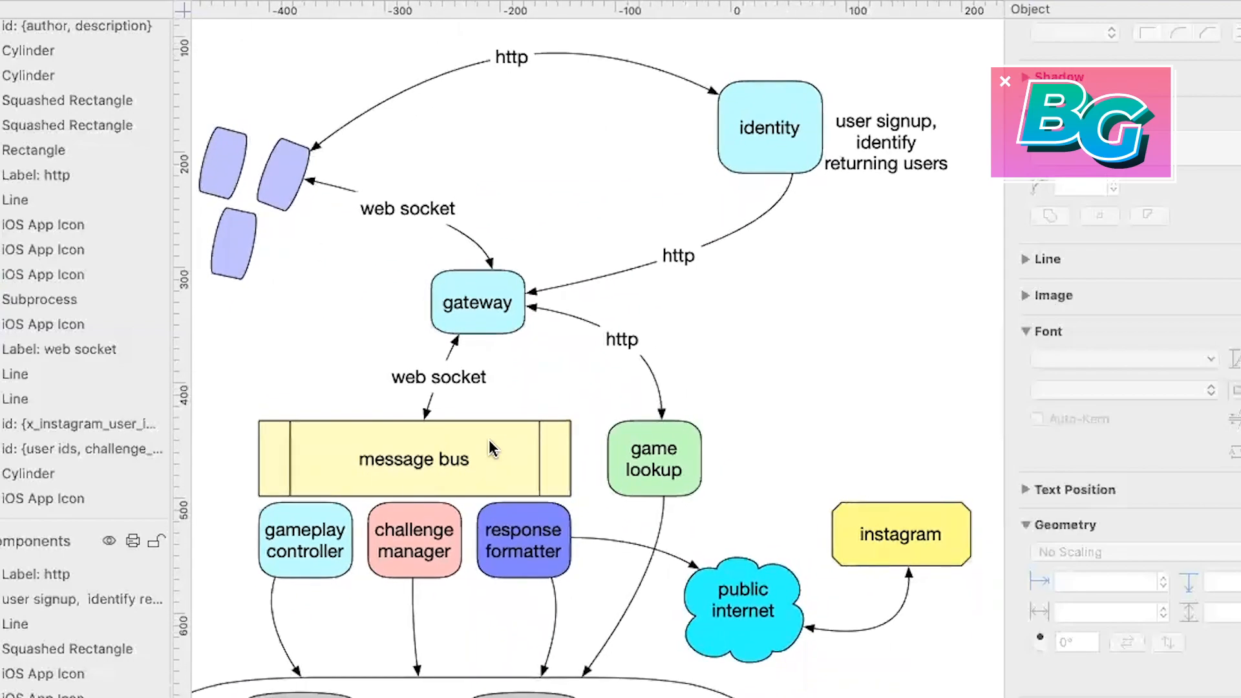
mouse_move(604, 335)
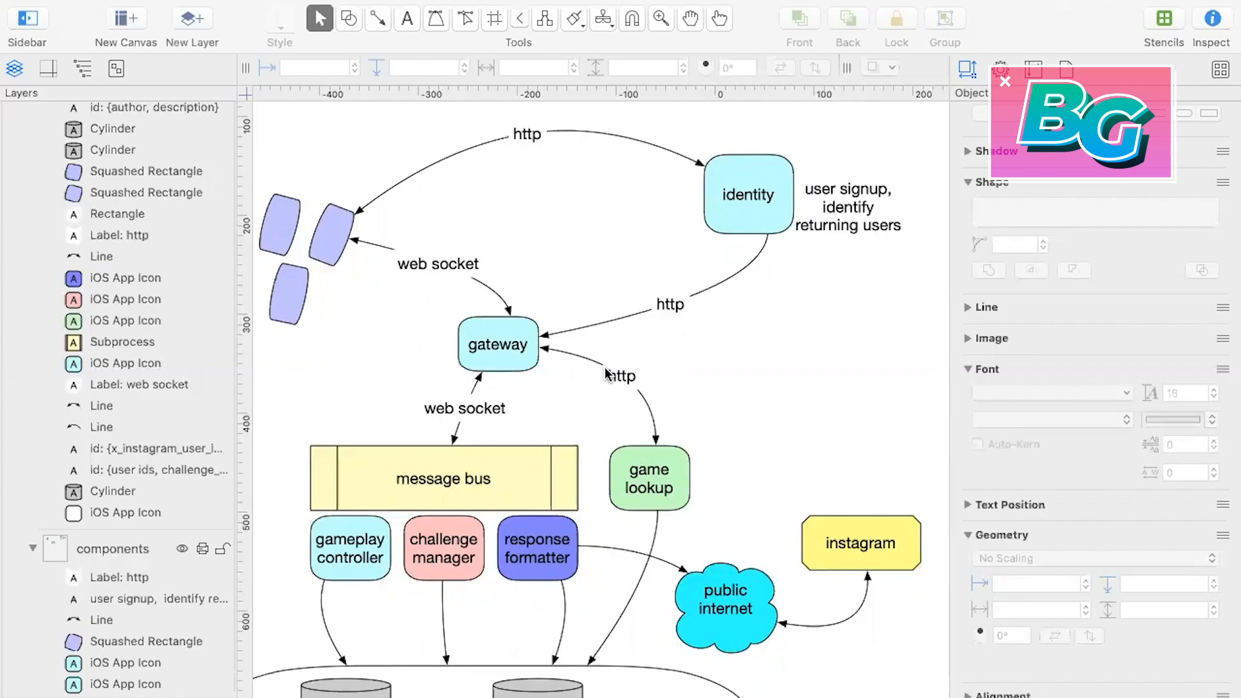
mouse_move(522, 436)
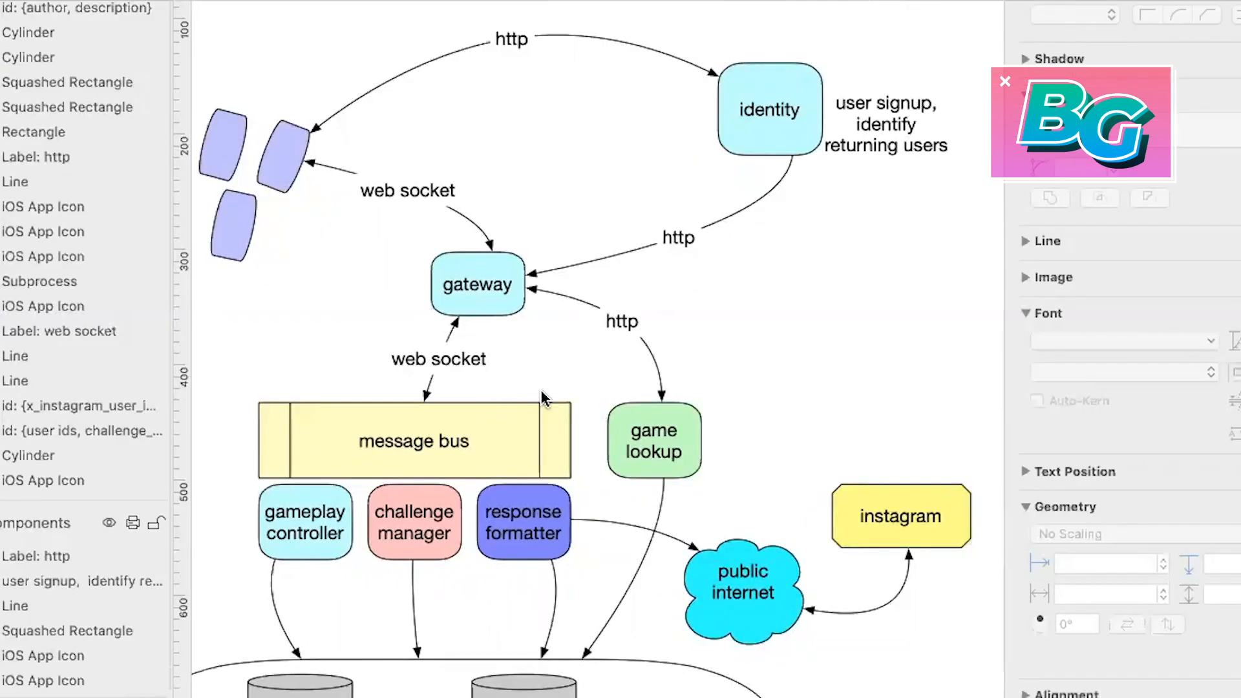
scroll(down, 3)
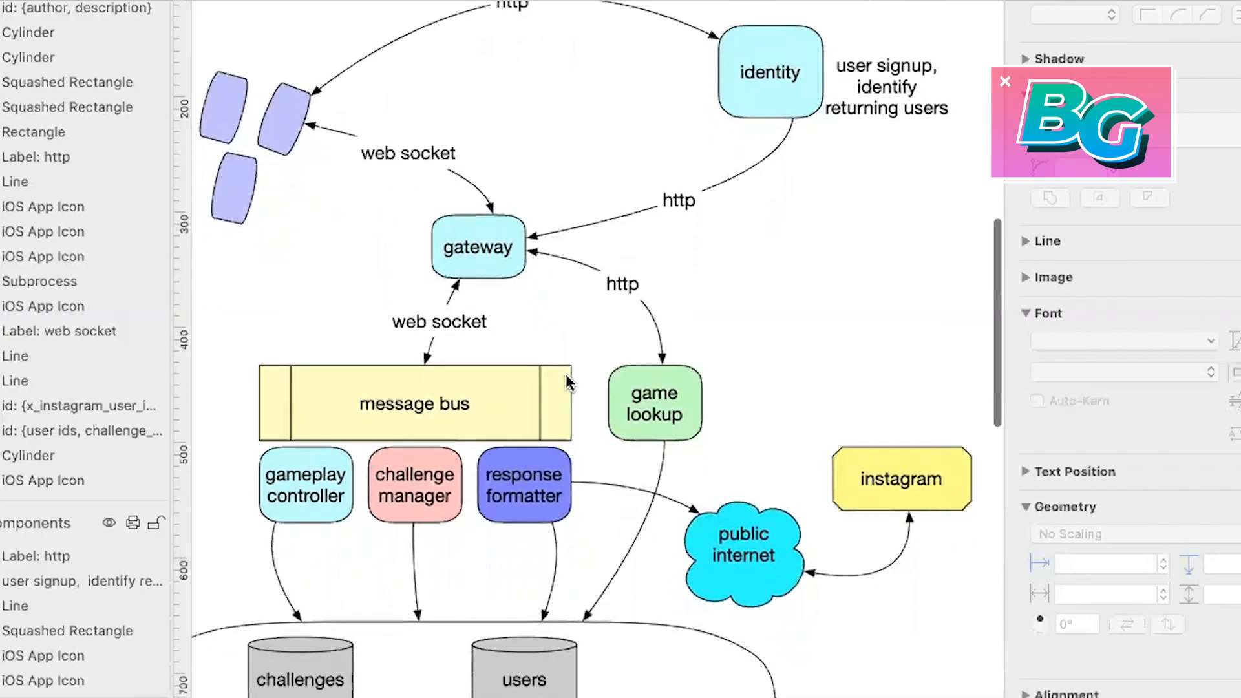